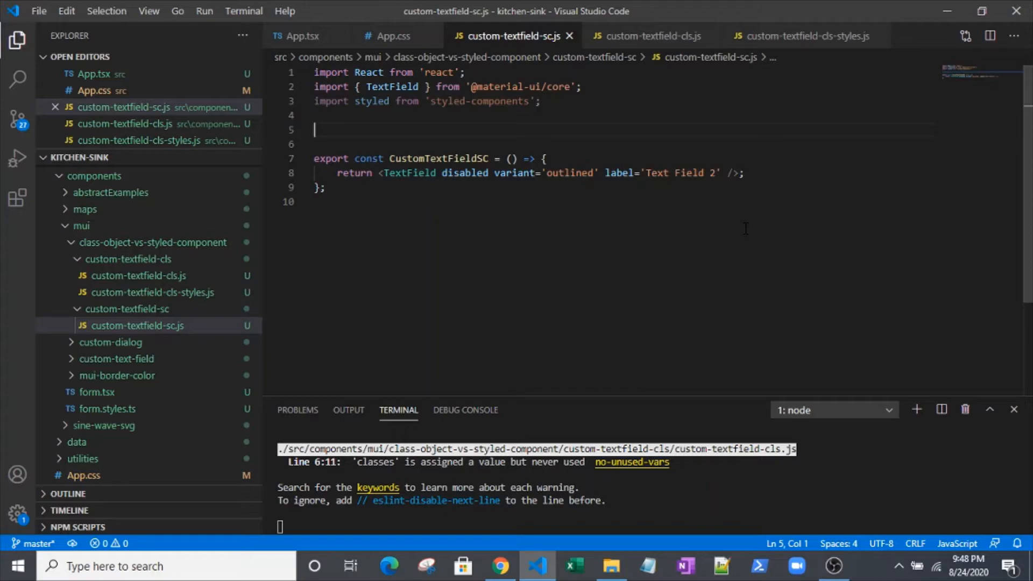
View the rendered text fields in Chrome, then put the browser away and return to custom-textfield-sc.js
{"action": "left_click", "coordinate": [499, 580]}
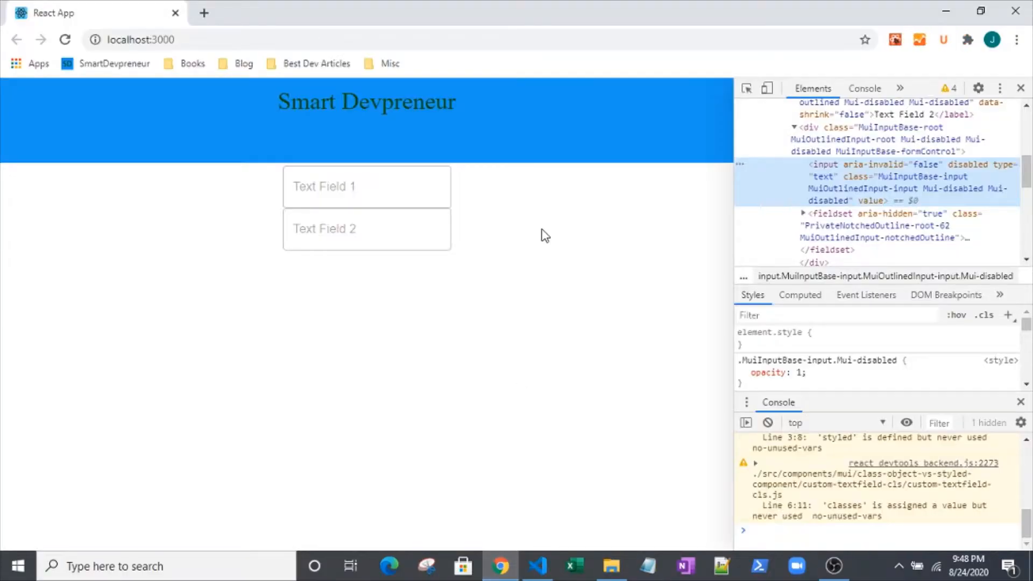
{"action": "mouse_move", "coordinate": [955, 19]}
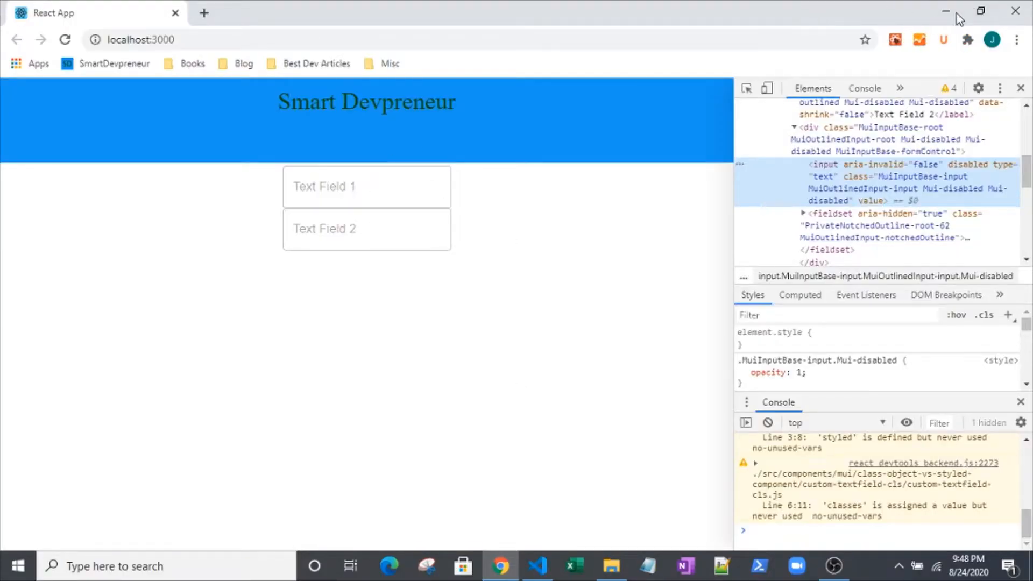
{"action": "left_click", "coordinate": [536, 566]}
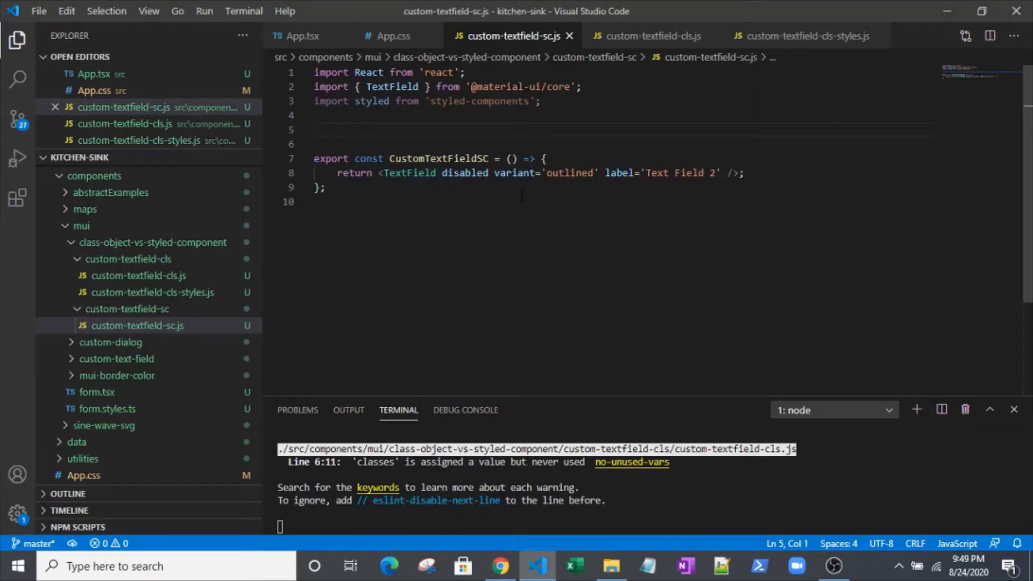
{"action": "double_click", "coordinate": [465, 172]}
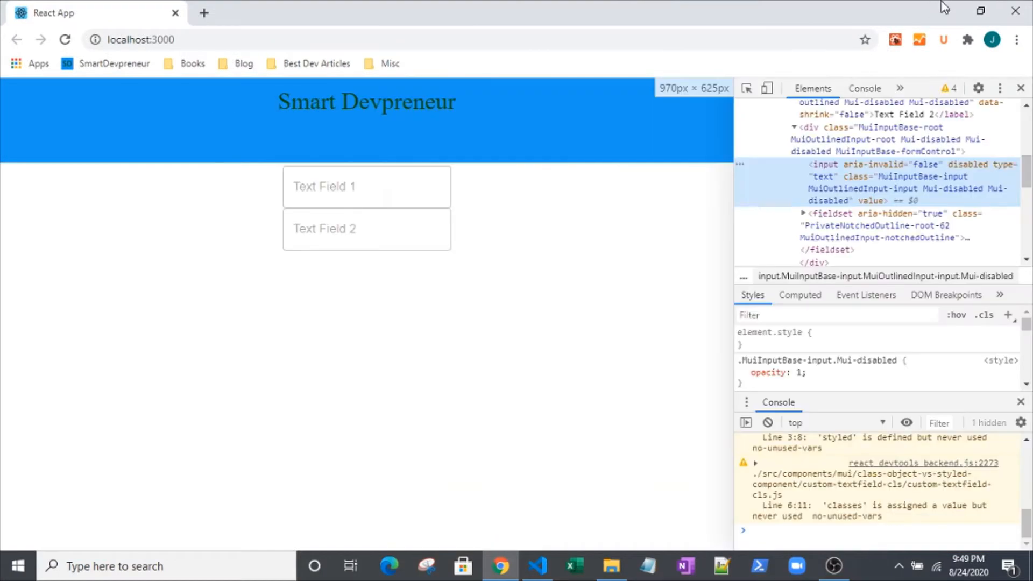
{"action": "left_click", "coordinate": [537, 565]}
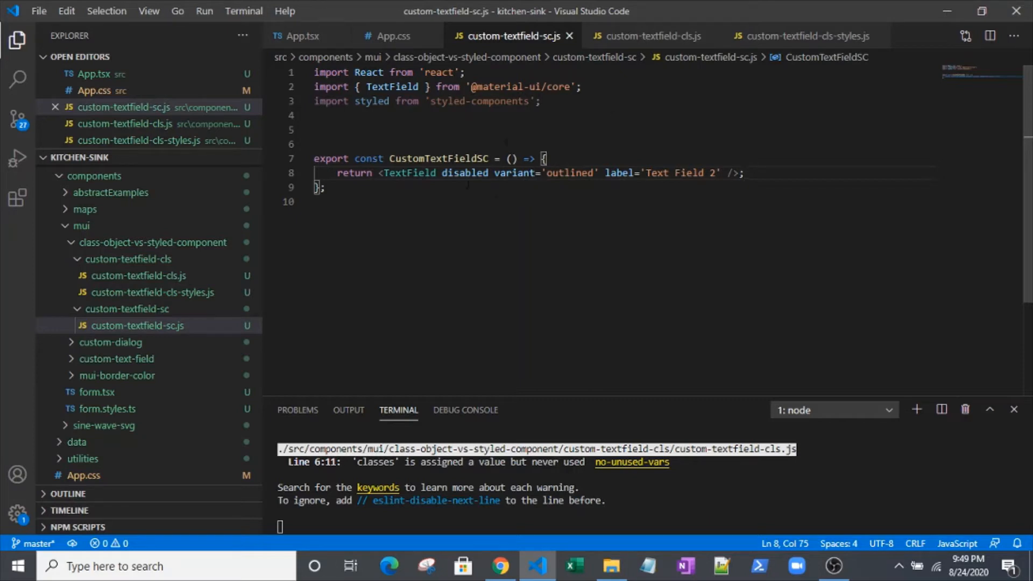
Point out the rendered TextField element, then switch to the custom-textfield-cls.js makeStyles component
{"action": "double_click", "coordinate": [408, 172]}
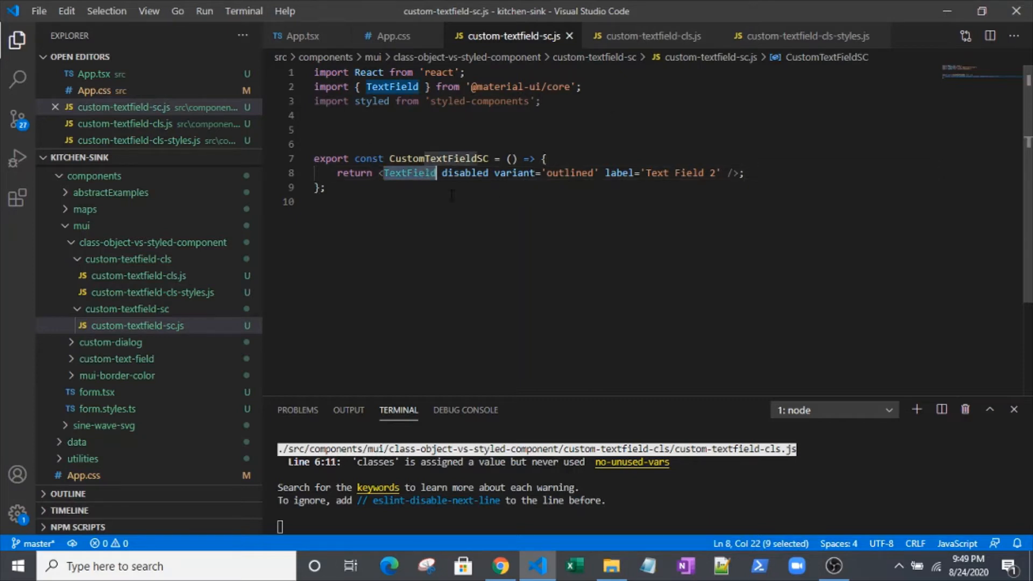
{"action": "mouse_move", "coordinate": [457, 206]}
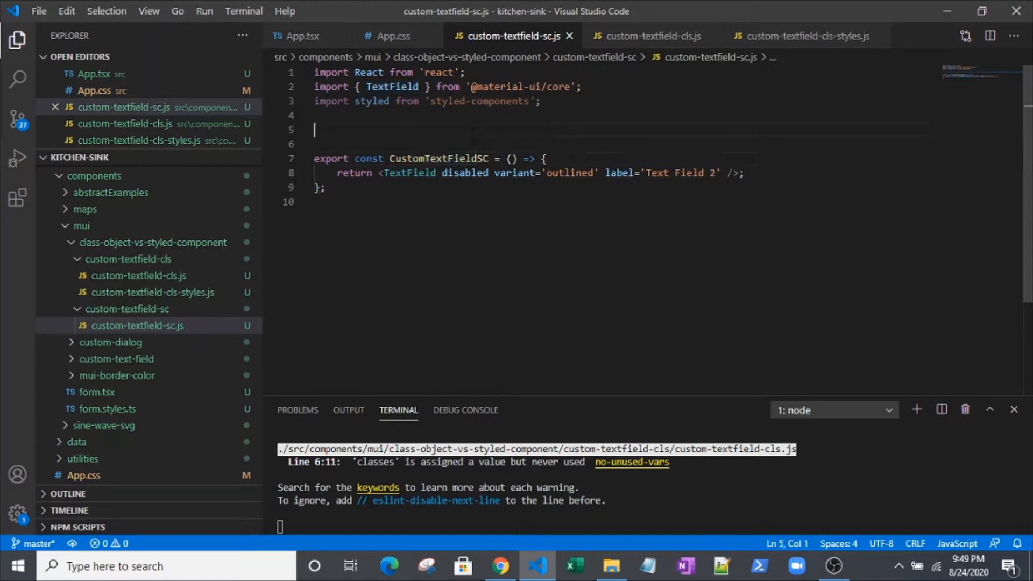
{"action": "mouse_move", "coordinate": [624, 33]}
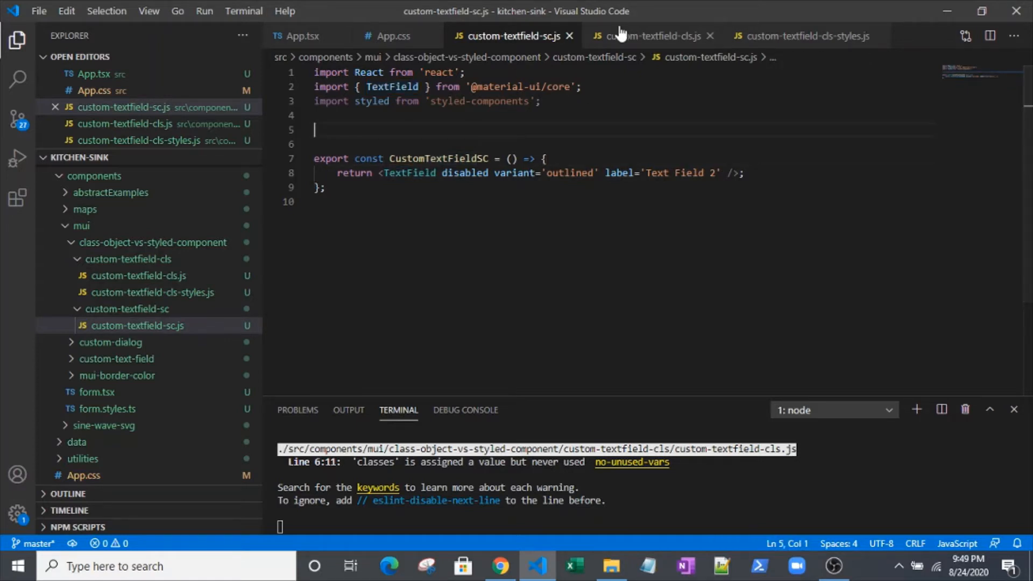
{"action": "left_click", "coordinate": [651, 36]}
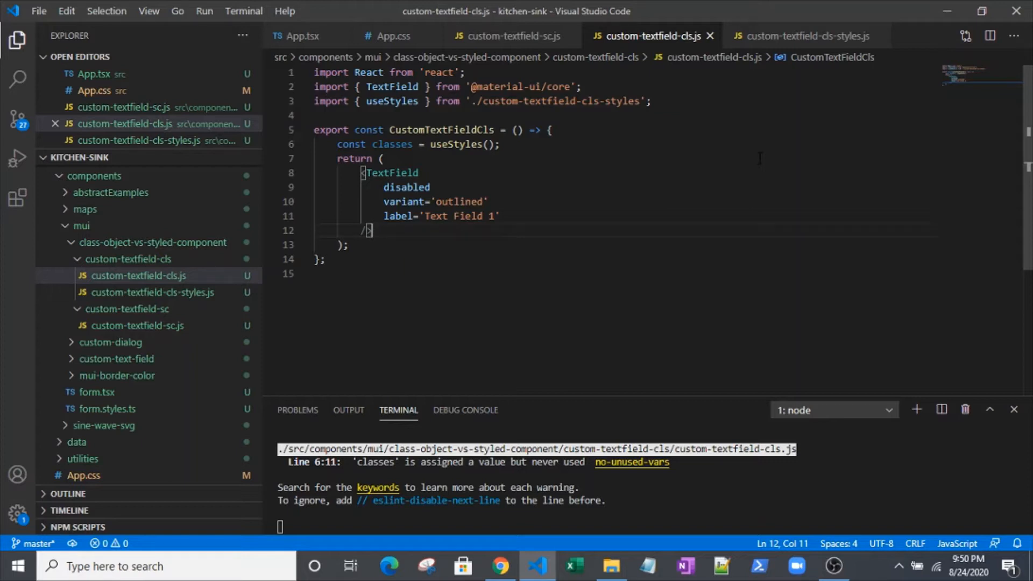
{"action": "mouse_move", "coordinate": [503, 33]}
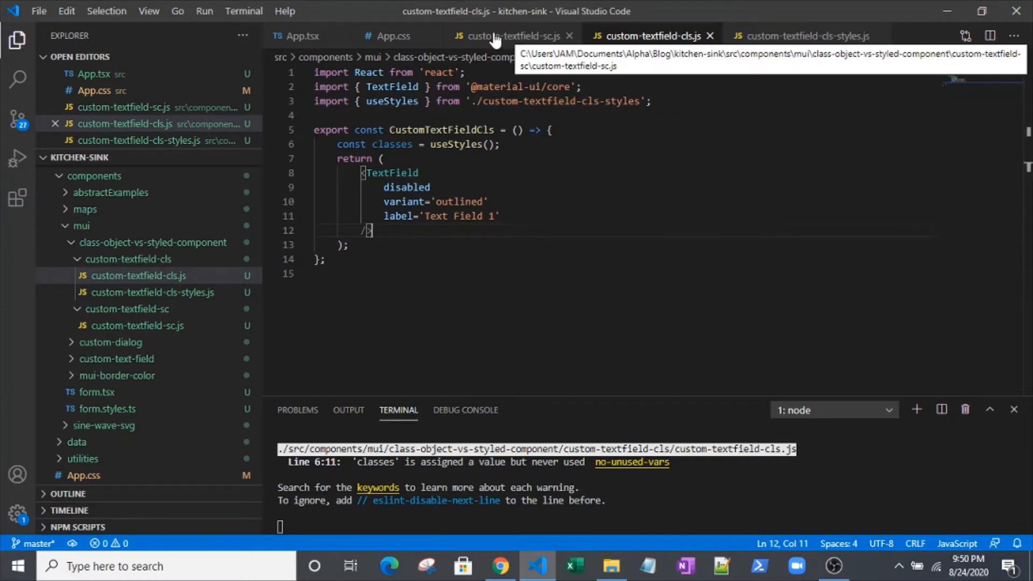
Return to custom-textfield-sc.js, highlight the imported styled function, and place the cursor on blank line 5
{"action": "left_click", "coordinate": [504, 36]}
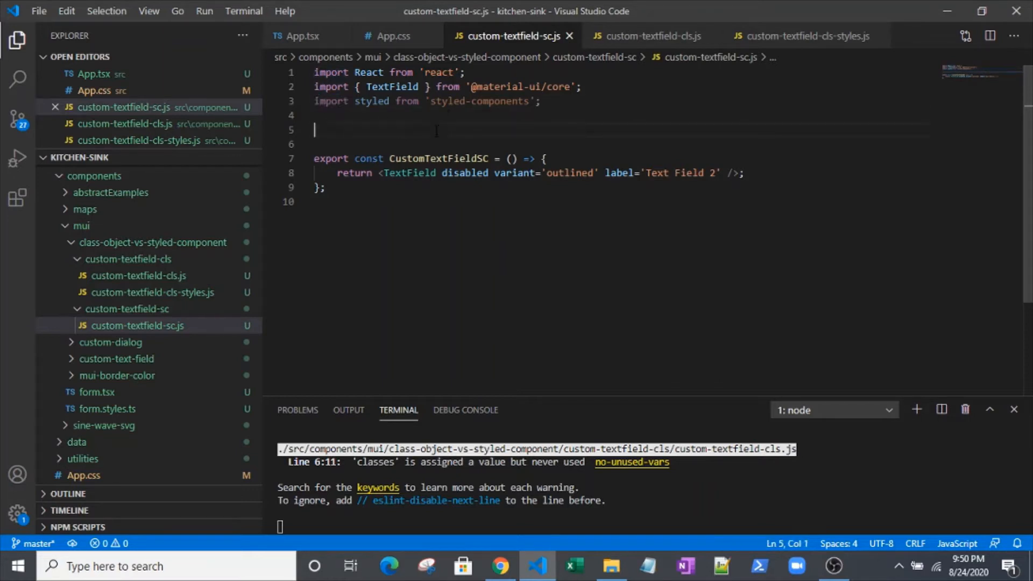
{"action": "double_click", "coordinate": [371, 101]}
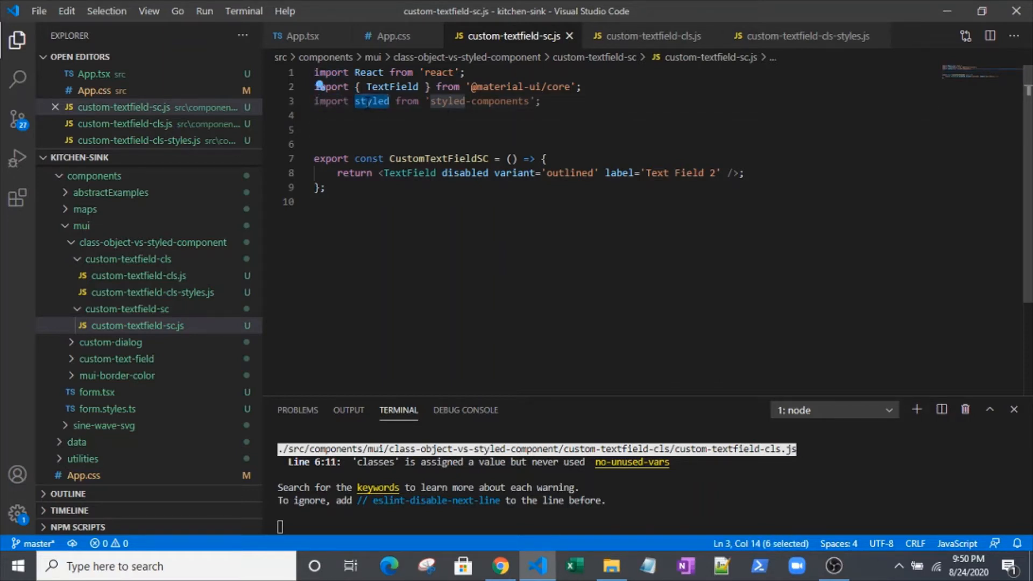
{"action": "left_click", "coordinate": [361, 129]}
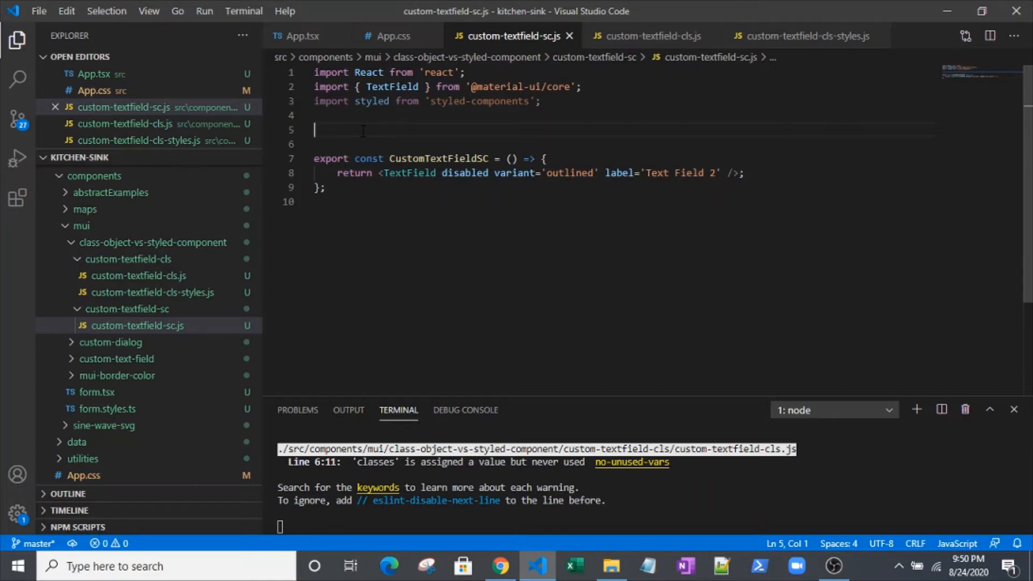
Declare const StyledTextField = styled(TextField) with an empty template literal
{"action": "type", "text": "const S"}
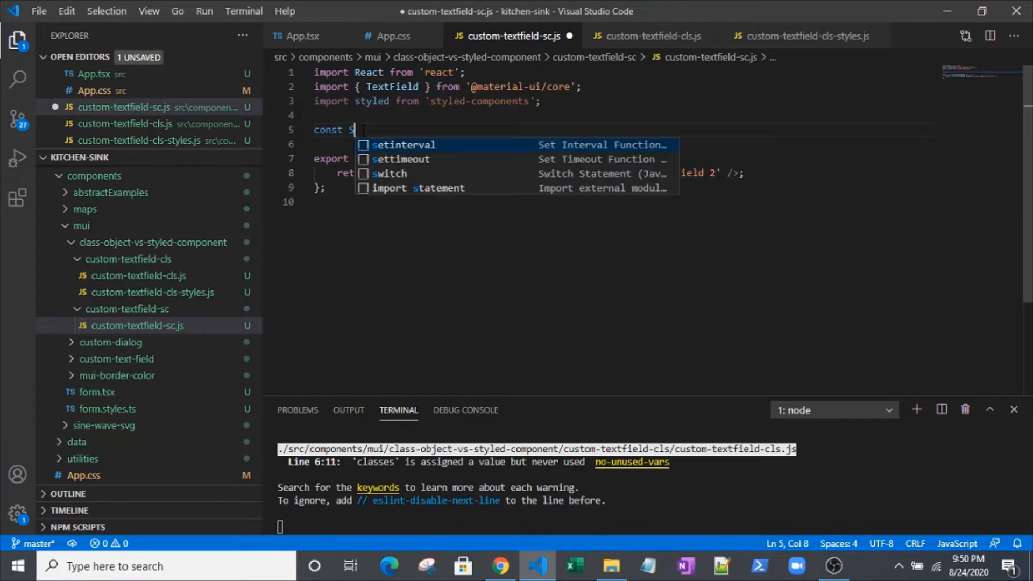
{"action": "type", "text": "tyledT"}
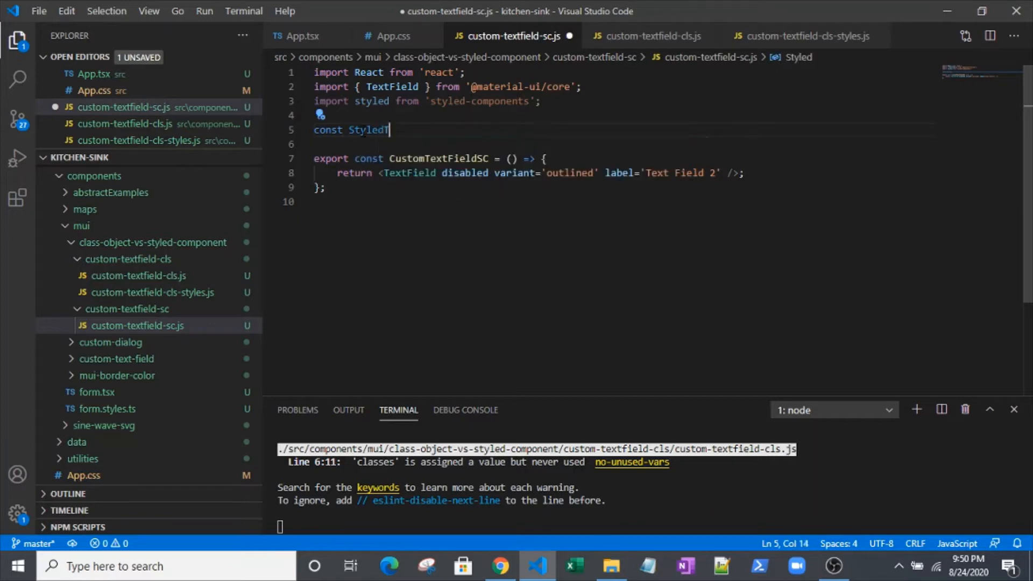
{"action": "type", "text": "extField ="}
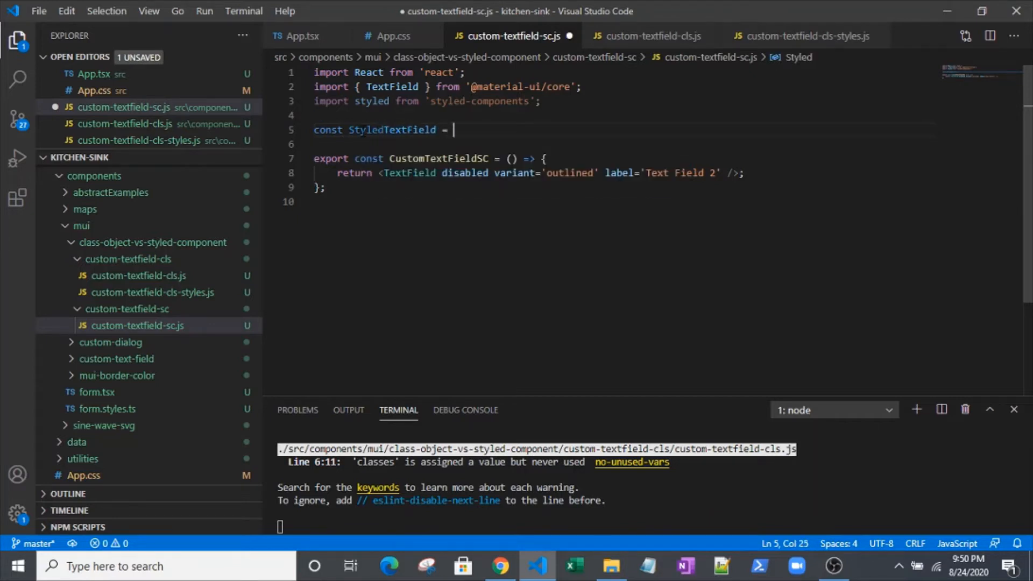
{"action": "type", "text": "styled"}
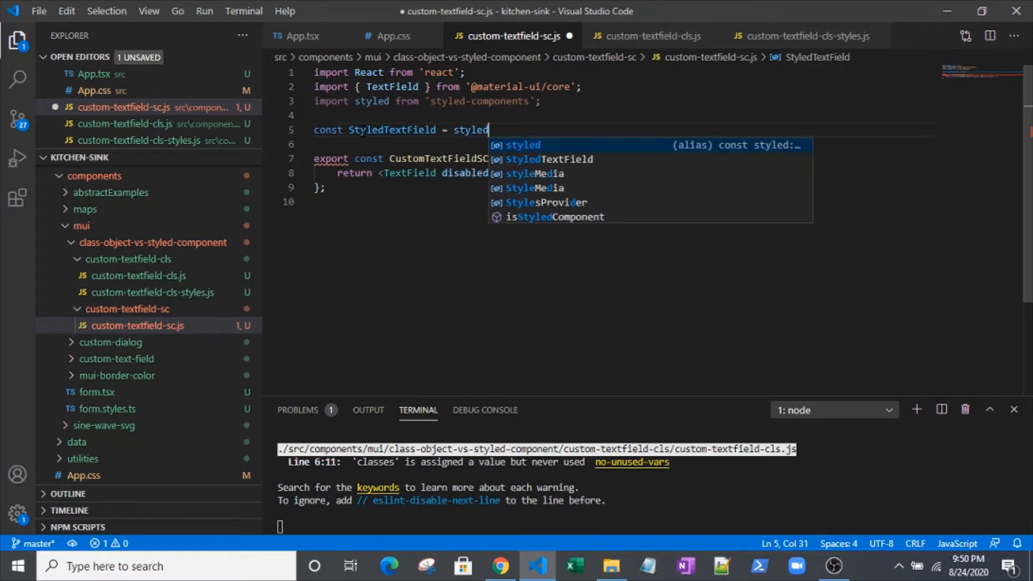
{"action": "type", "text": "()"}
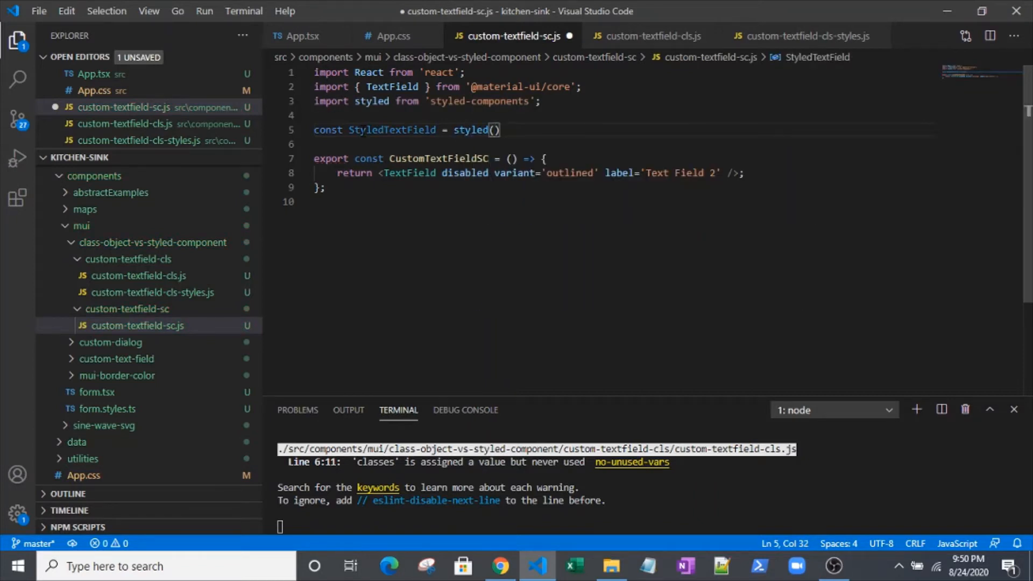
{"action": "type", "text": "TextField"}
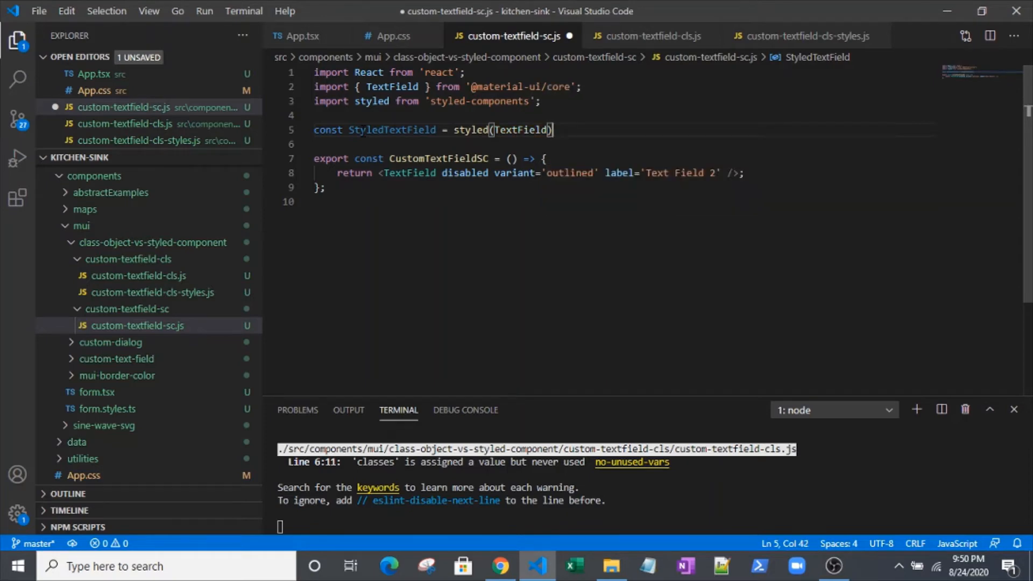
{"action": "type", "text": "`"}
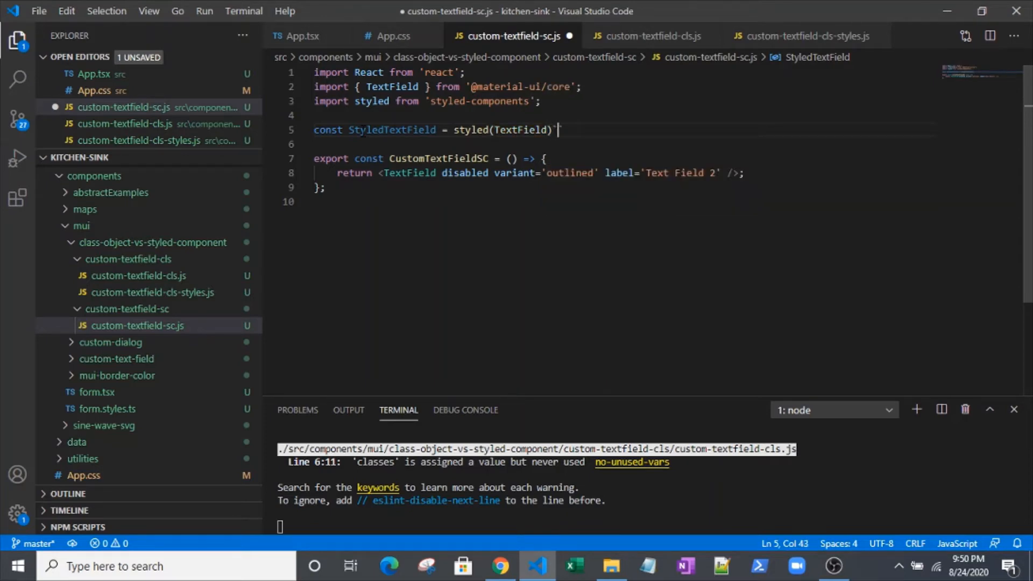
{"action": "type", "text": "`"}
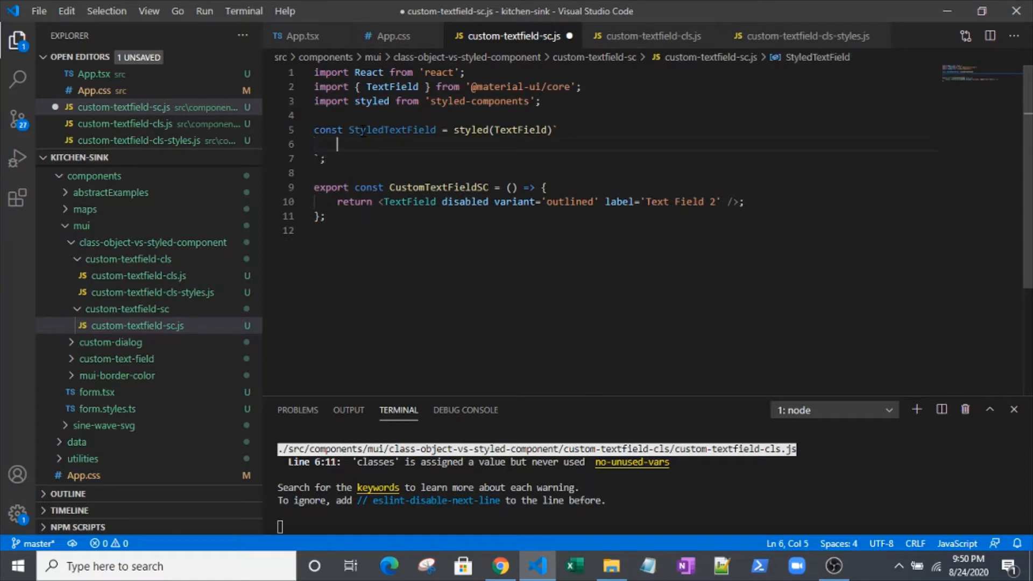
Write the '& .Mui-disabled .MuiOutlinedInput-notchedOutline {' selector inside the template literal
{"action": "type", "text": "8"}
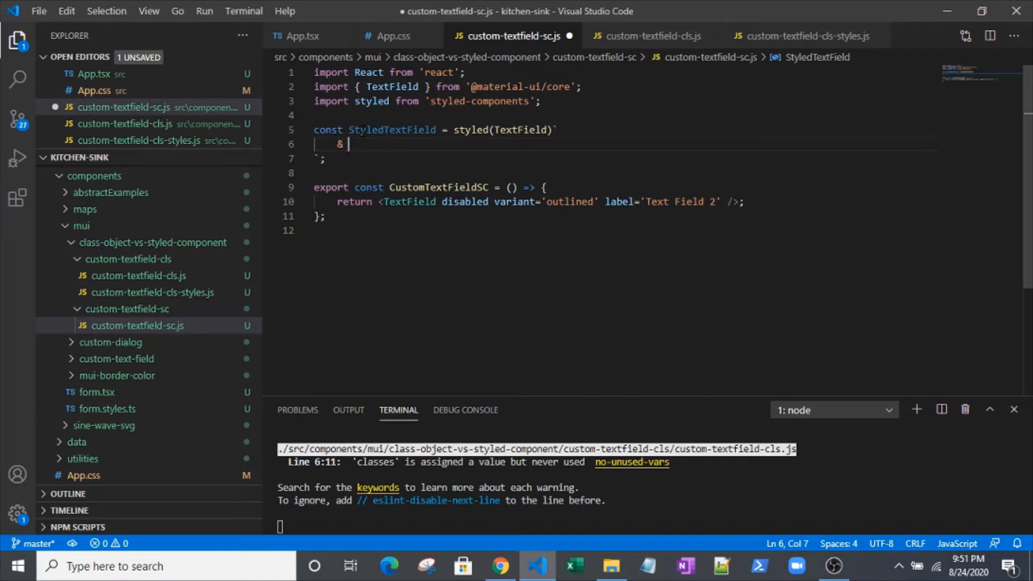
{"action": "type", "text": ".Mui"}
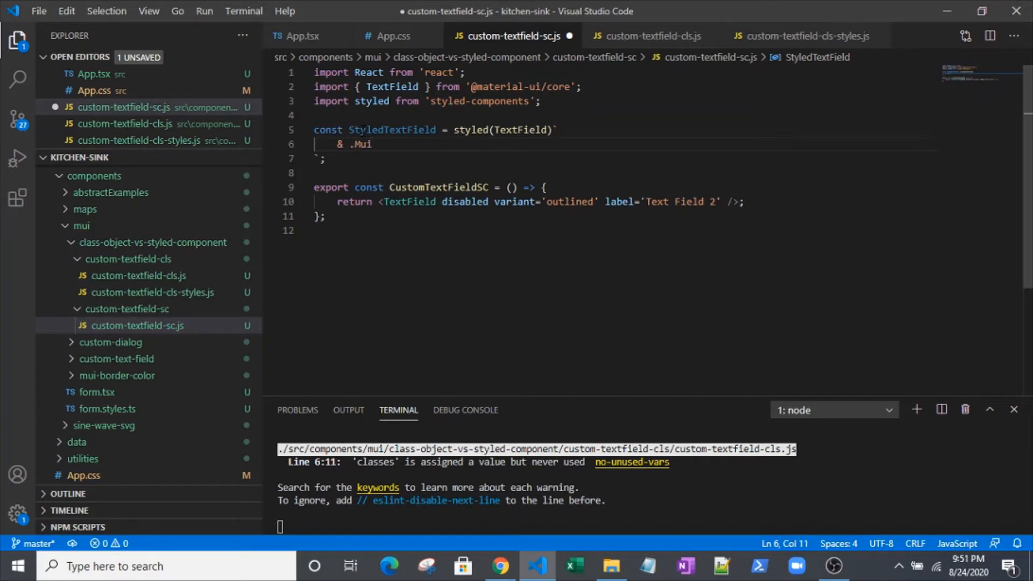
{"action": "type", "text": "-disable"}
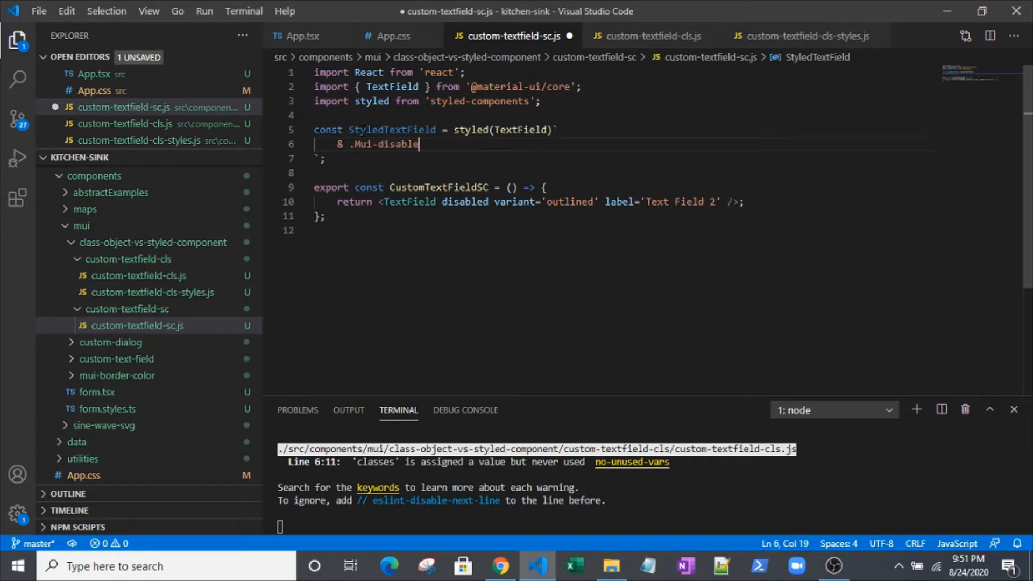
{"action": "type", "text": "d"}
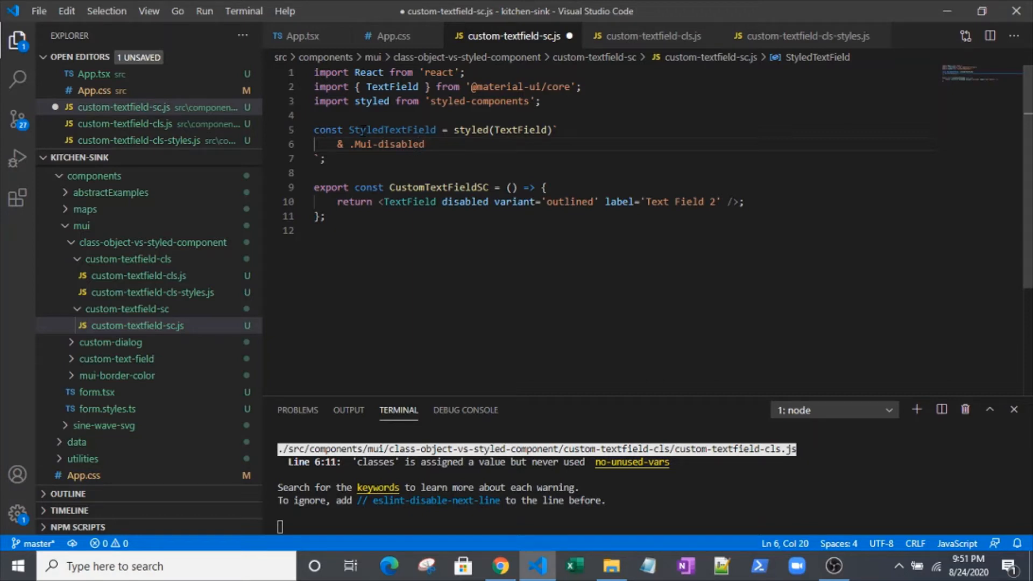
{"action": "type", "text": "."}
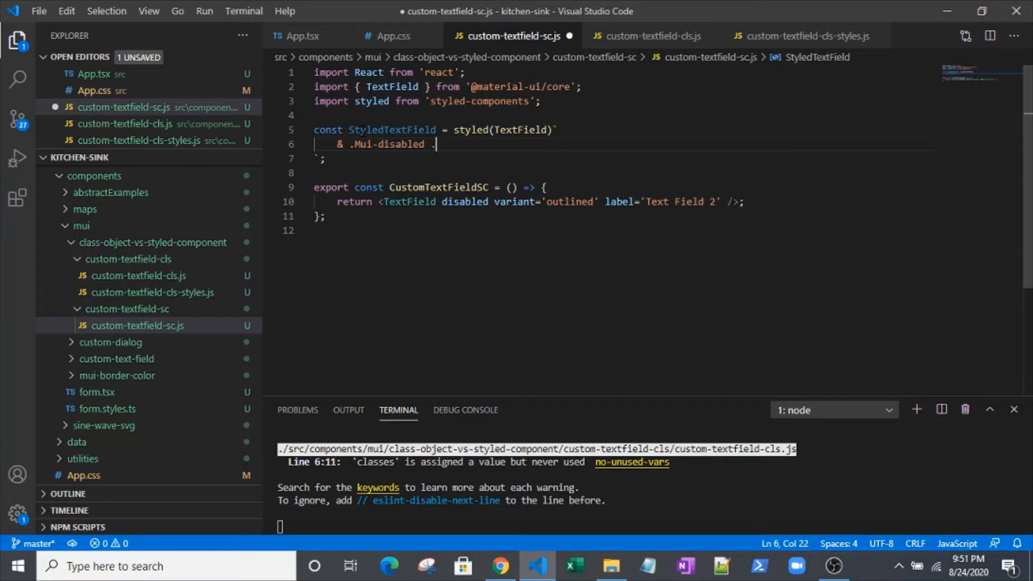
{"action": "type", "text": "Mui"}
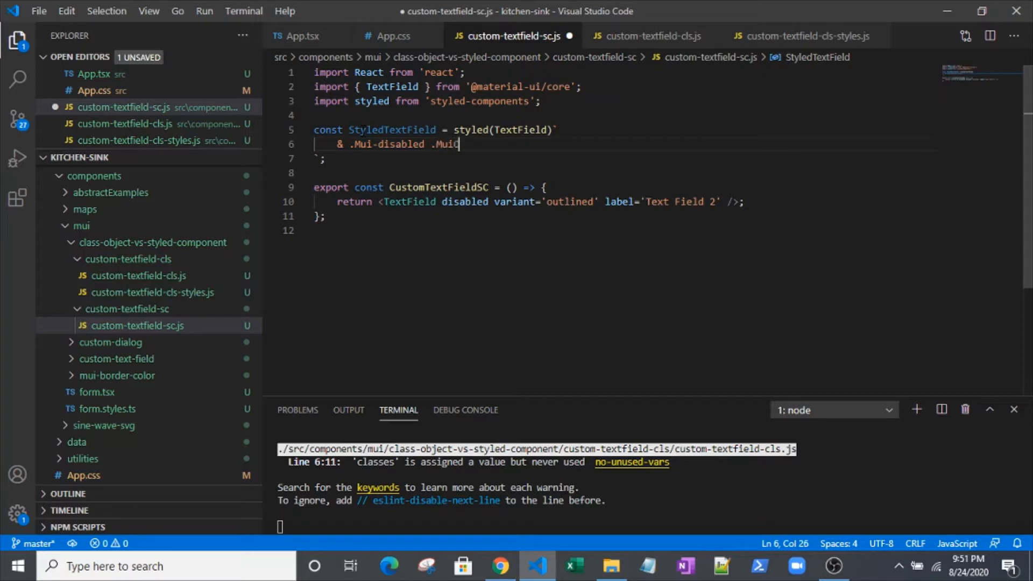
{"action": "type", "text": "OutlinedIn"}
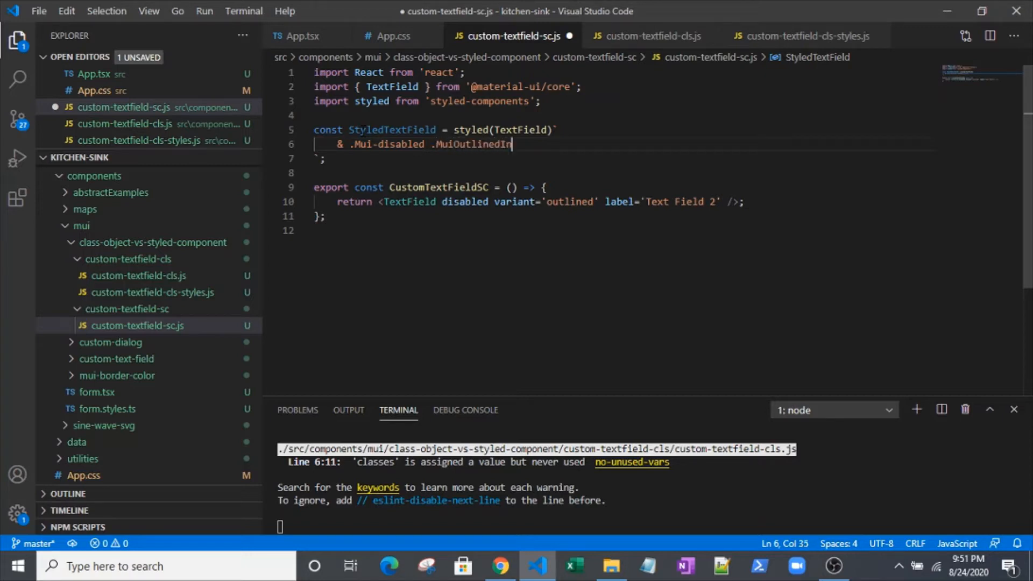
{"action": "type", "text": "pu-"}
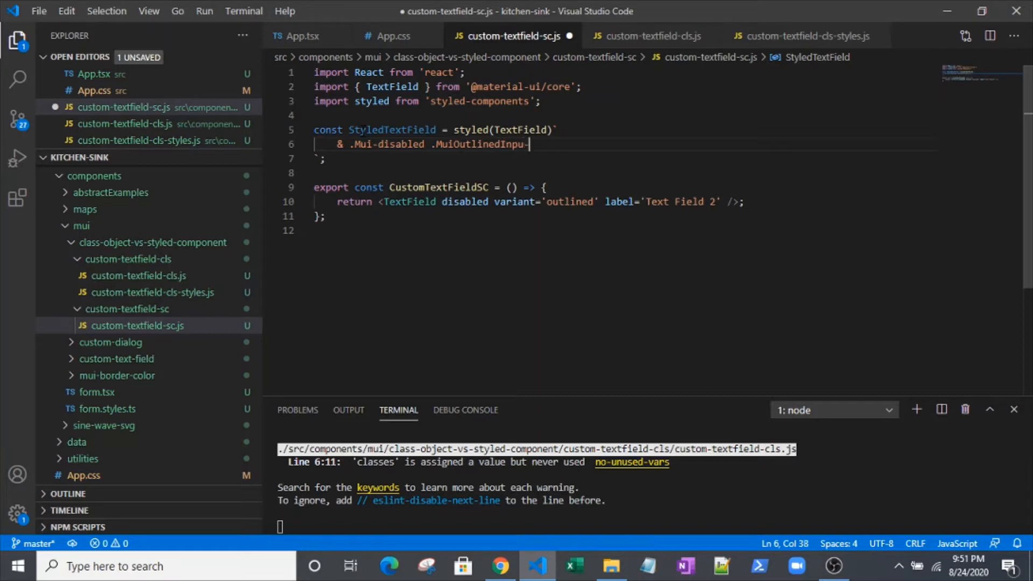
{"action": "type", "text": "t-no"}
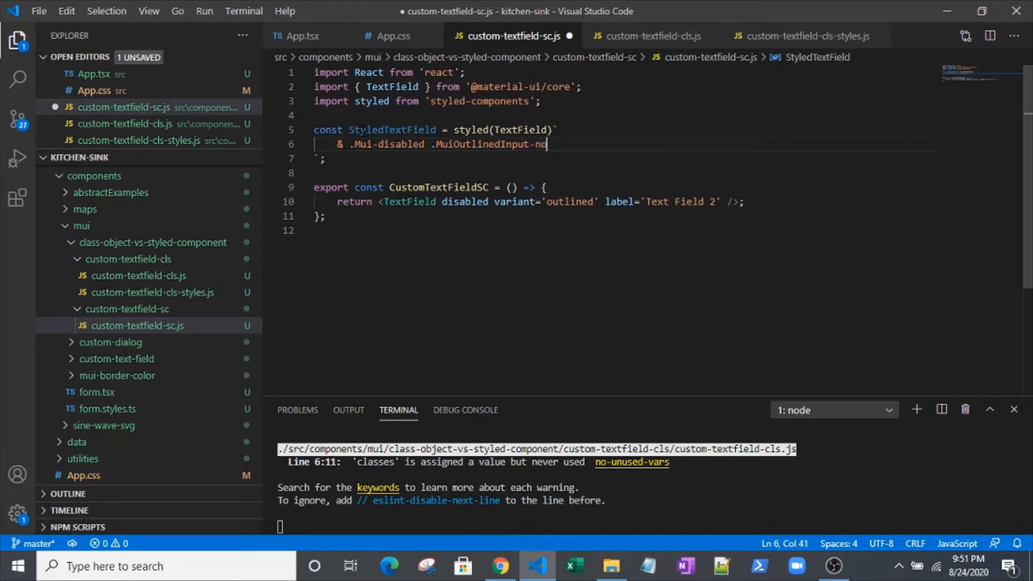
{"action": "type", "text": "tched"}
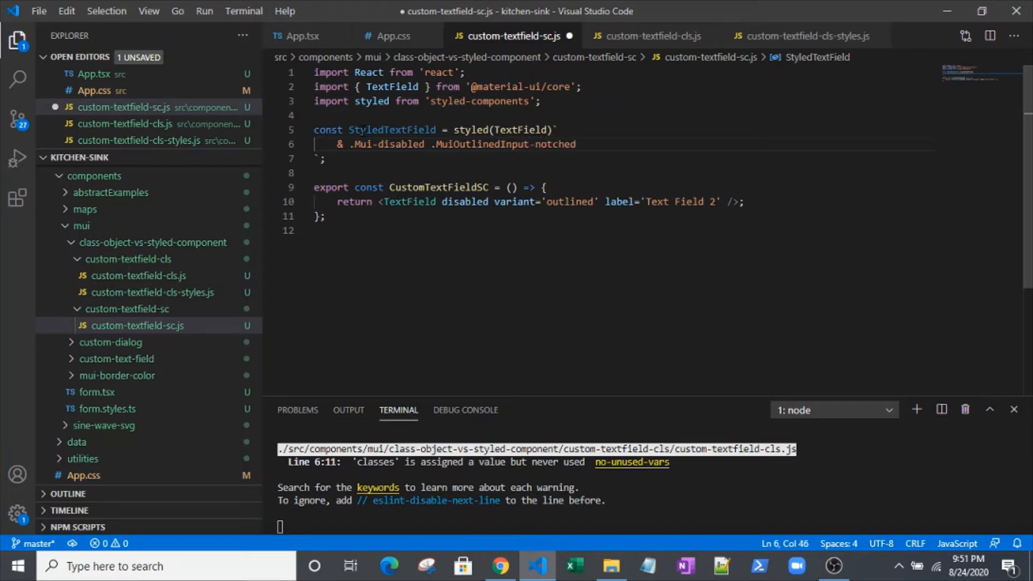
{"action": "type", "text": "Outline"}
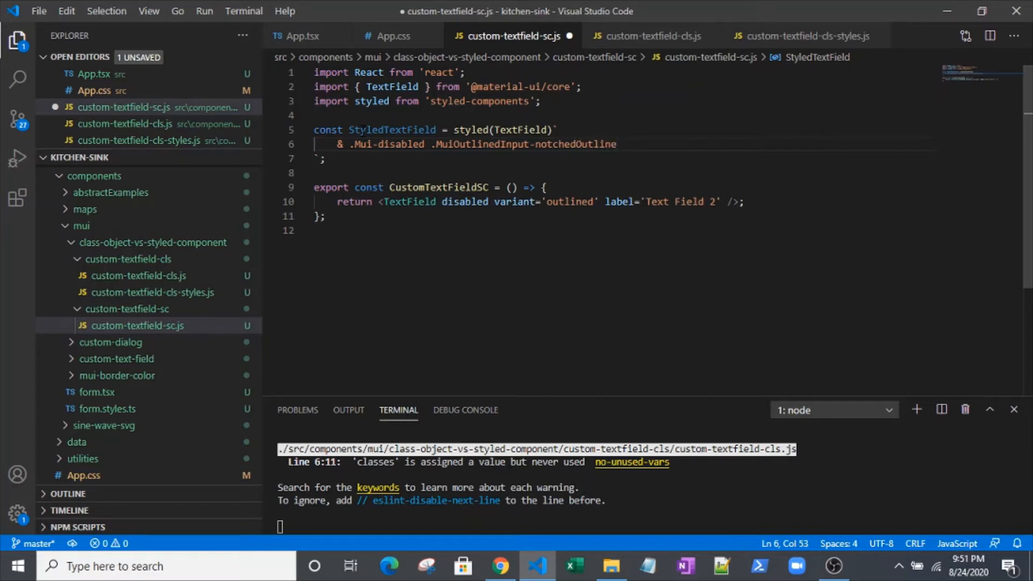
{"action": "type", "text": "{"}
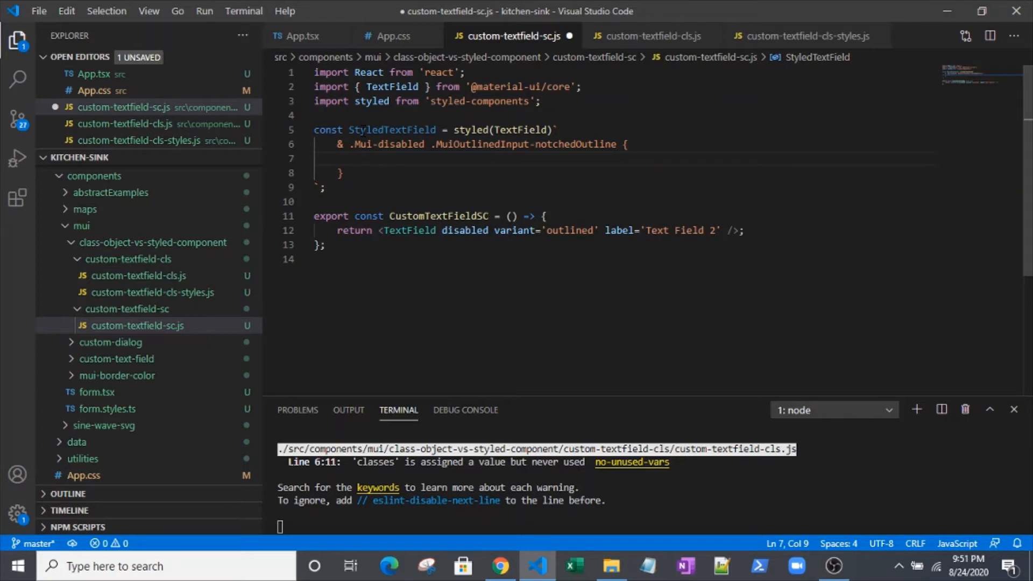
Set border-color: orange inside that rule and review the resulting styled block
{"action": "type", "text": "b"}
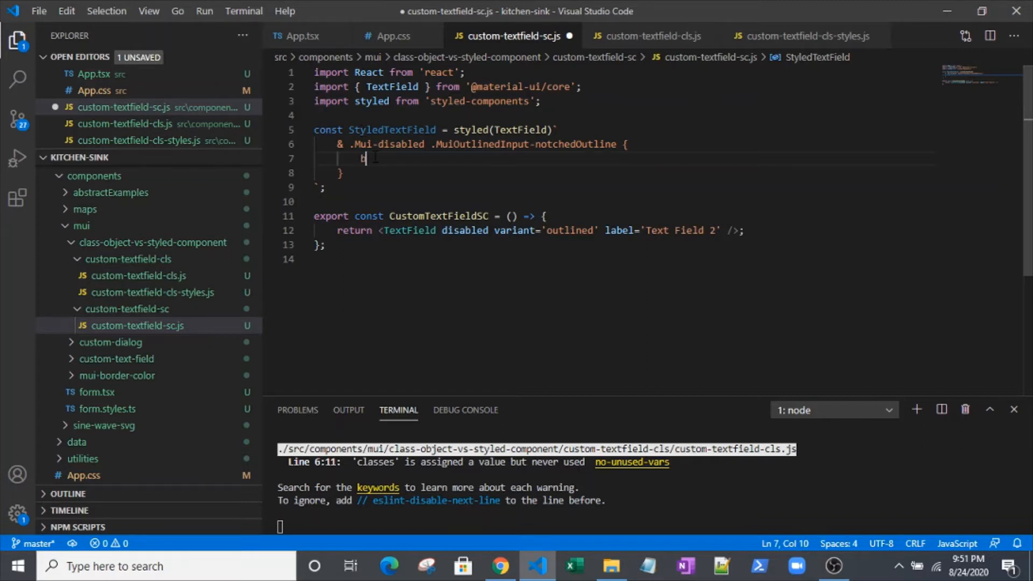
{"action": "type", "text": "order-color"}
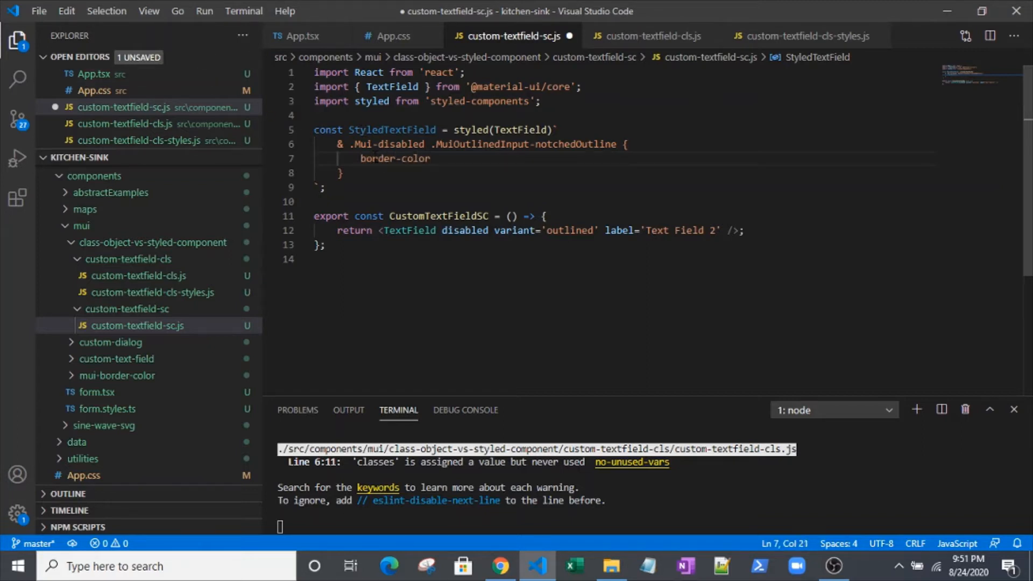
{"action": "type", "text": ": orange"}
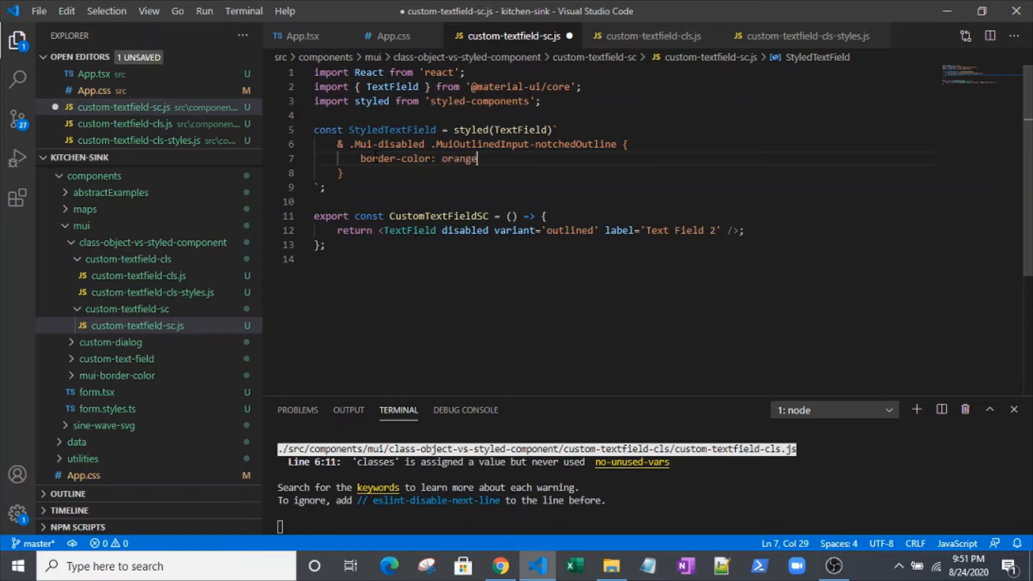
{"action": "type", "text": ";"}
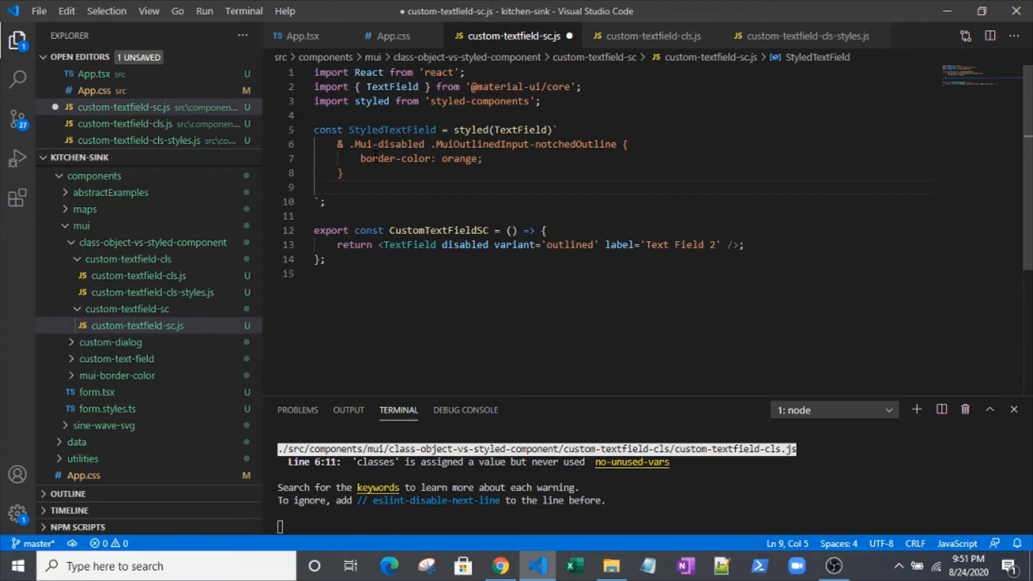
{"action": "mouse_move", "coordinate": [465, 245]}
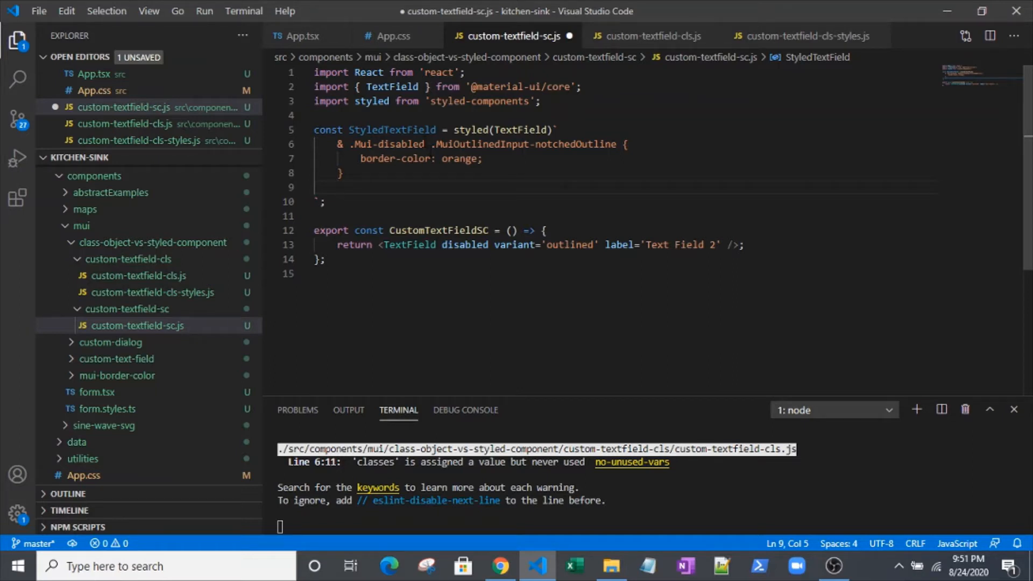
{"action": "left_click", "coordinate": [422, 144]}
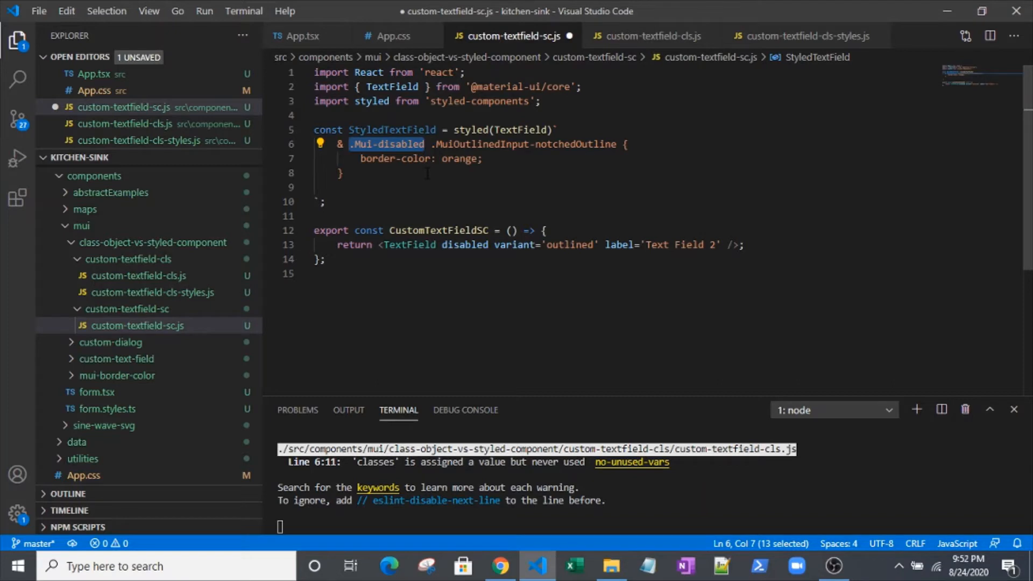
{"action": "left_click", "coordinate": [424, 144]}
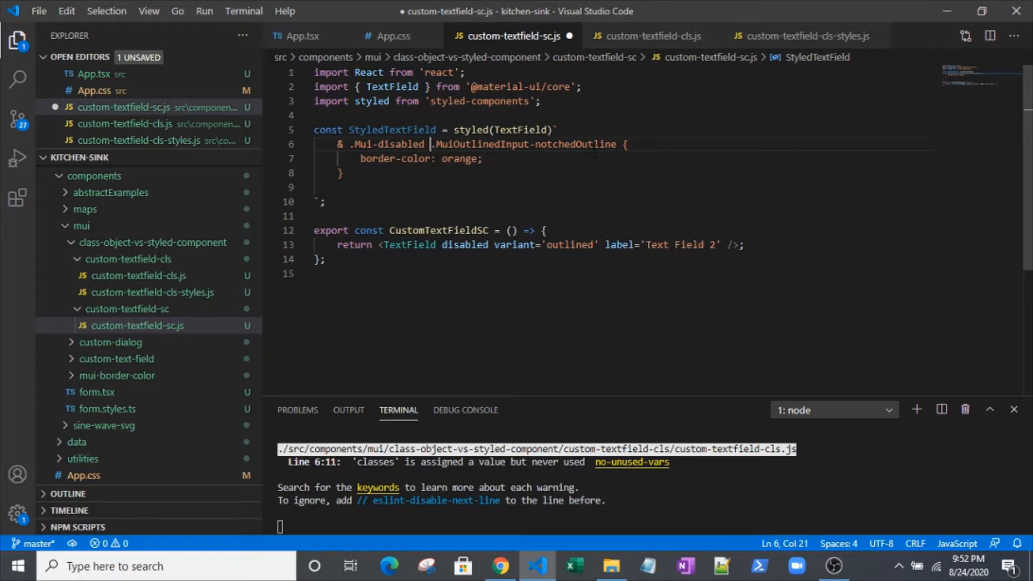
{"action": "double_click", "coordinate": [513, 245]}
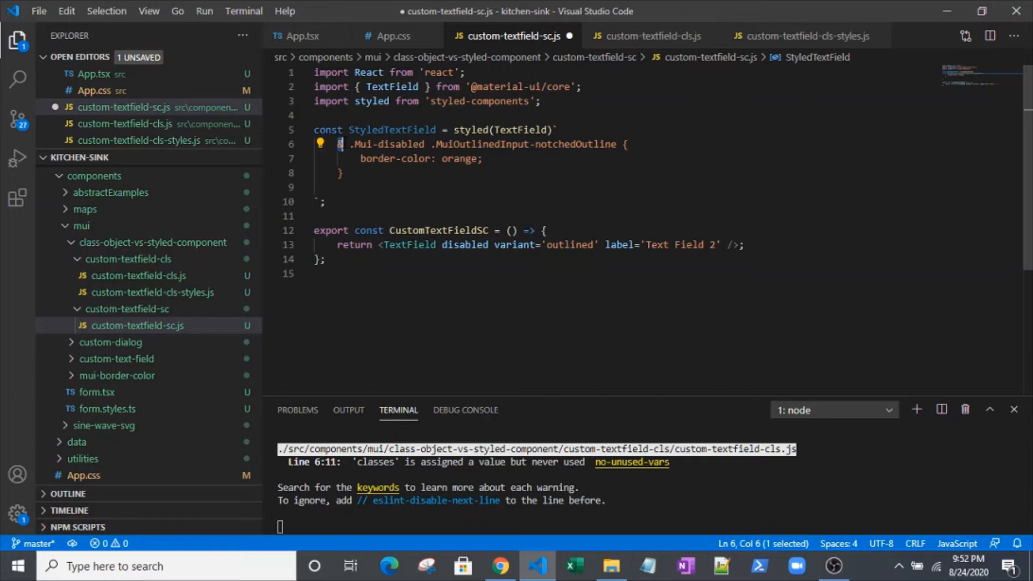
{"action": "mouse_move", "coordinate": [652, 70]}
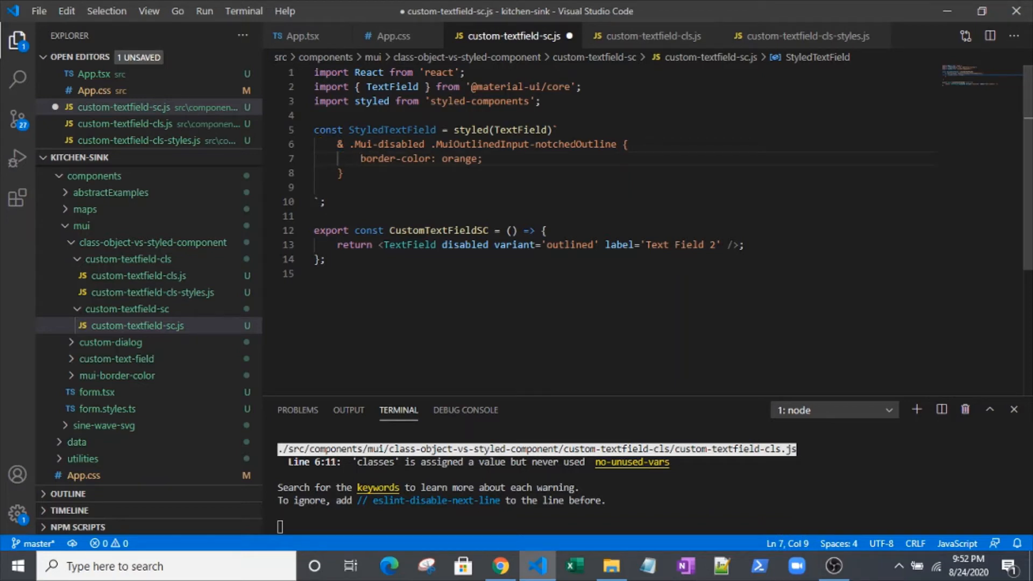
{"action": "left_click", "coordinate": [482, 158]}
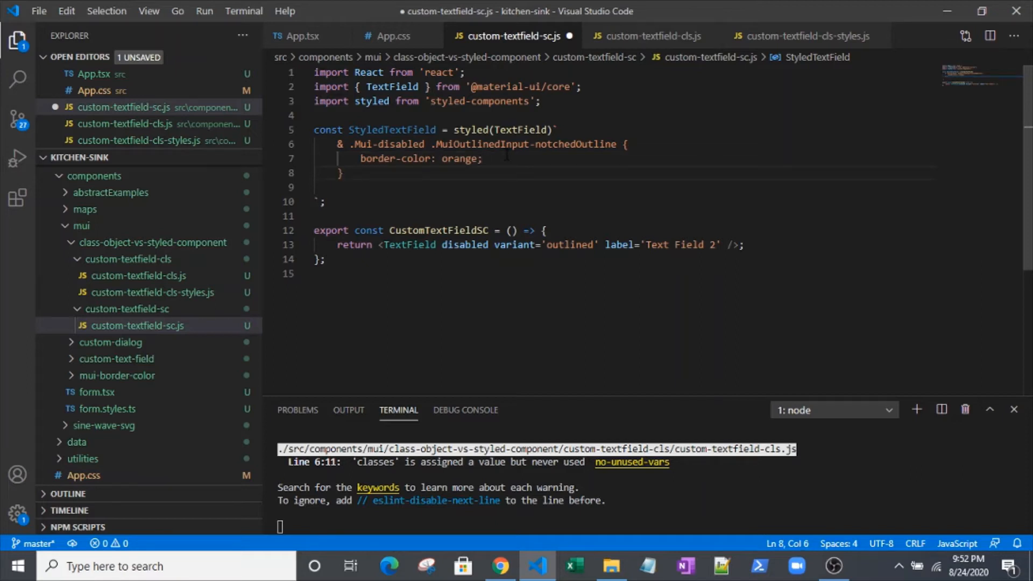
Add a '& { margin-top: 8px; }' rule to StyledTextField, render StyledTextField in the component, and save
{"action": "type", "text": "&"}
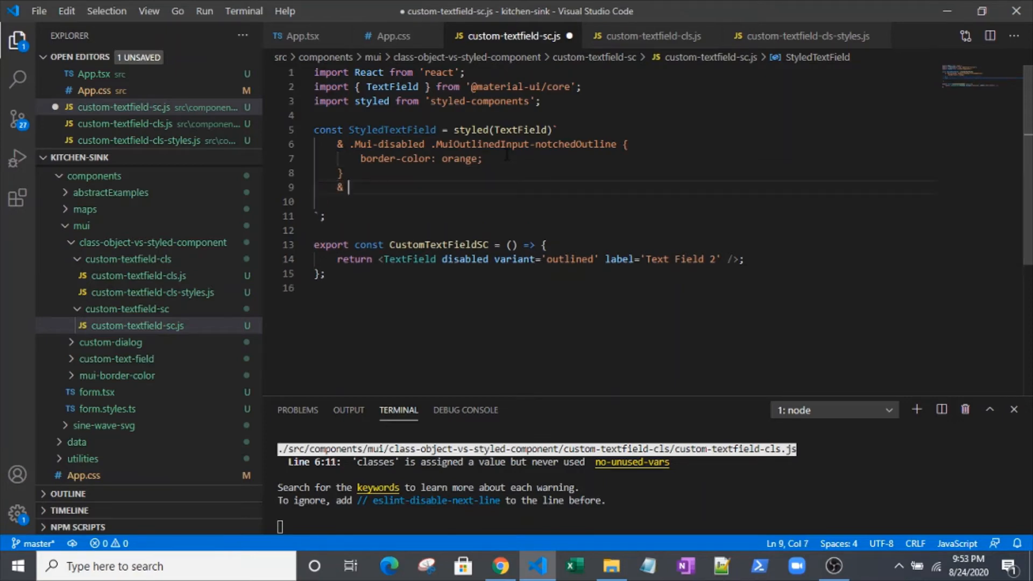
{"action": "type", "text": "{"}
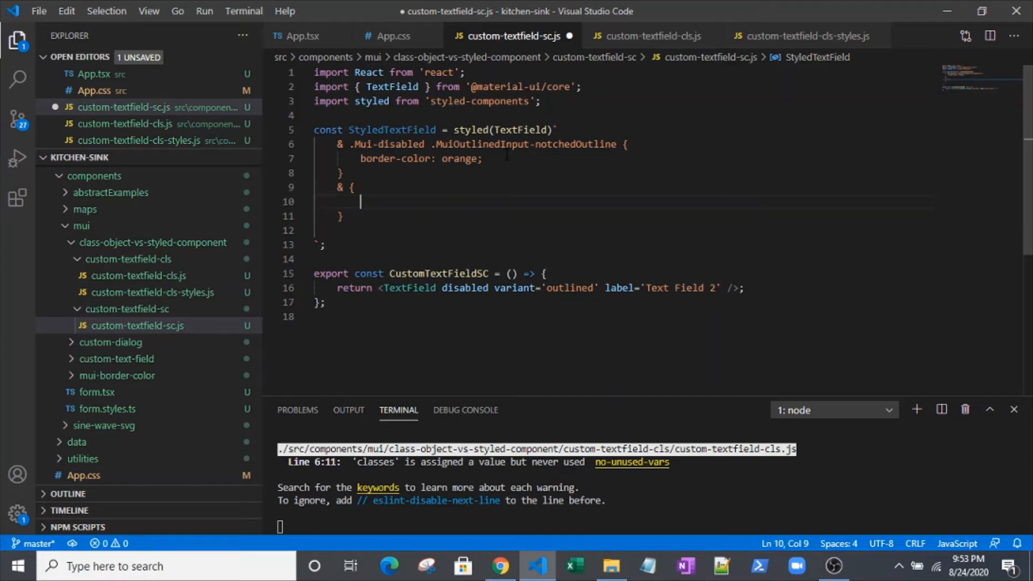
{"action": "type", "text": "margin"}
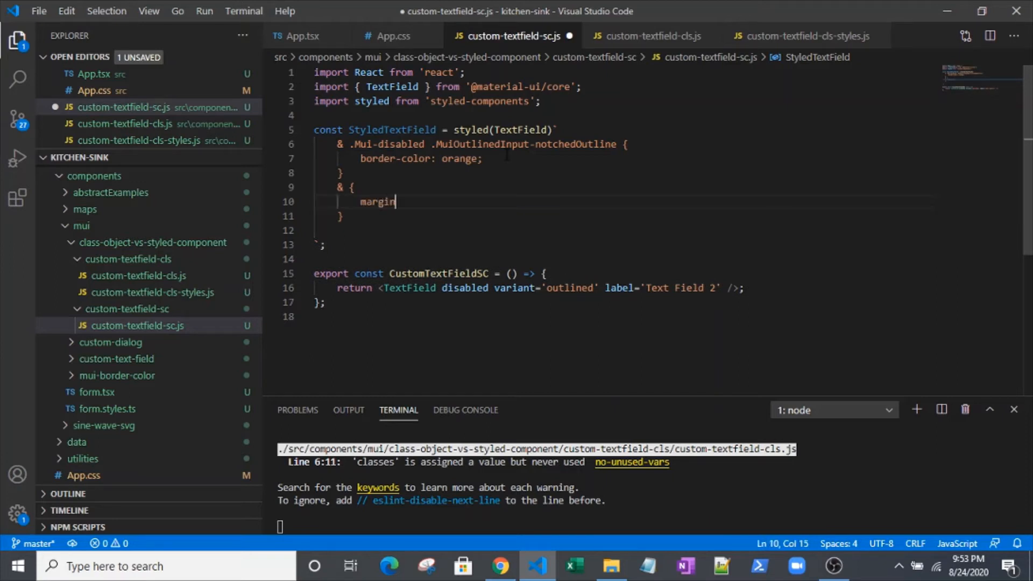
{"action": "type", "text": "-top:"}
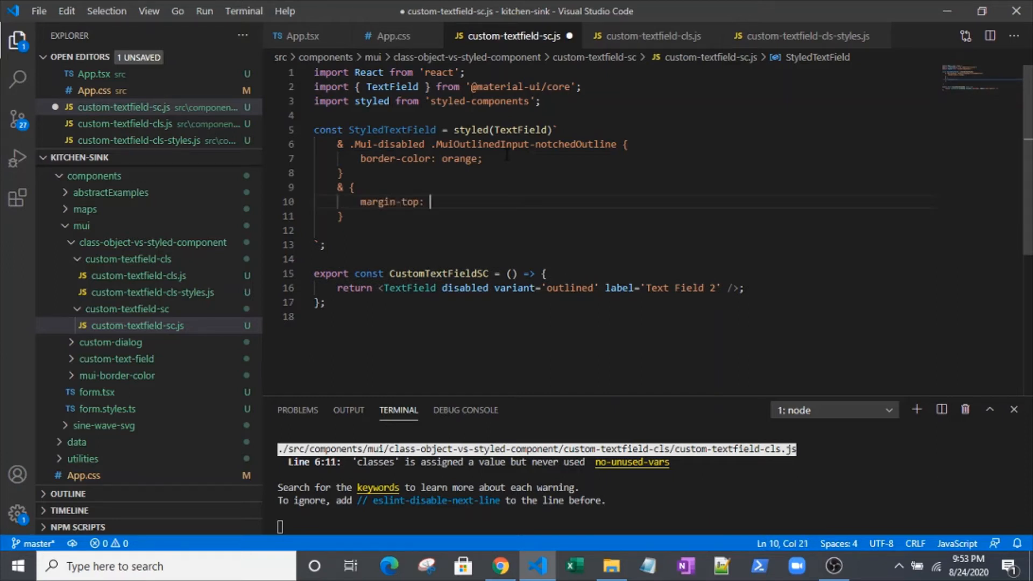
{"action": "type", "text": "8px;"}
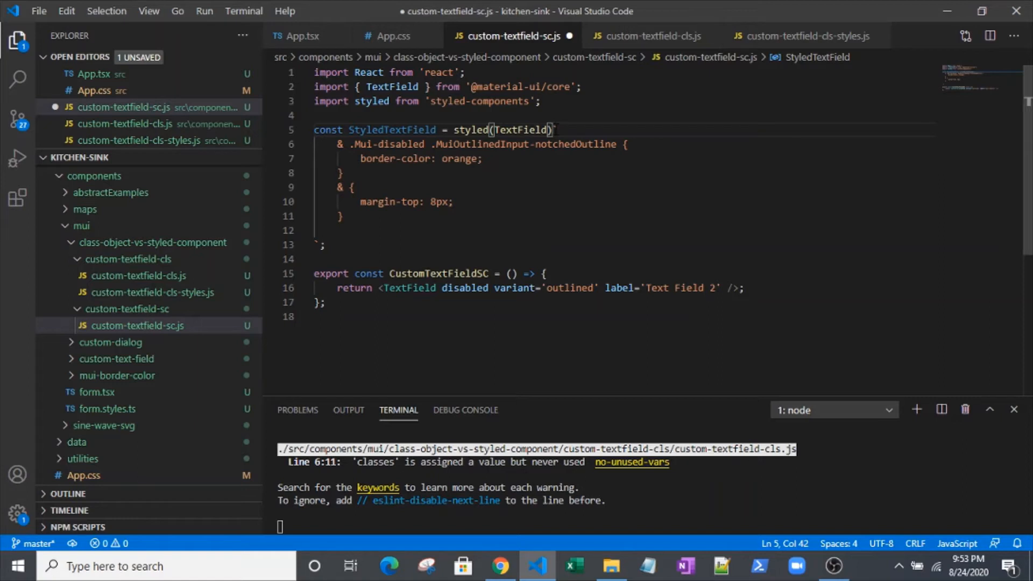
{"action": "left_click", "coordinate": [428, 202]}
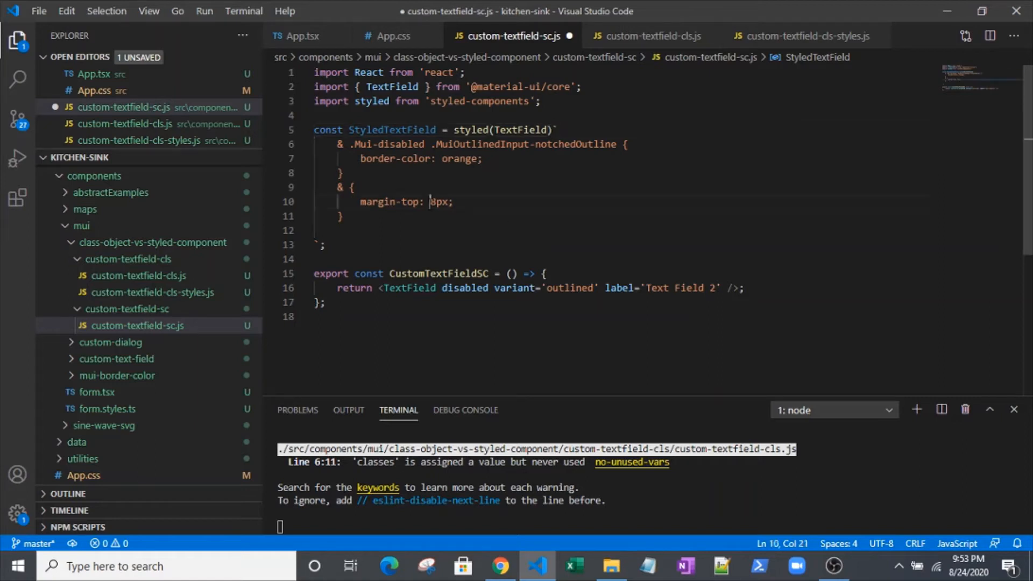
{"action": "type", "text": "\"8px\""}
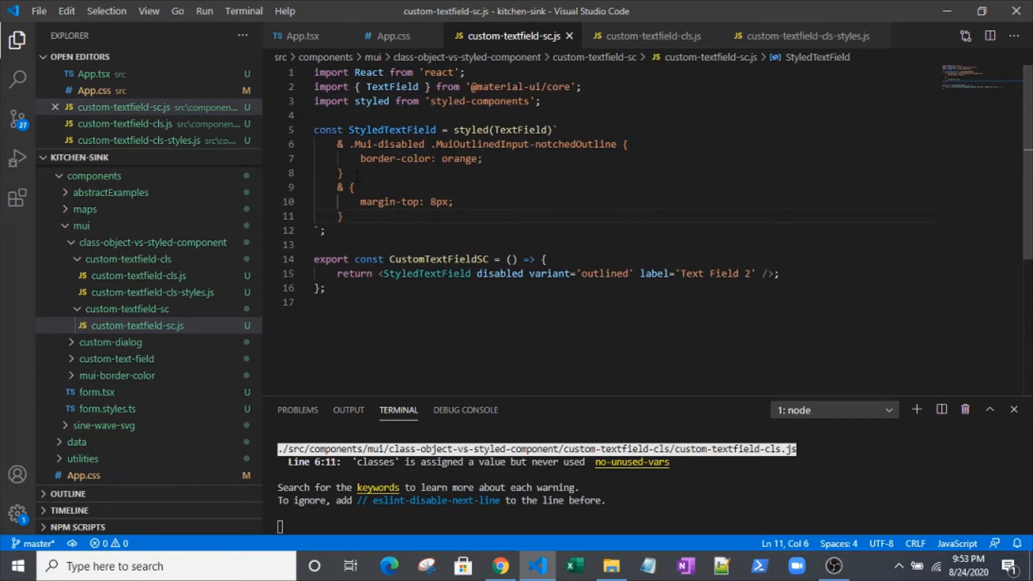
In custom-textfield-cls.js, add an InputProps={{ classes: { attribute below the Text Field 1 label
{"action": "left_click", "coordinate": [648, 36]}
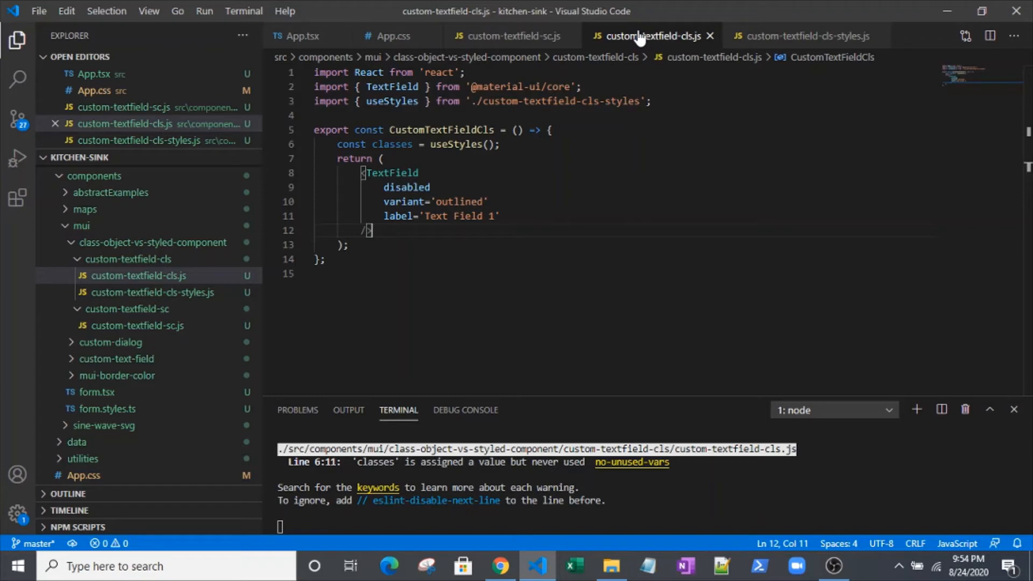
{"action": "left_click", "coordinate": [522, 216]}
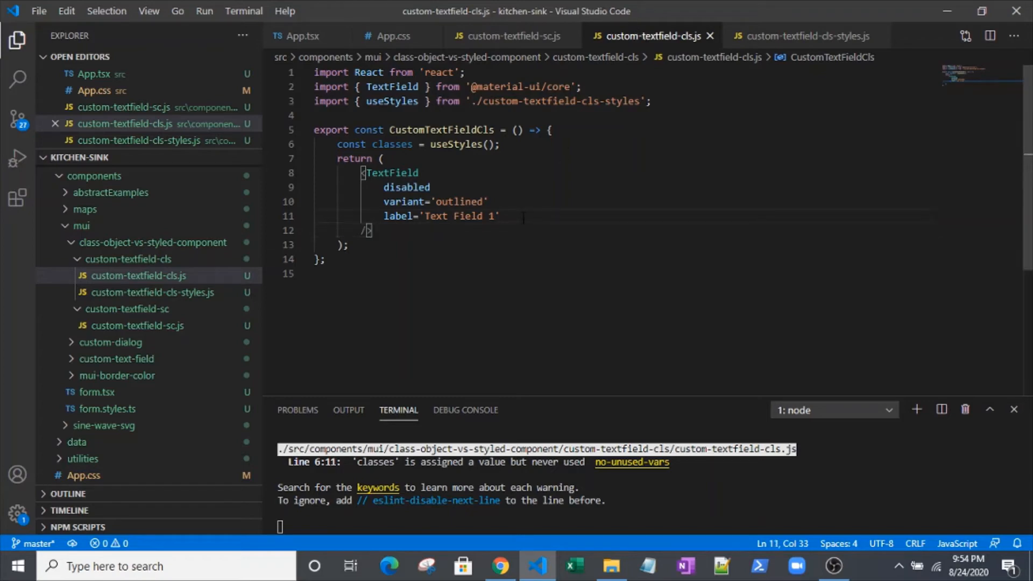
{"action": "key", "text": "Enter"}
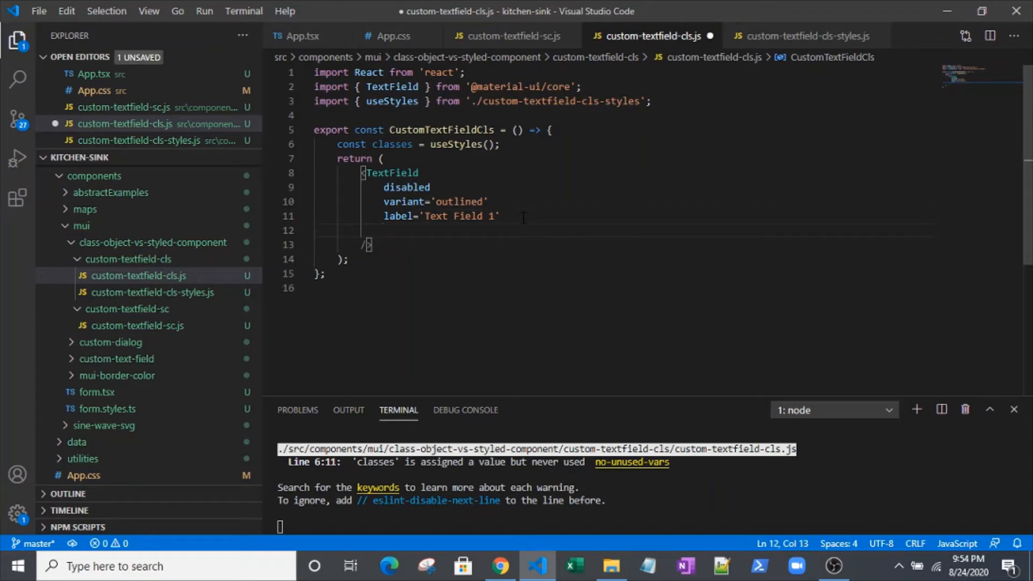
{"action": "type", "text": "Input"}
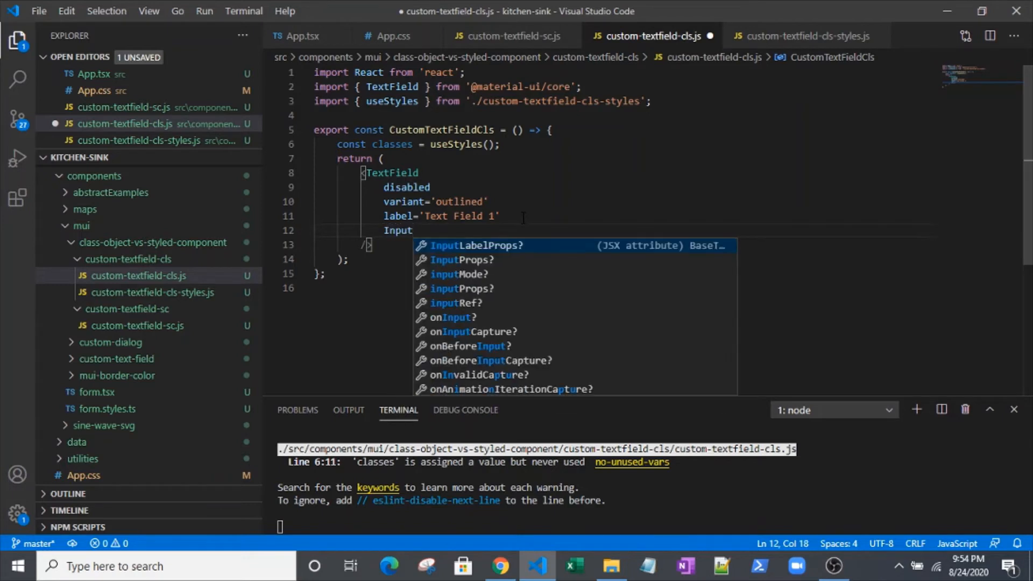
{"action": "type", "text": "P"}
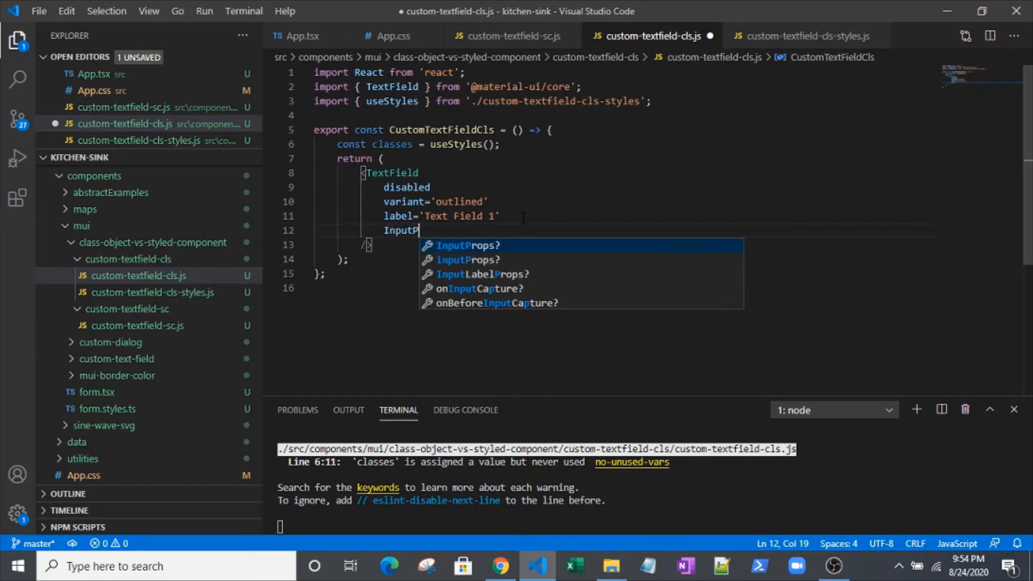
{"action": "type", "text": "rops"}
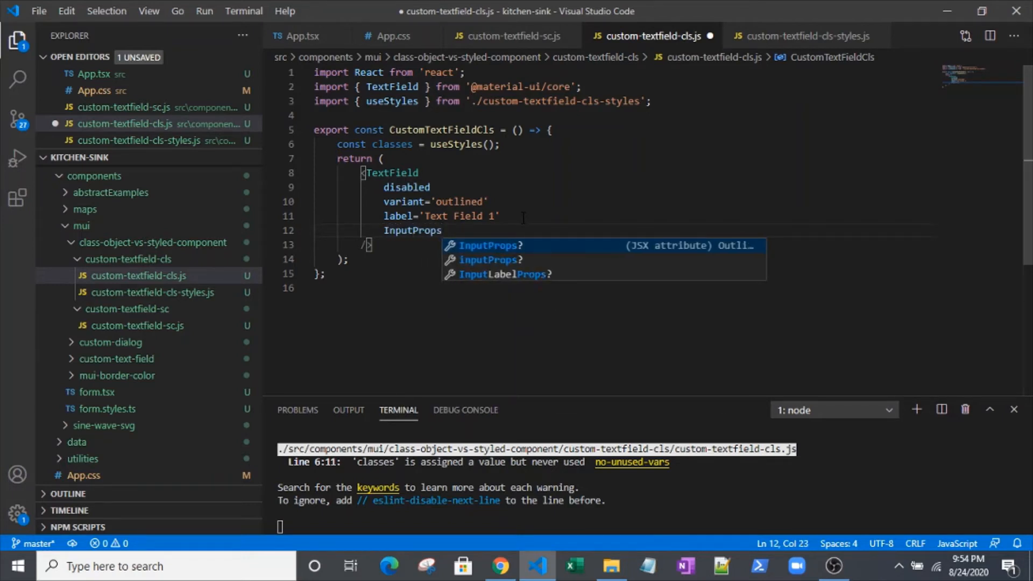
{"action": "type", "text": "={{"}
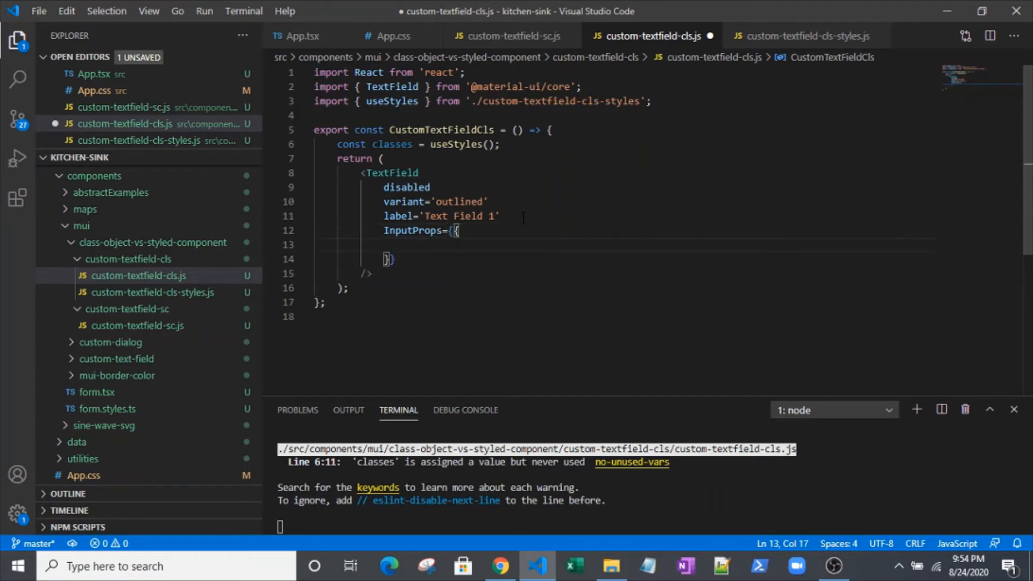
{"action": "type", "text": "classes:"}
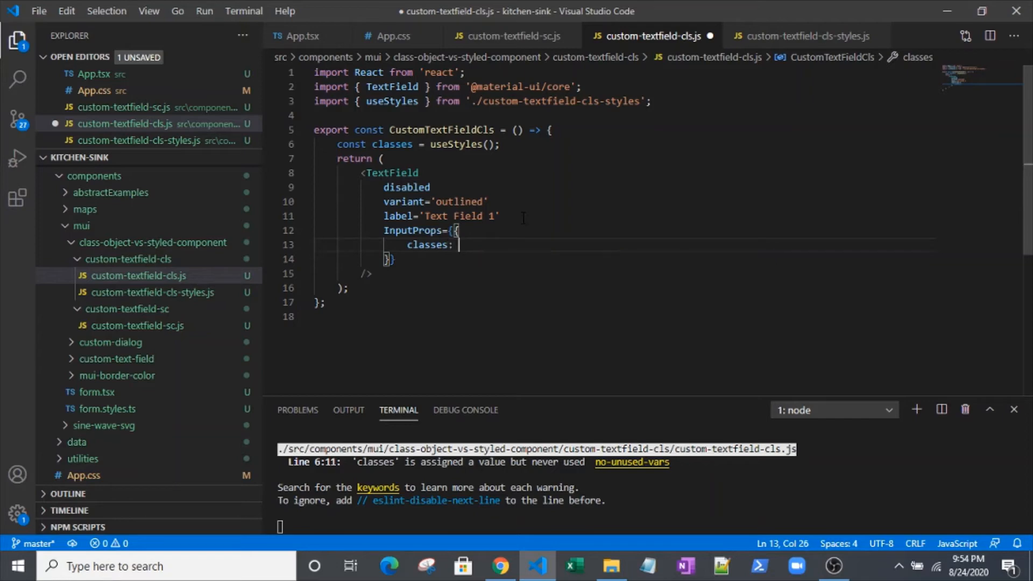
{"action": "type", "text": "{"}
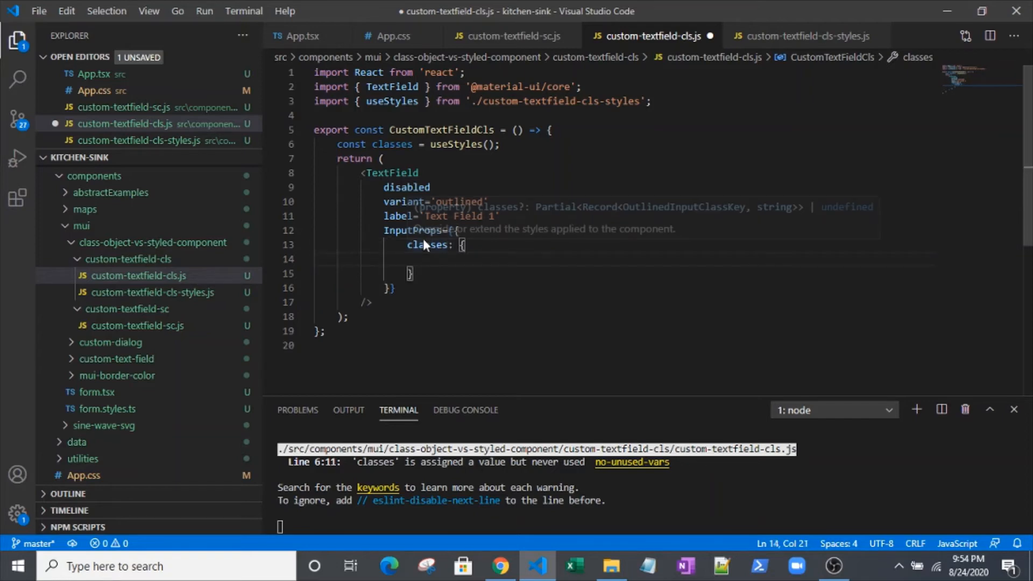
{"action": "mouse_move", "coordinate": [449, 265]}
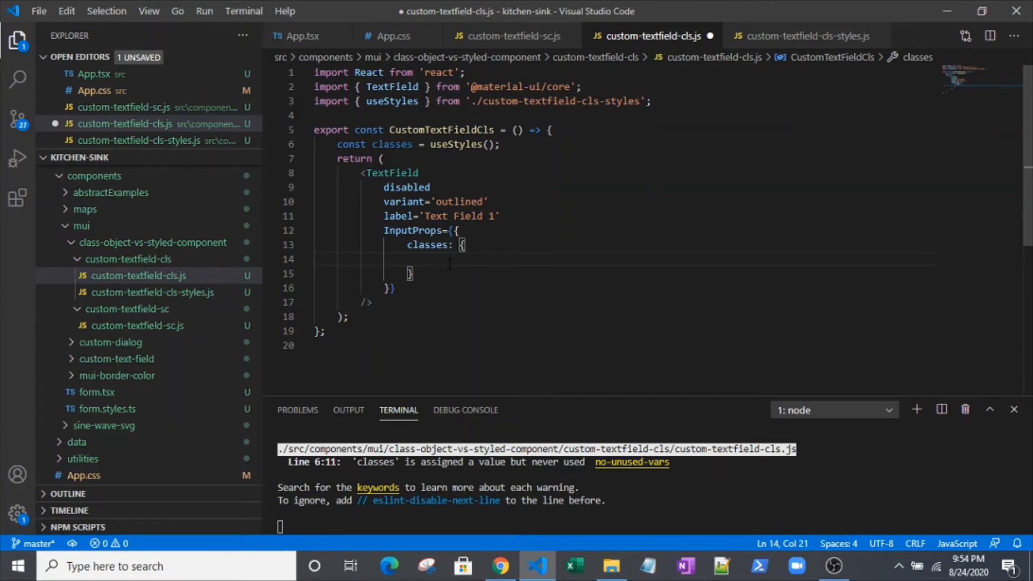
Map root, disabled and notchedOutline to classes.root, classes.disabled and classes.notchedOutline, then save
{"action": "type", "text": "root:"}
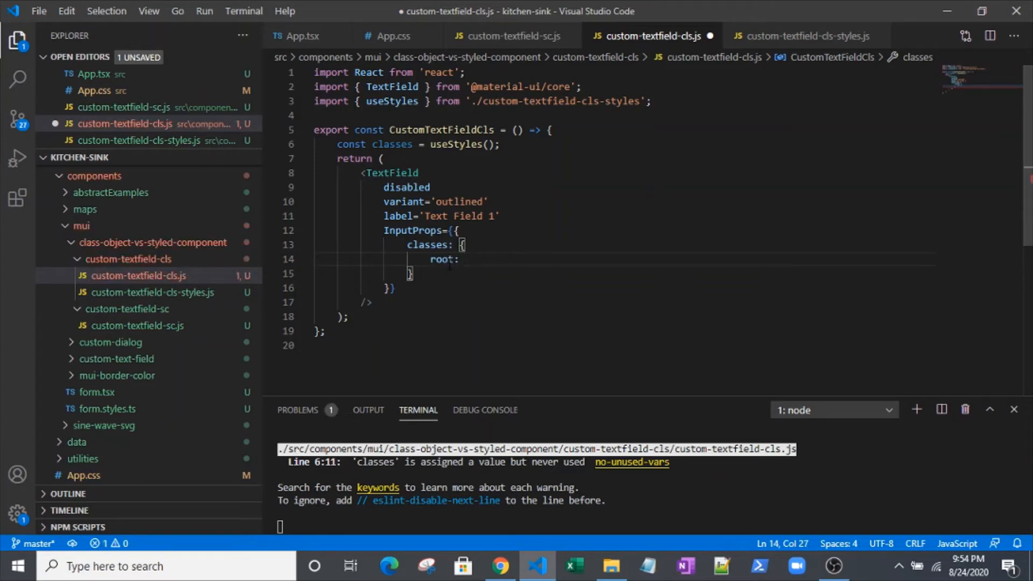
{"action": "type", "text": "class"}
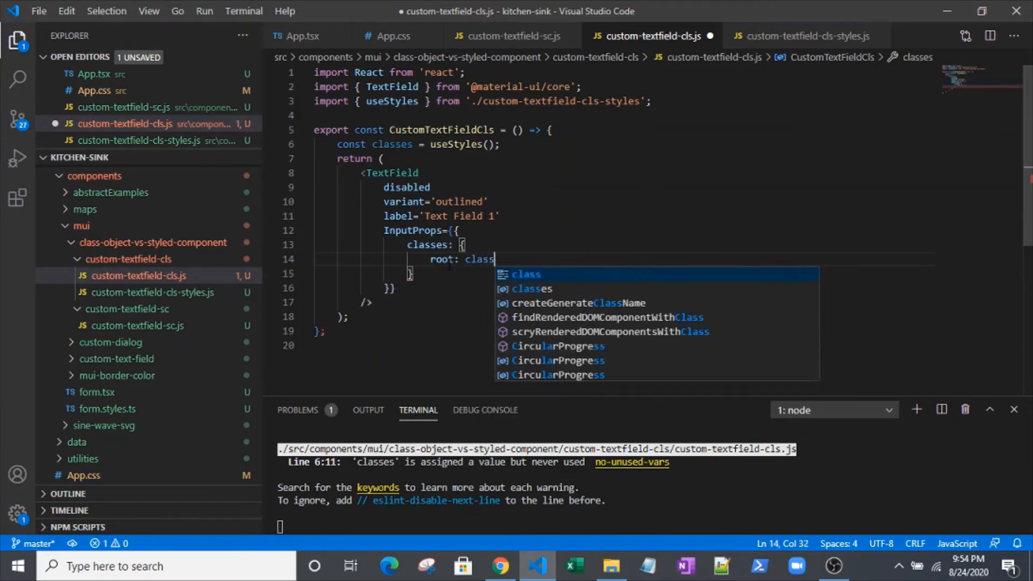
{"action": "type", "text": "ses.root"}
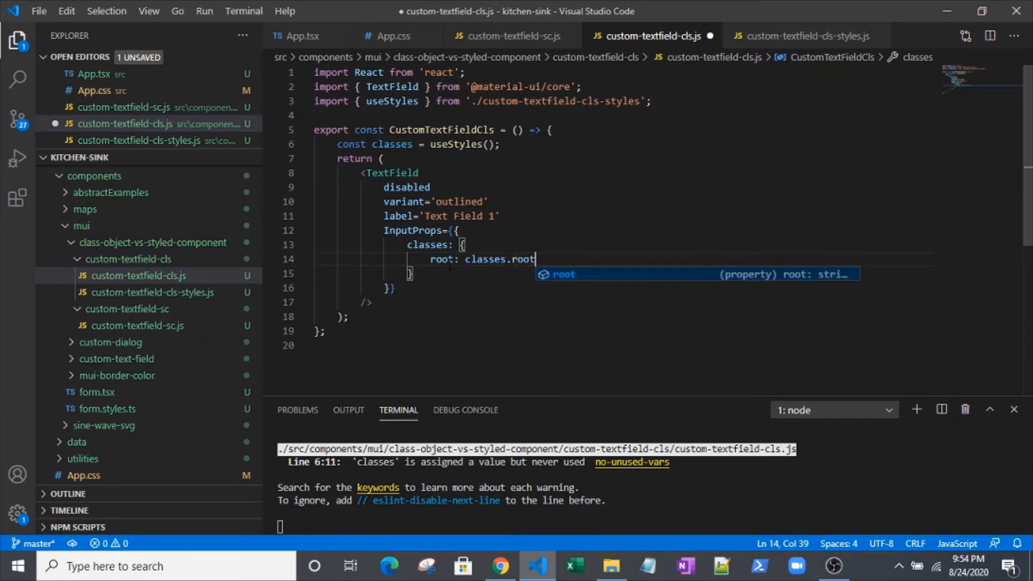
{"action": "double_click", "coordinate": [442, 259]}
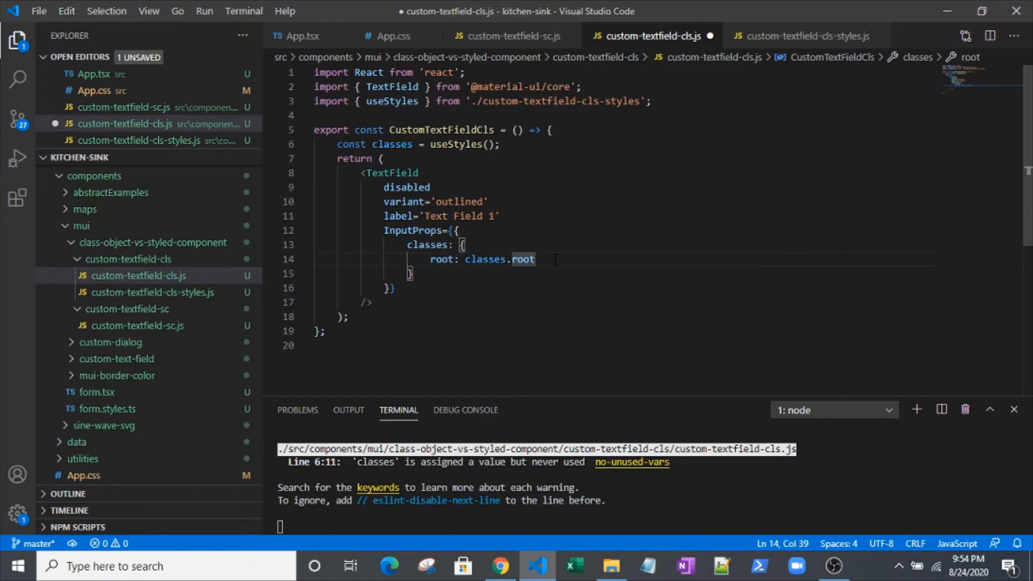
{"action": "type", "text": "disal"}
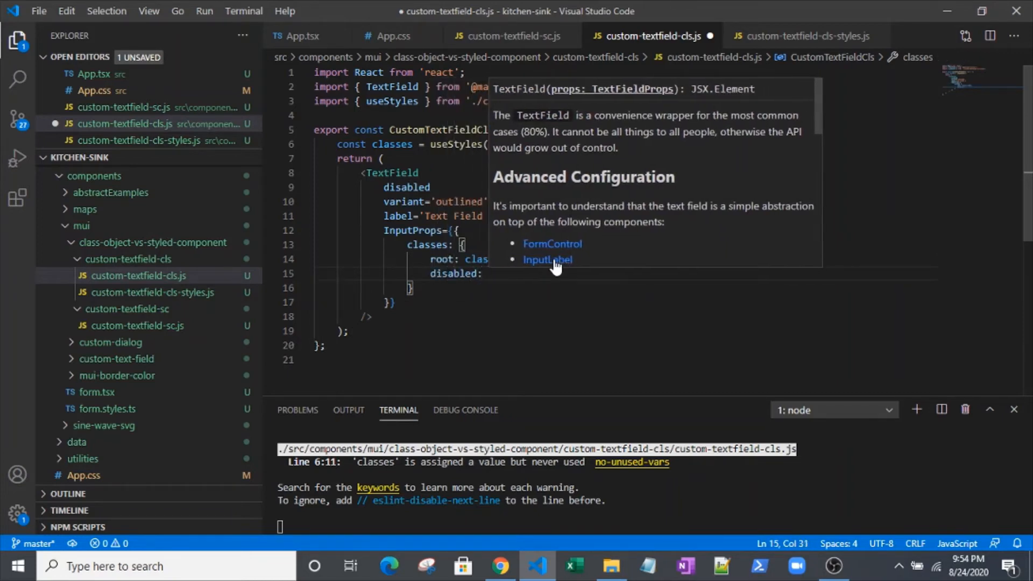
{"action": "type", "text": "classes.disabled,"}
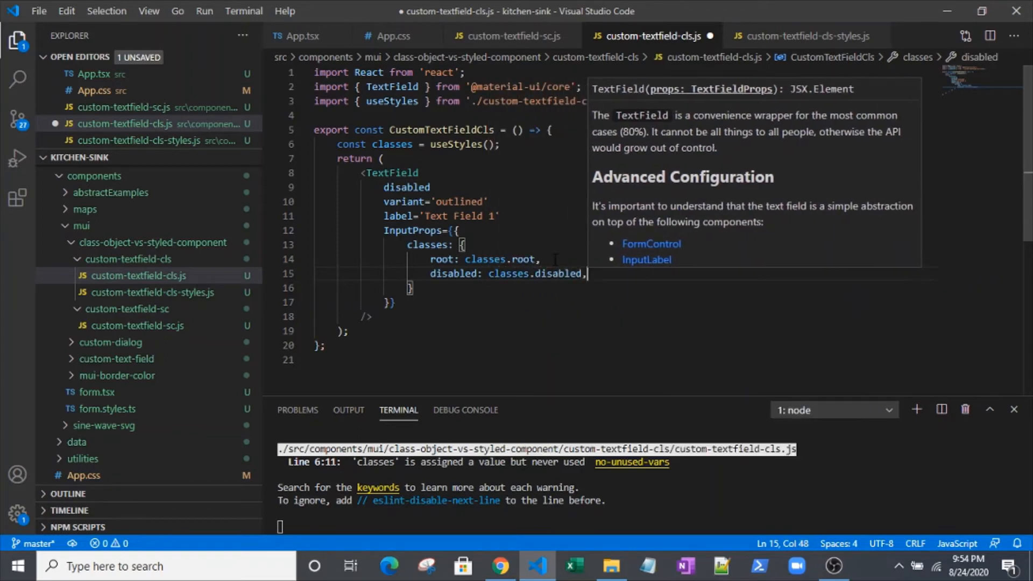
{"action": "type", "text": "notchedOutline: classes"}
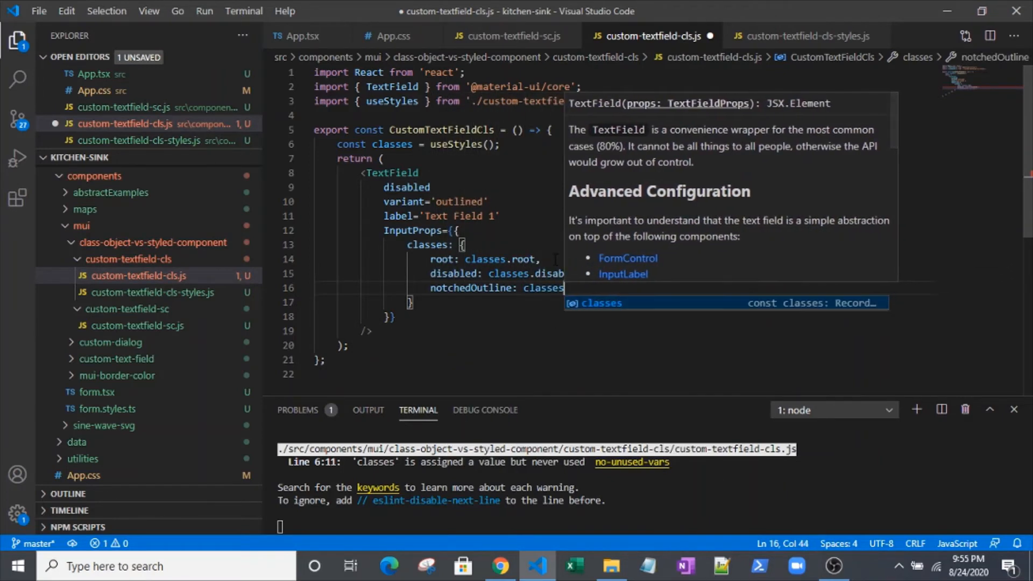
{"action": "type", "text": ".notchedOutline"}
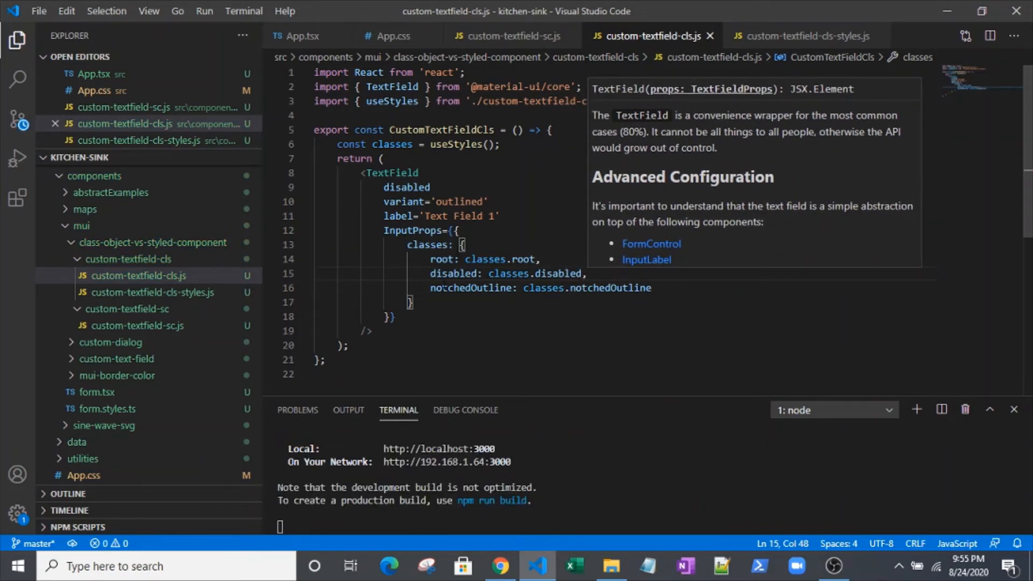
{"action": "left_click", "coordinate": [507, 36]}
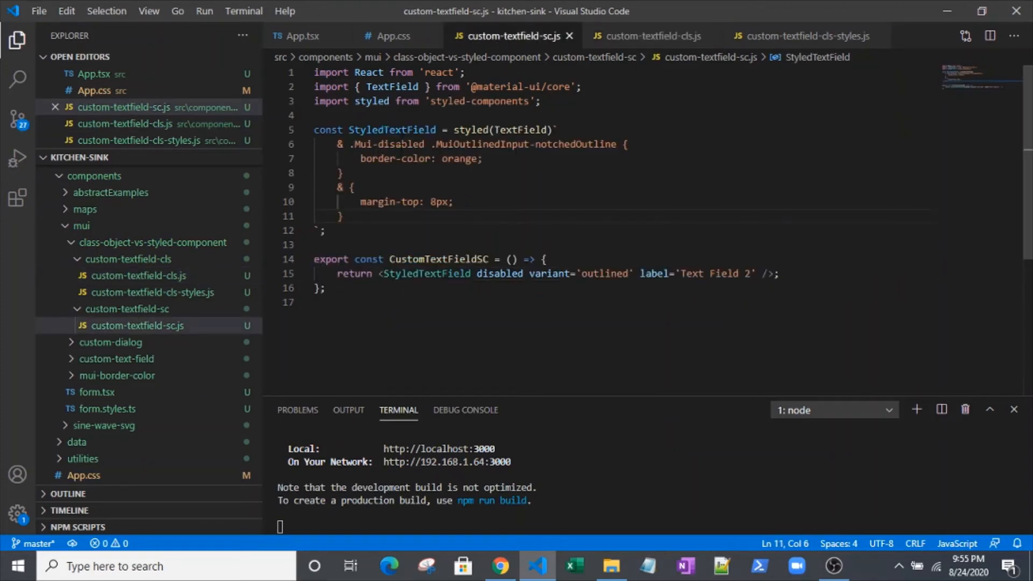
{"action": "left_click", "coordinate": [652, 36]}
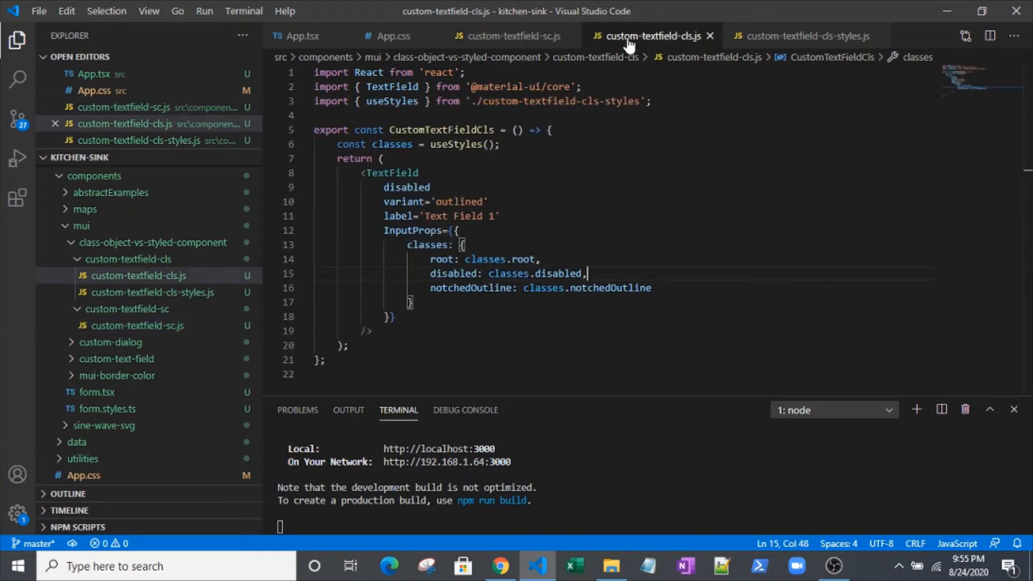
{"action": "left_click", "coordinate": [514, 36]}
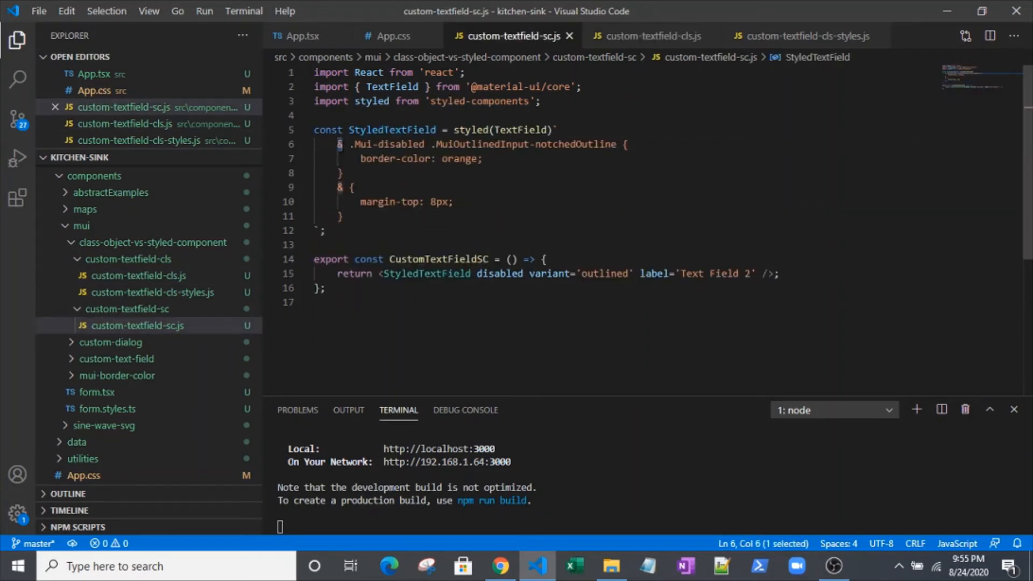
{"action": "mouse_move", "coordinate": [646, 35]}
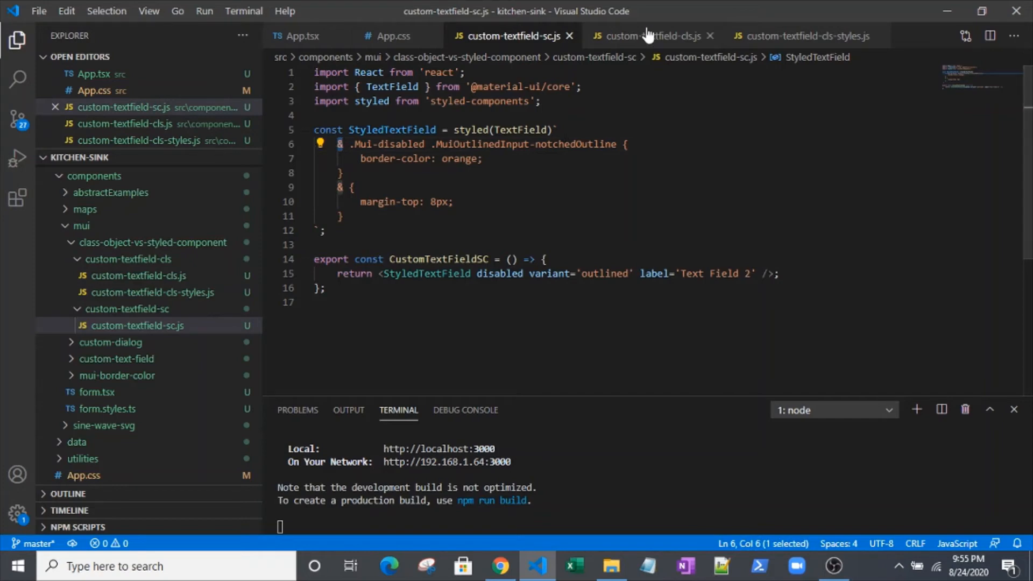
{"action": "left_click", "coordinate": [650, 35]}
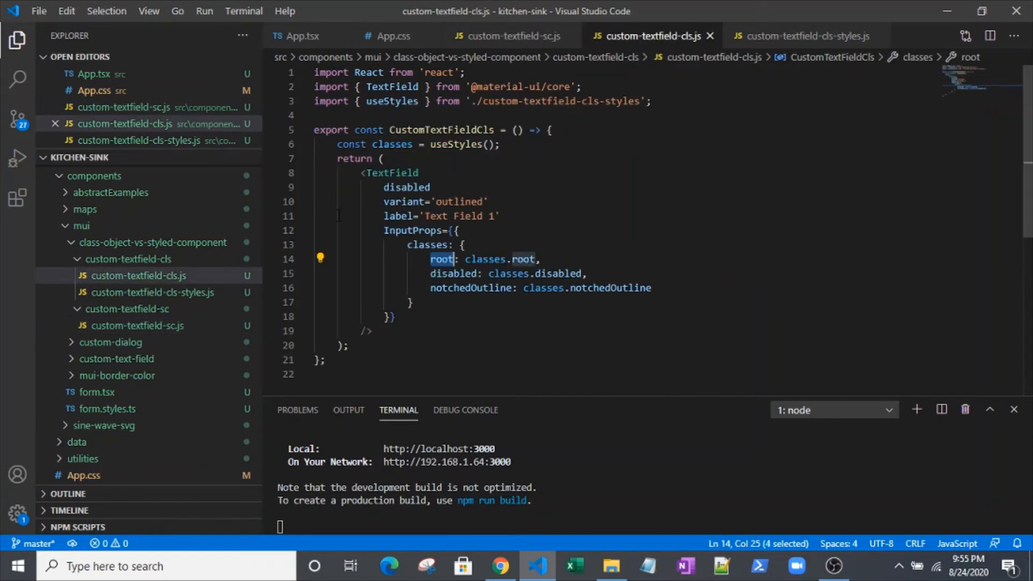
{"action": "mouse_move", "coordinate": [710, 293]}
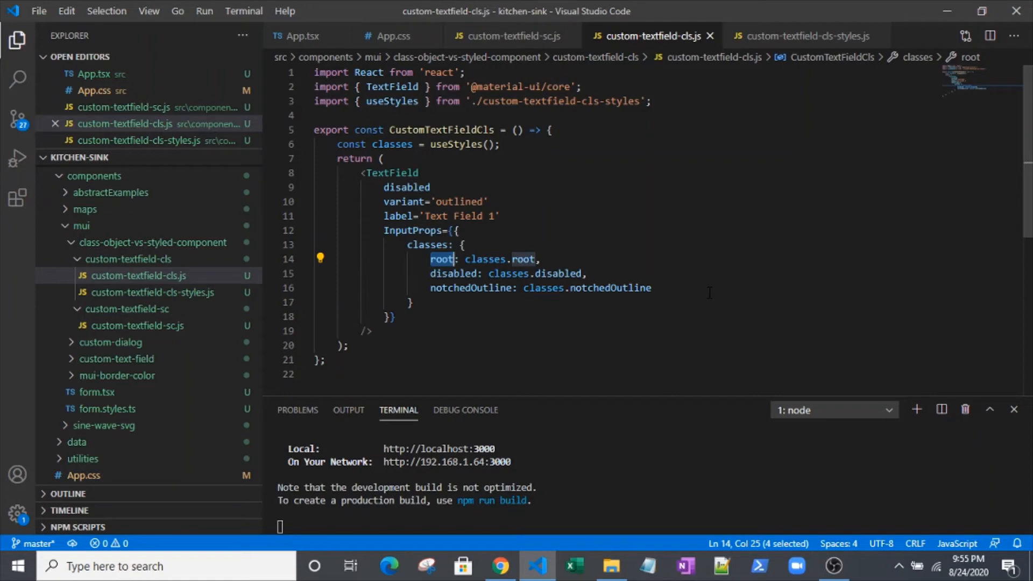
{"action": "double_click", "coordinate": [452, 275]}
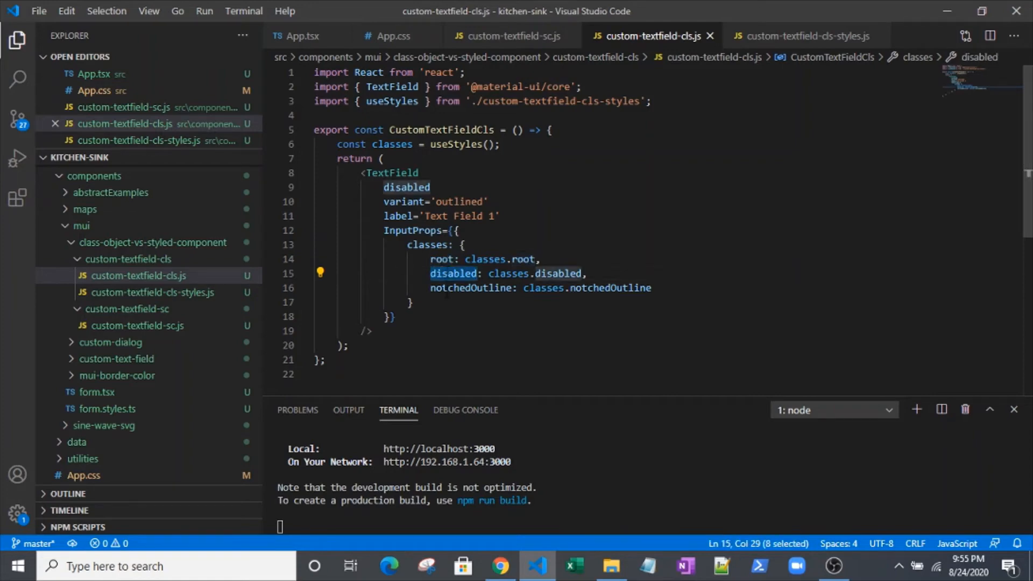
{"action": "double_click", "coordinate": [470, 288]}
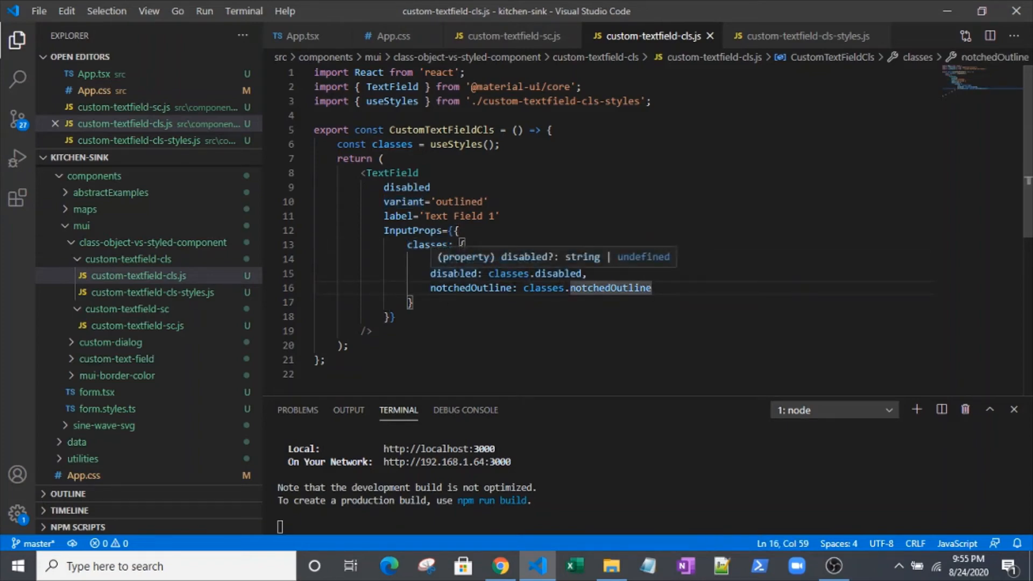
{"action": "type", "text": "root: classes.root,"}
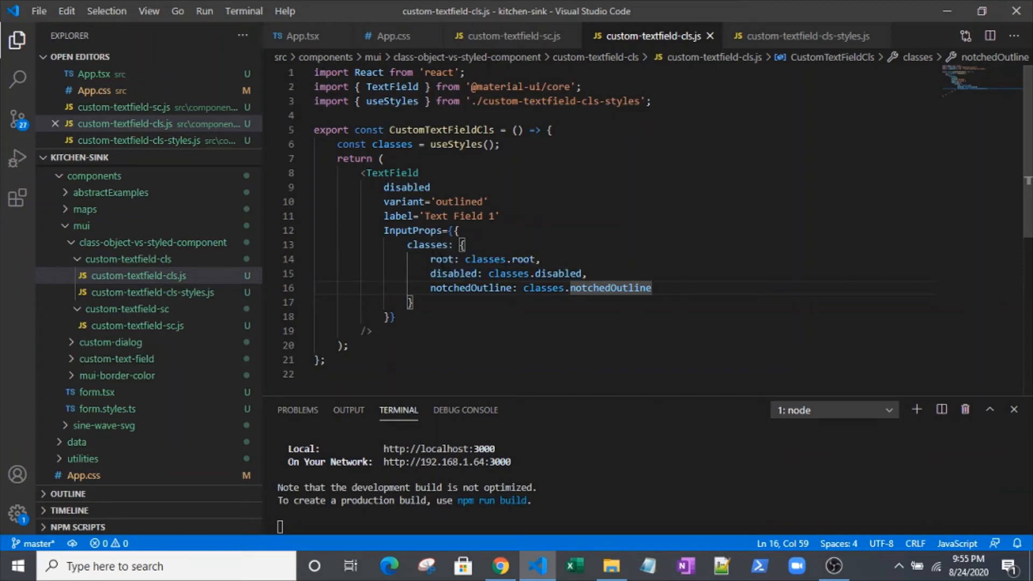
{"action": "left_click", "coordinate": [807, 36]}
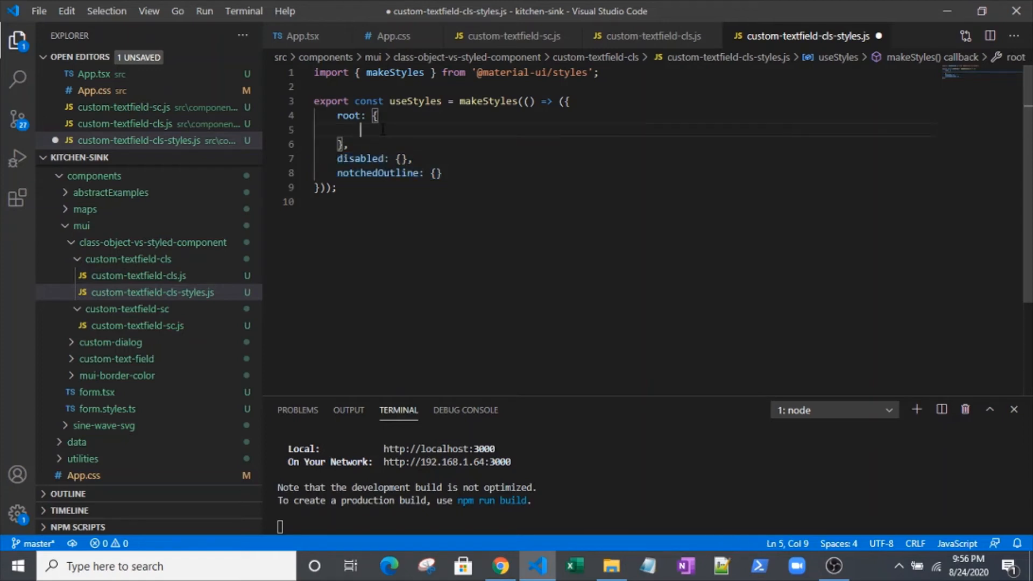
Add a '&$disabled $notchedOutline': { borderColor: 'orange' } rule inside root and save the styles file
{"action": "type", "text": "."}
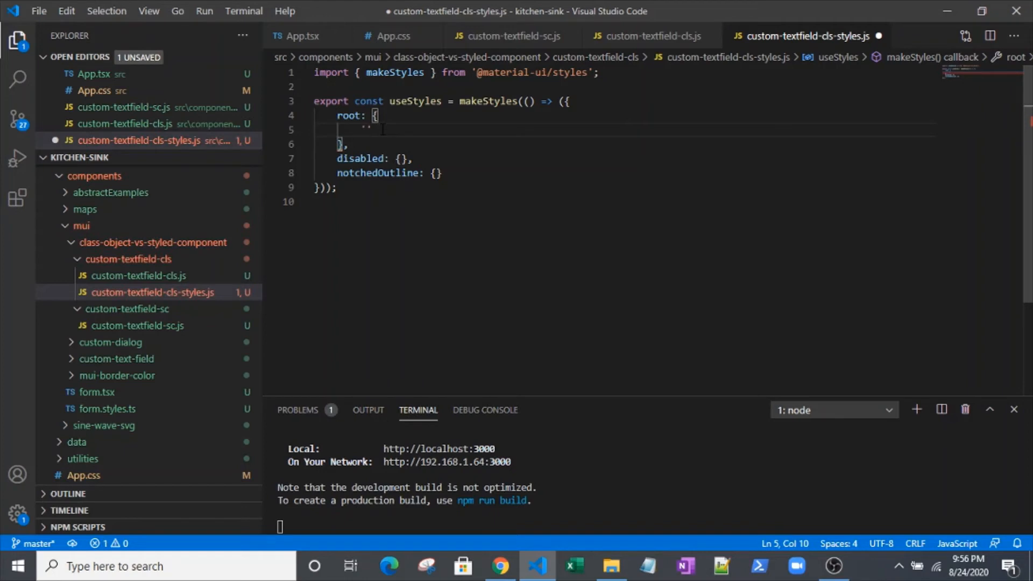
{"action": "type", "text": "'&'"}
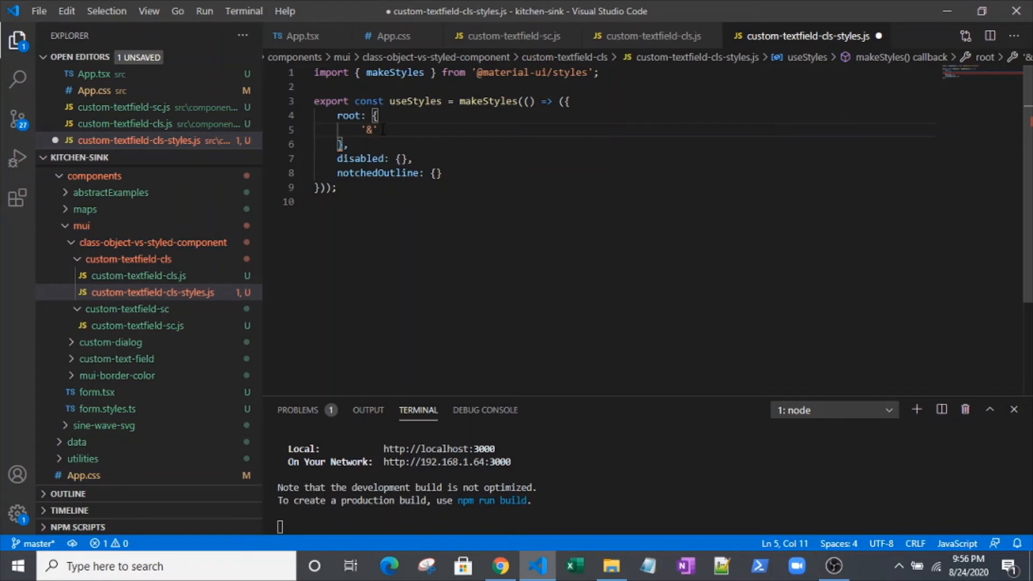
{"action": "type", "text": "$"}
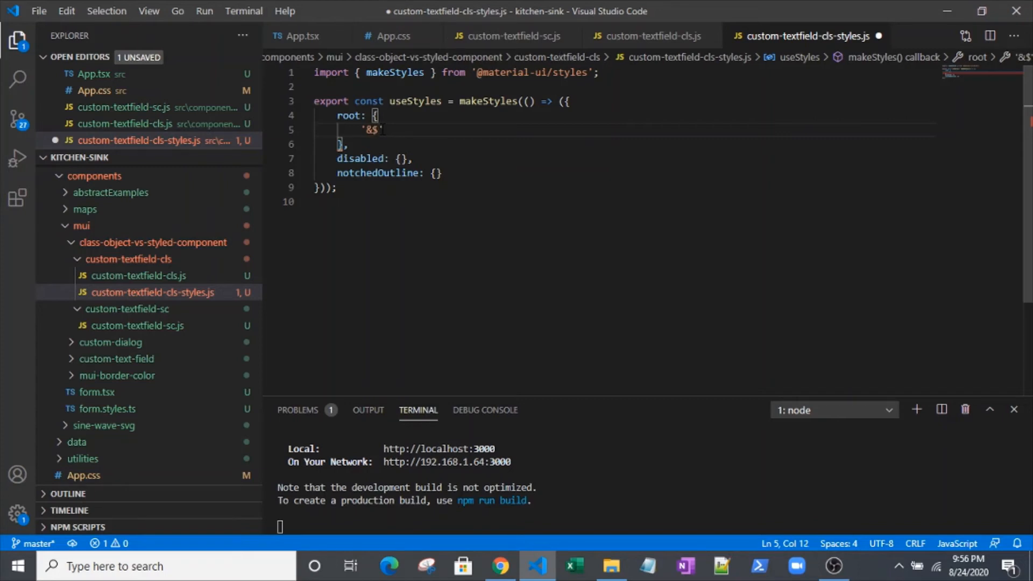
{"action": "type", "text": "disabled"}
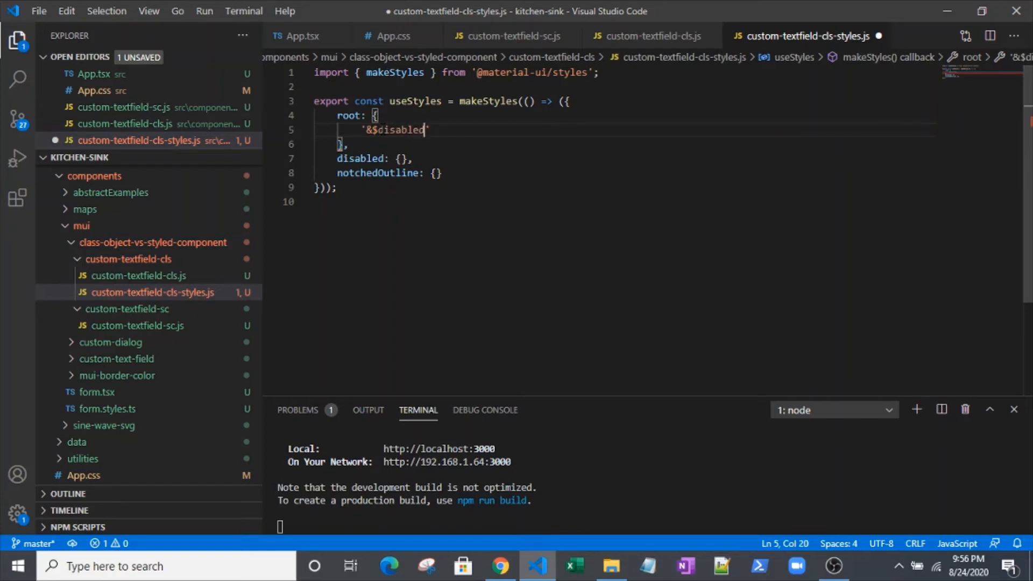
{"action": "type", "text": "$not"}
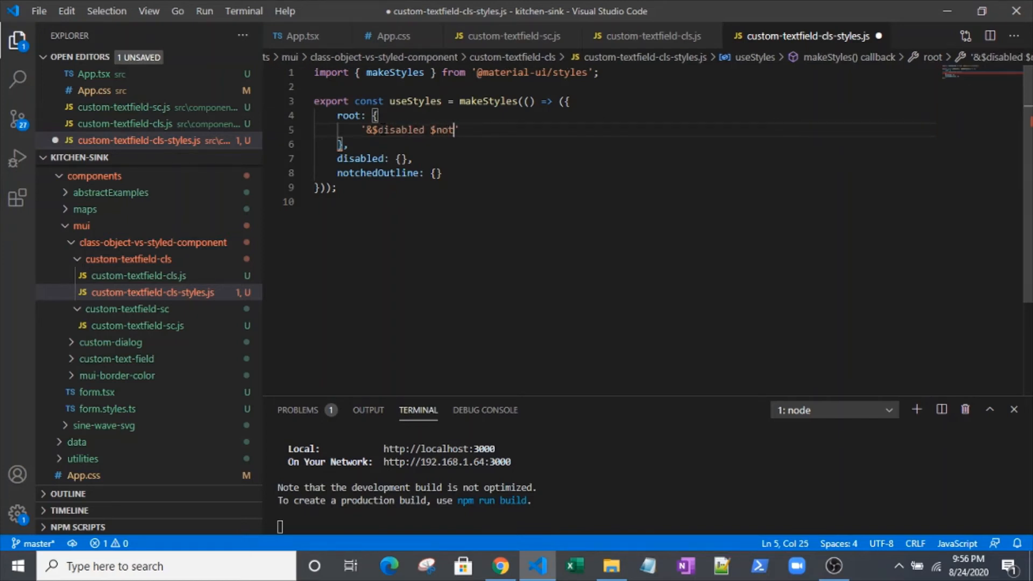
{"action": "type", "text": "chedOutline"}
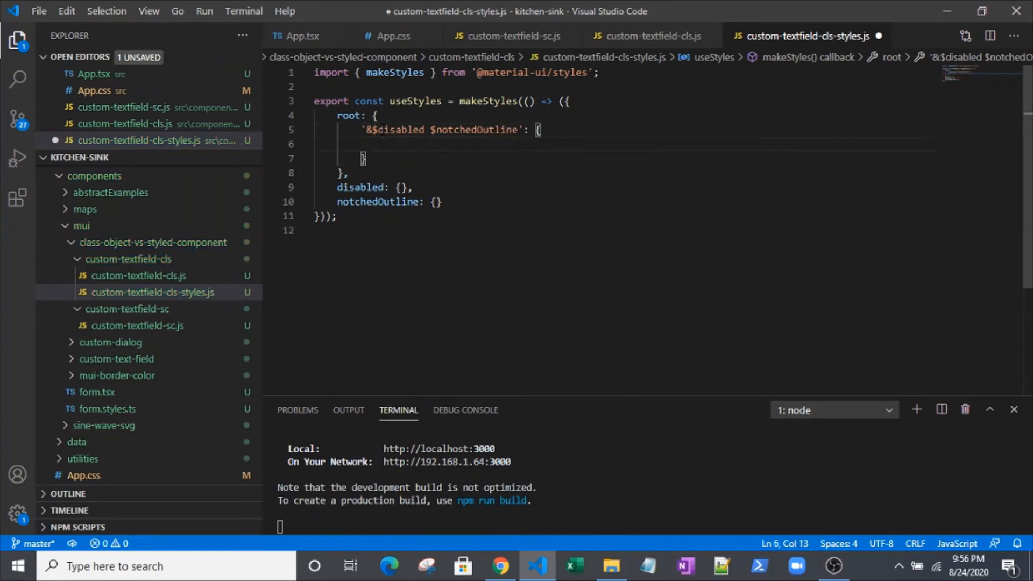
{"action": "type", "text": "borderColor: 'orange"}
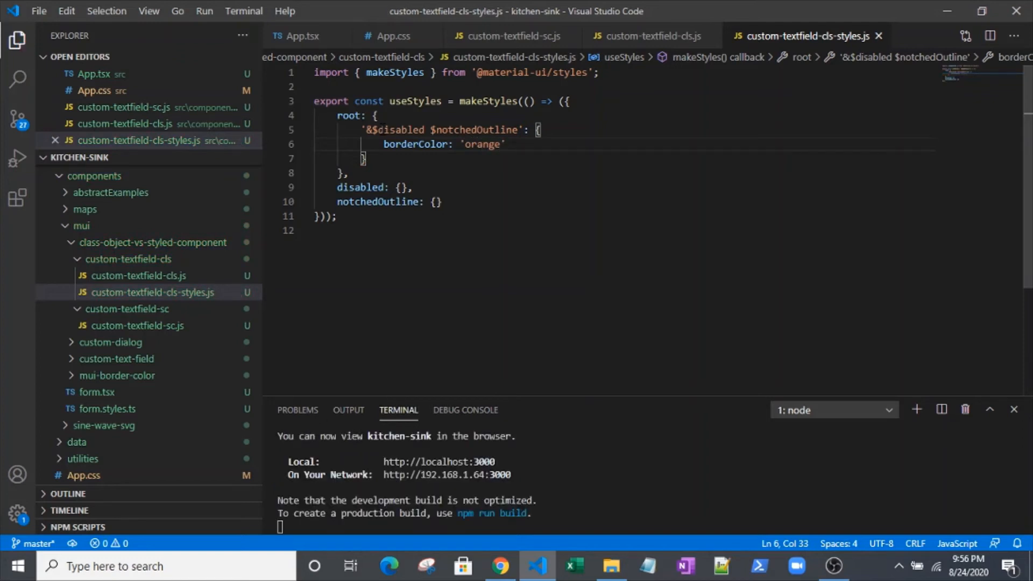
Check the class keys in custom-textfield-cls.js and add empty disabled: {} and notchedOutline: {} entries after root
{"action": "double_click", "coordinate": [415, 144]}
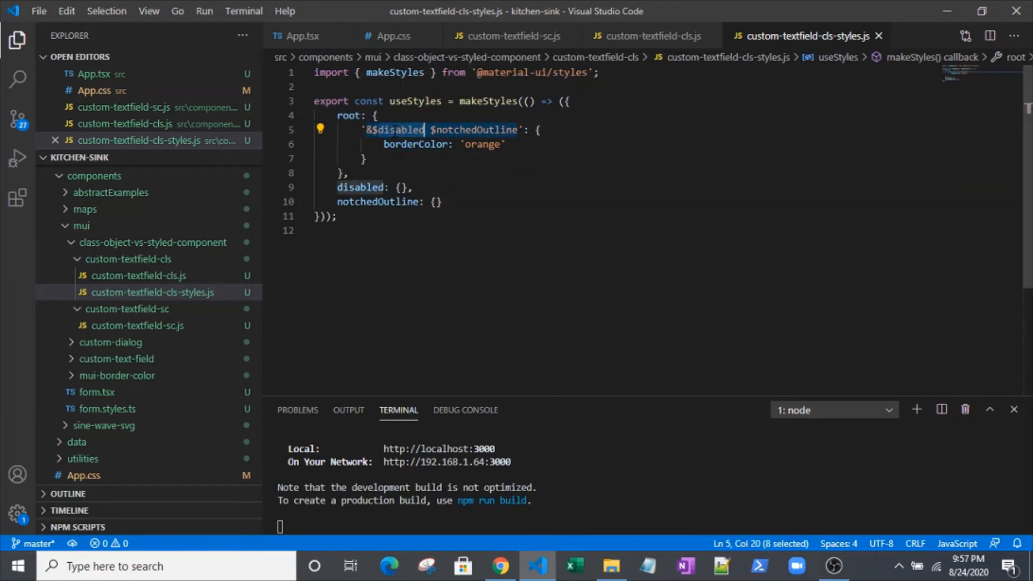
{"action": "mouse_move", "coordinate": [401, 129]}
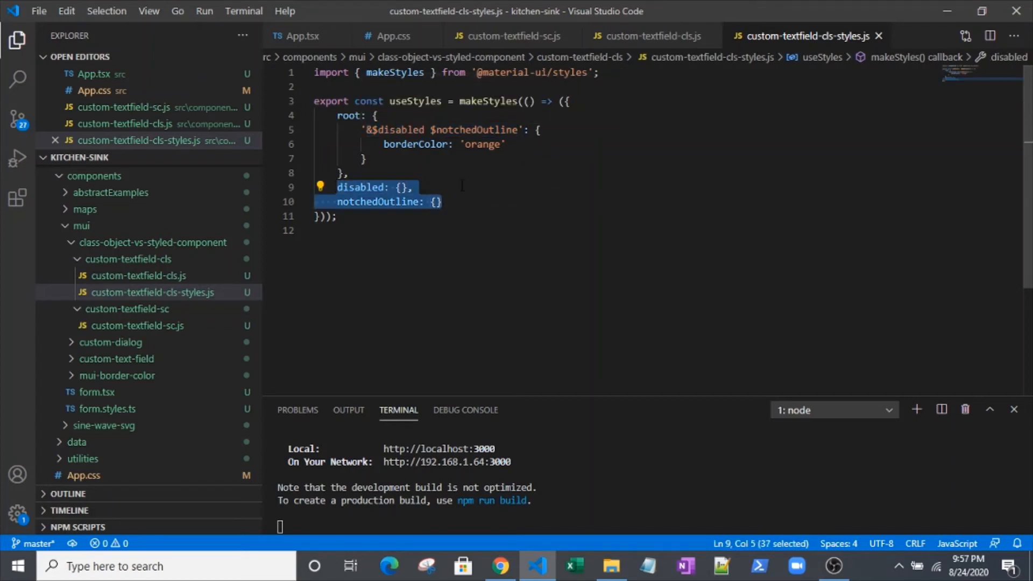
{"action": "key", "text": "Delete"}
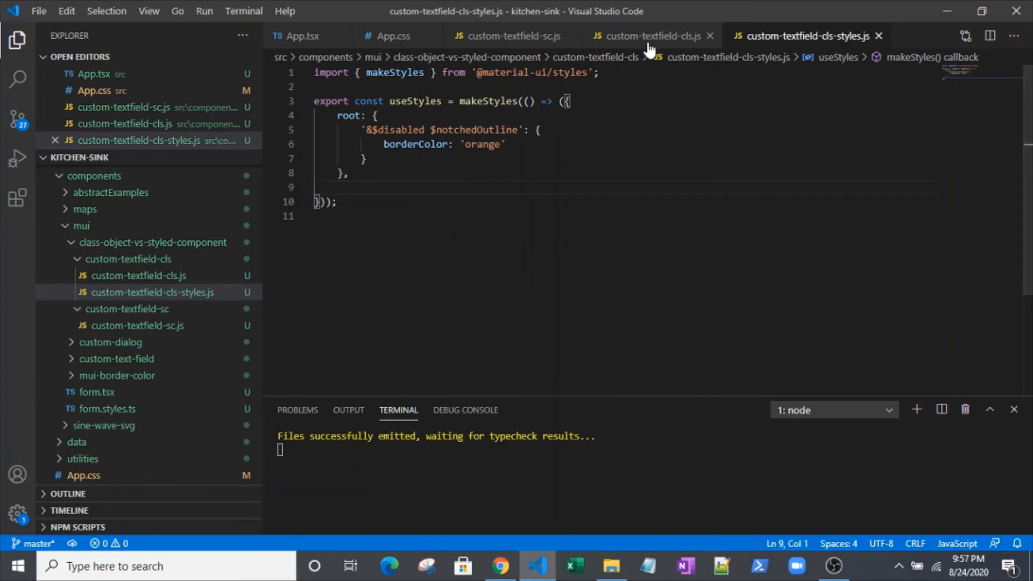
{"action": "left_click", "coordinate": [652, 35]}
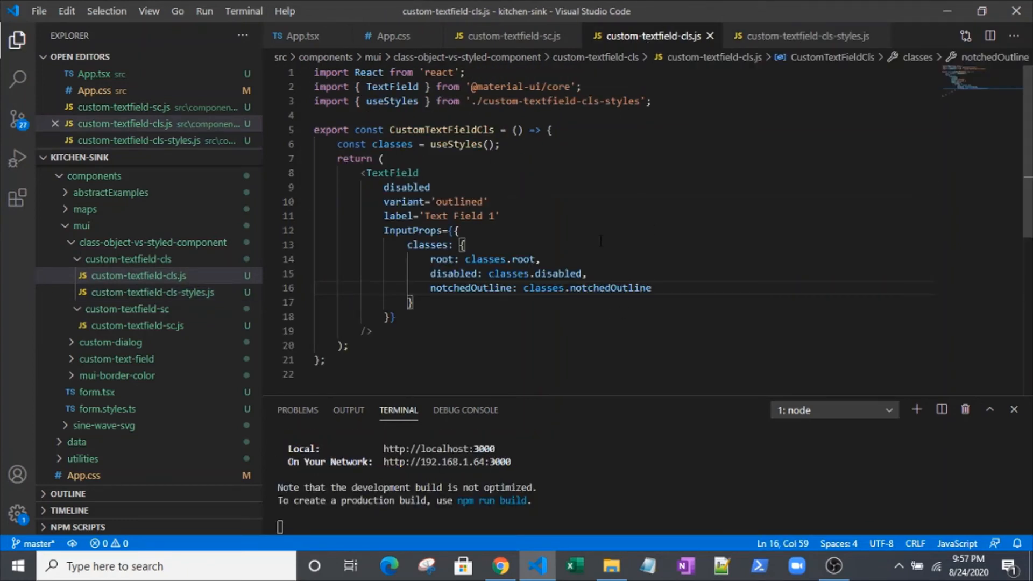
{"action": "left_click", "coordinate": [805, 35]}
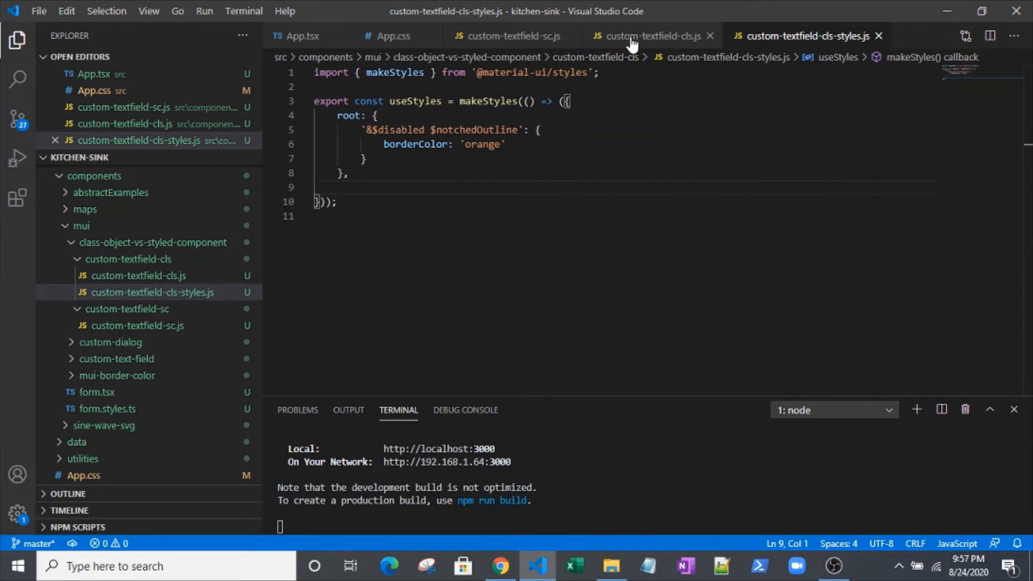
{"action": "left_click", "coordinate": [654, 36]}
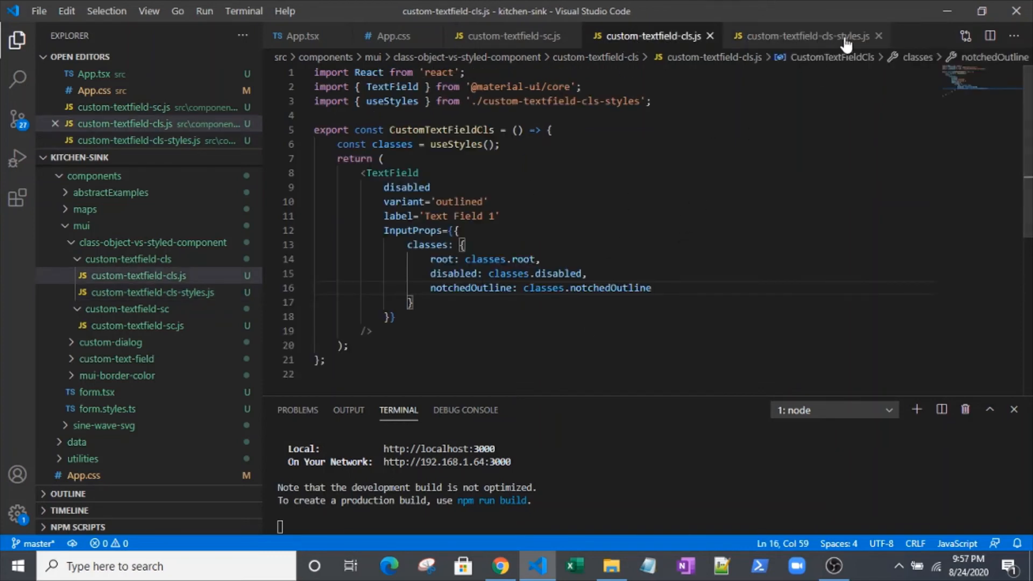
{"action": "mouse_move", "coordinate": [787, 41]}
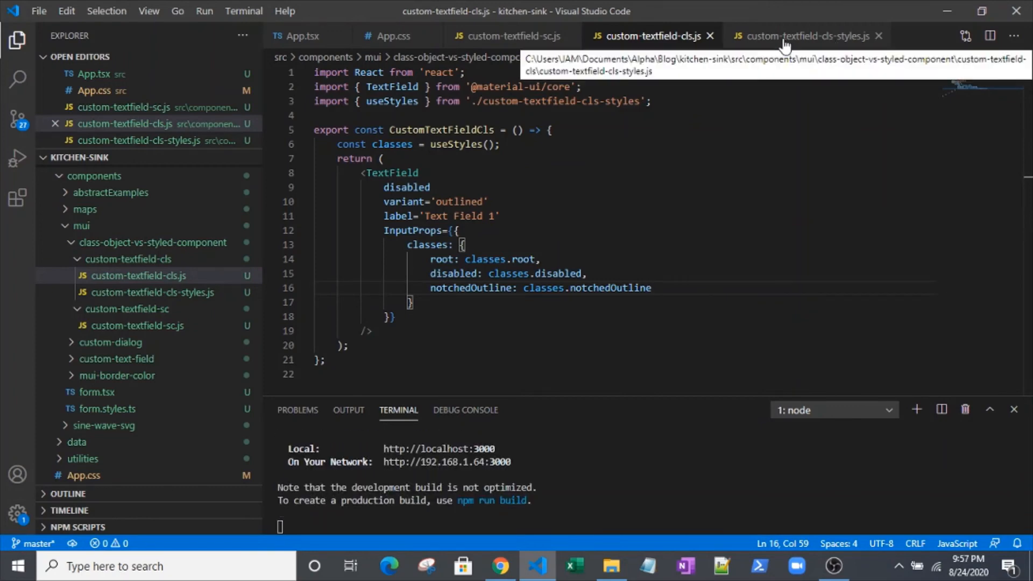
{"action": "left_click", "coordinate": [806, 36]}
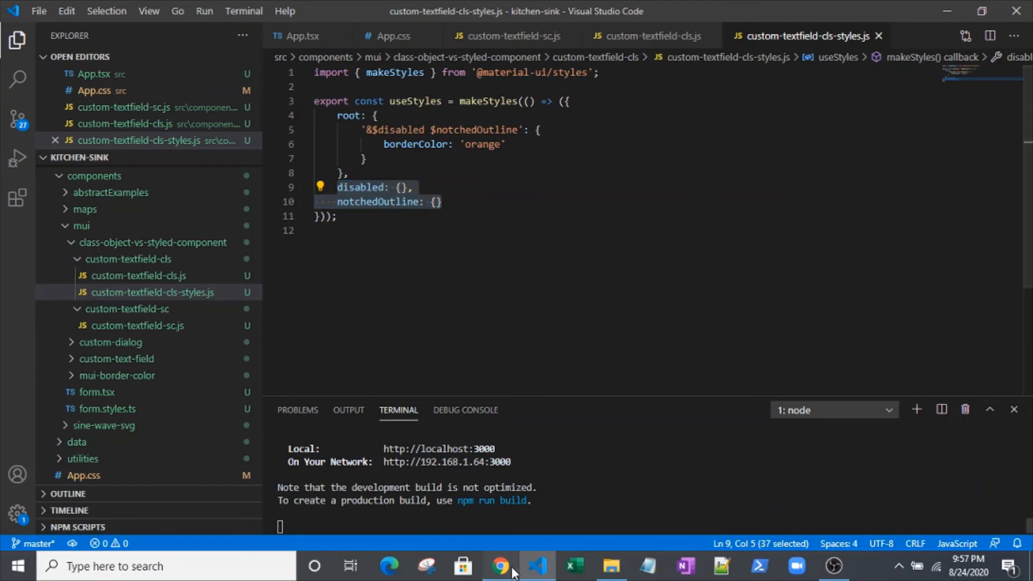
{"action": "left_click", "coordinate": [497, 579]}
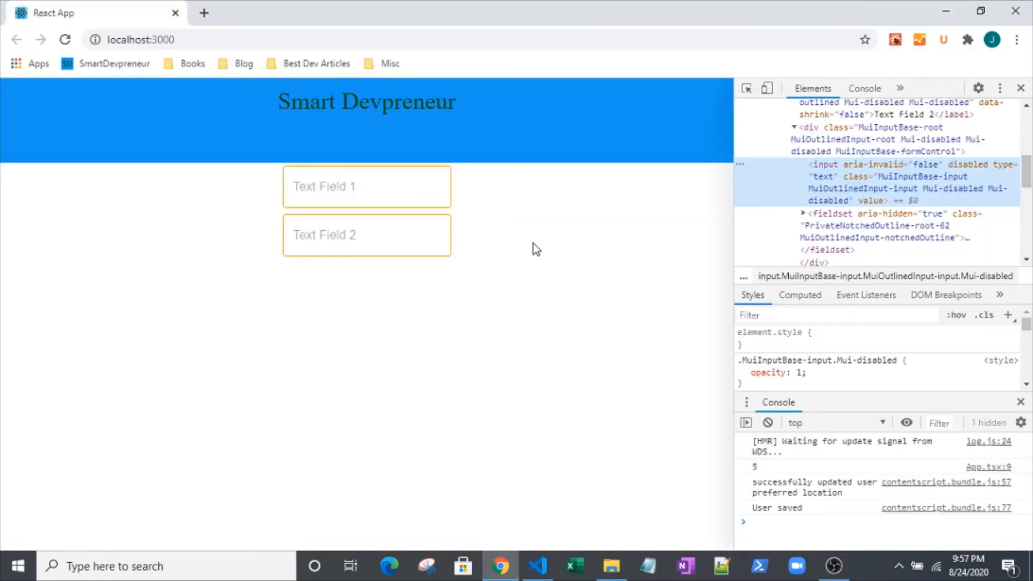
{"action": "mouse_move", "coordinate": [381, 232]}
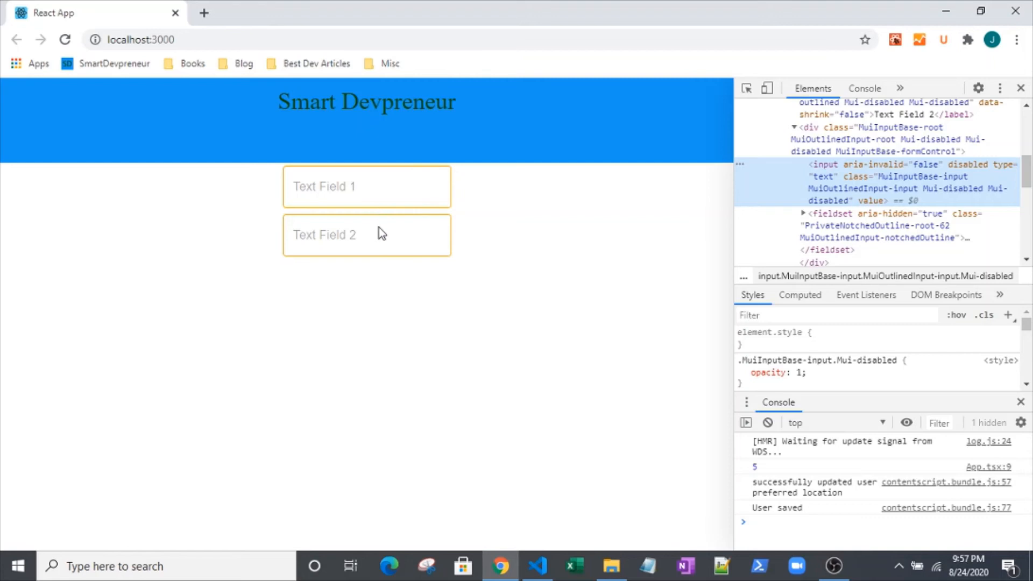
{"action": "mouse_move", "coordinate": [280, 204]}
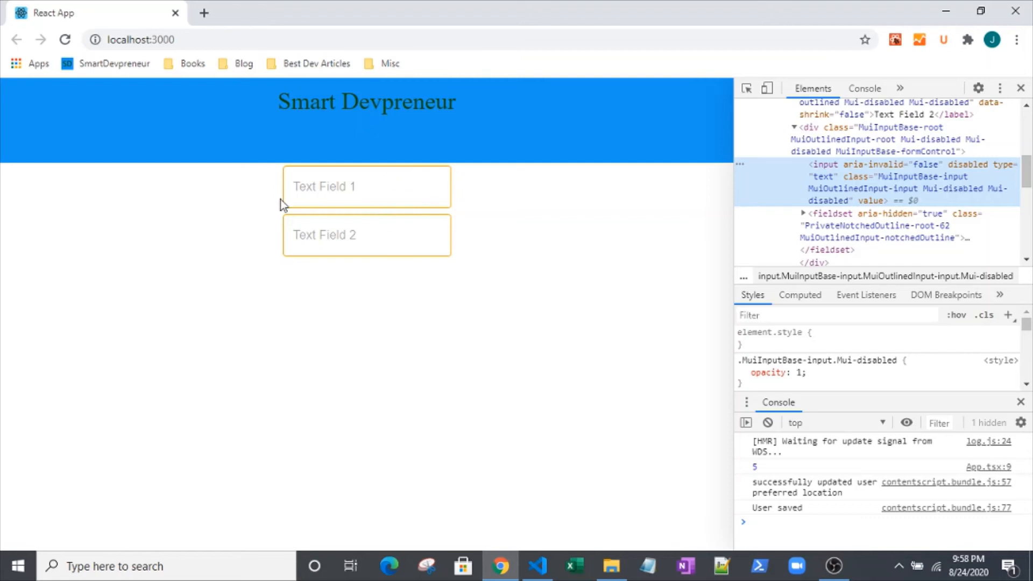
{"action": "mouse_move", "coordinate": [746, 5]}
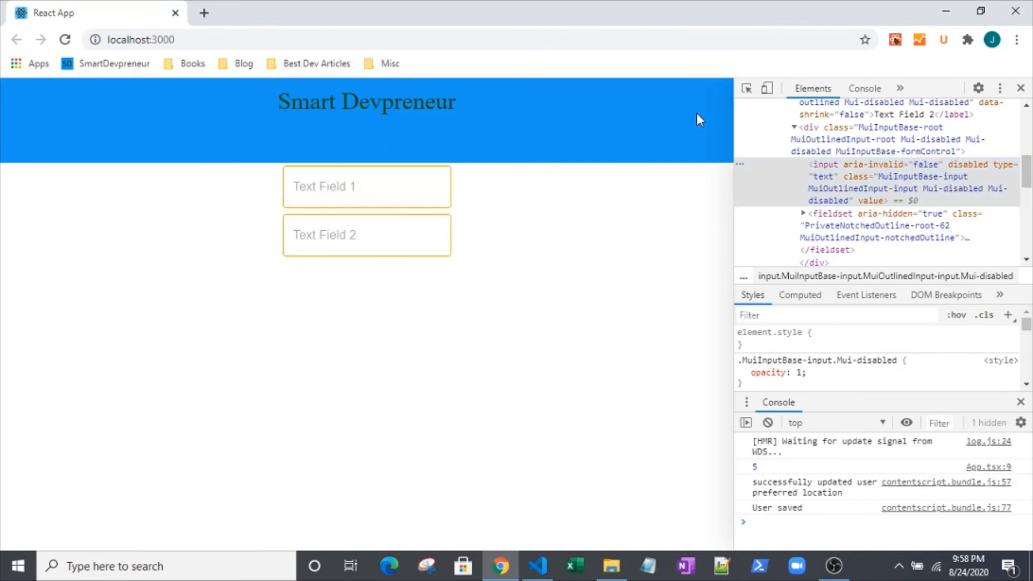
{"action": "mouse_move", "coordinate": [945, 11]}
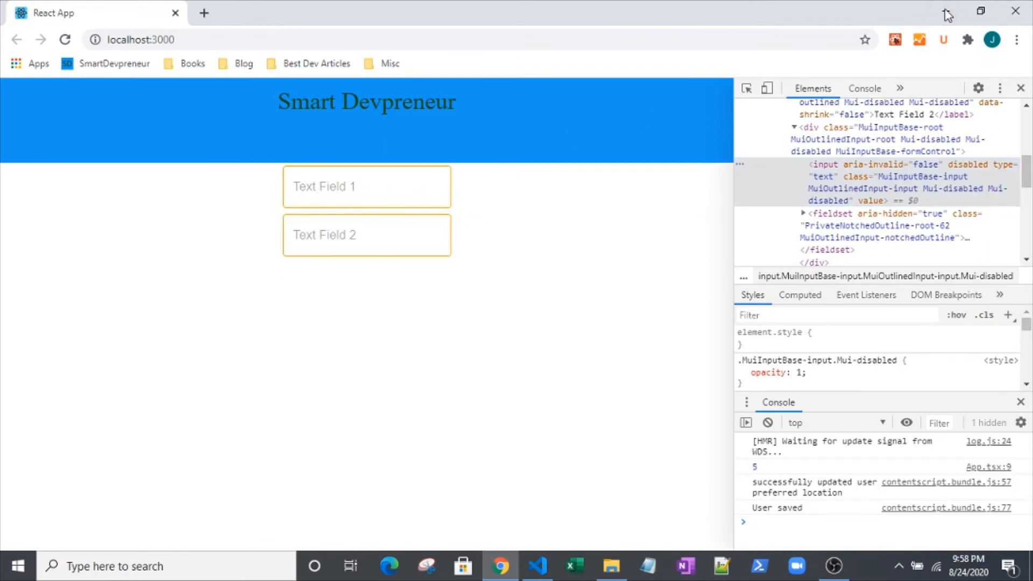
{"action": "left_click", "coordinate": [535, 566]}
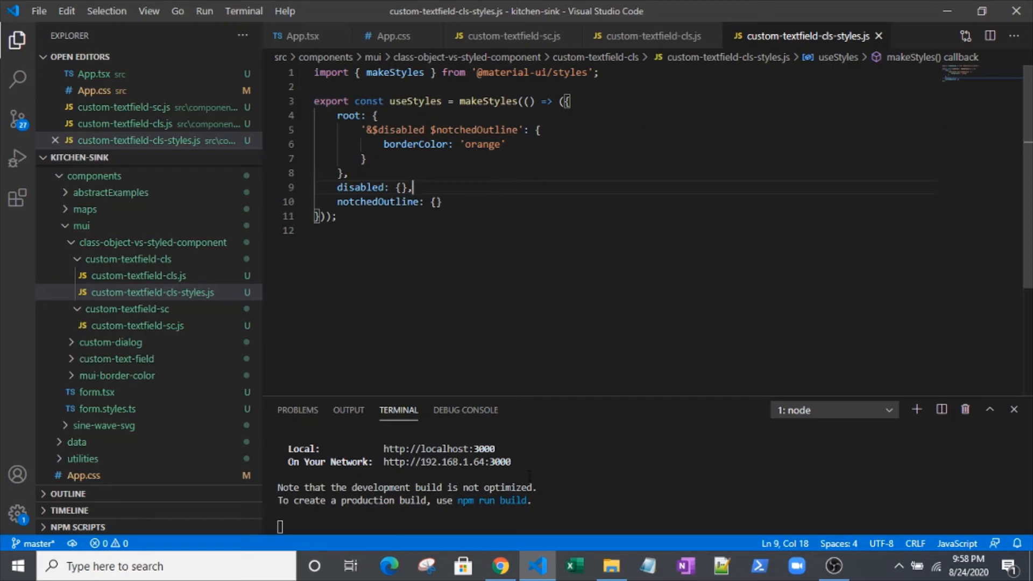
Inspect Text Field 2 in the browser, pick out the root class in the styles file, and reopen custom-textfield-sc.js
{"action": "left_click", "coordinate": [498, 566]}
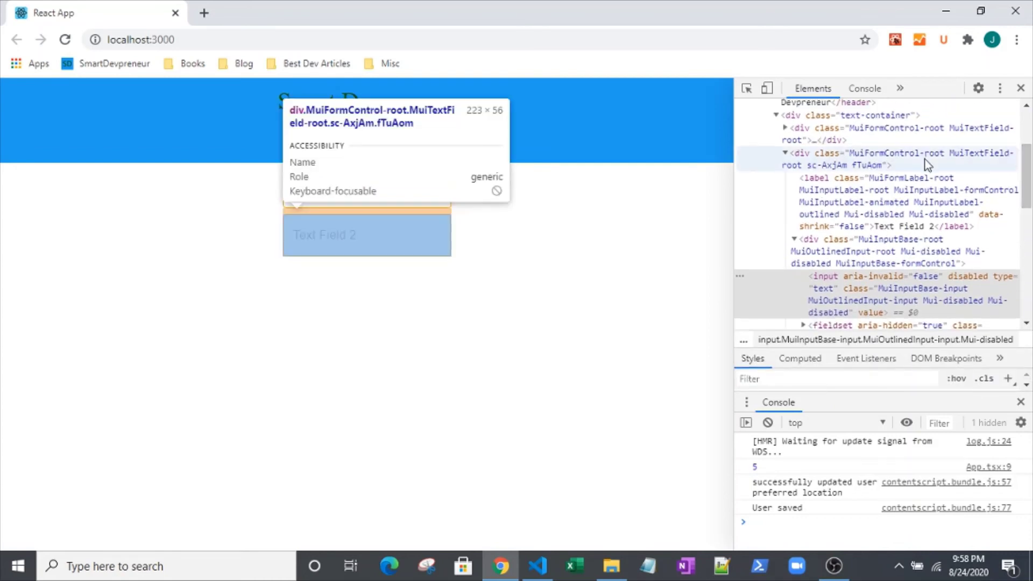
{"action": "mouse_move", "coordinate": [658, 352]}
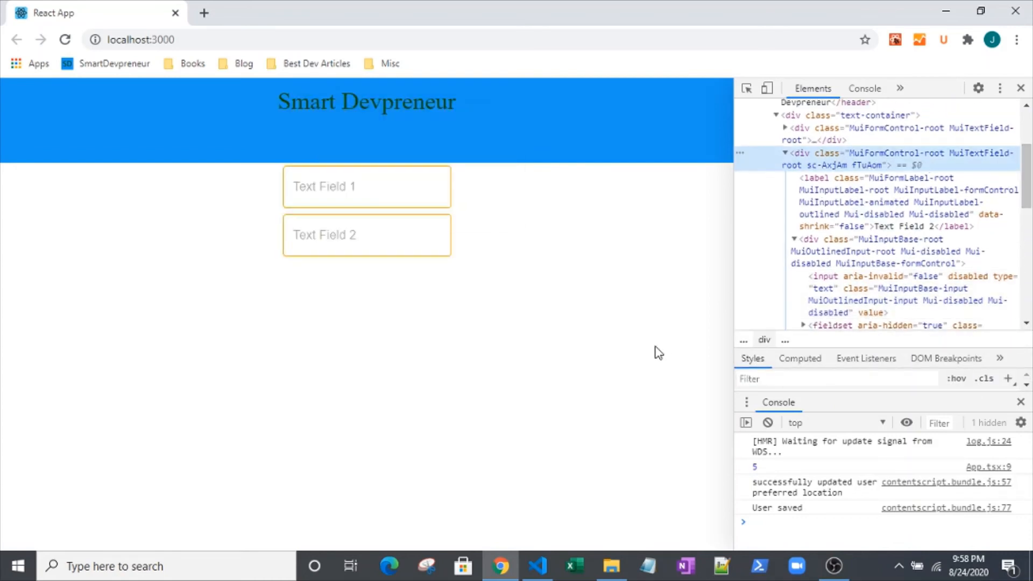
{"action": "mouse_move", "coordinate": [888, 158]}
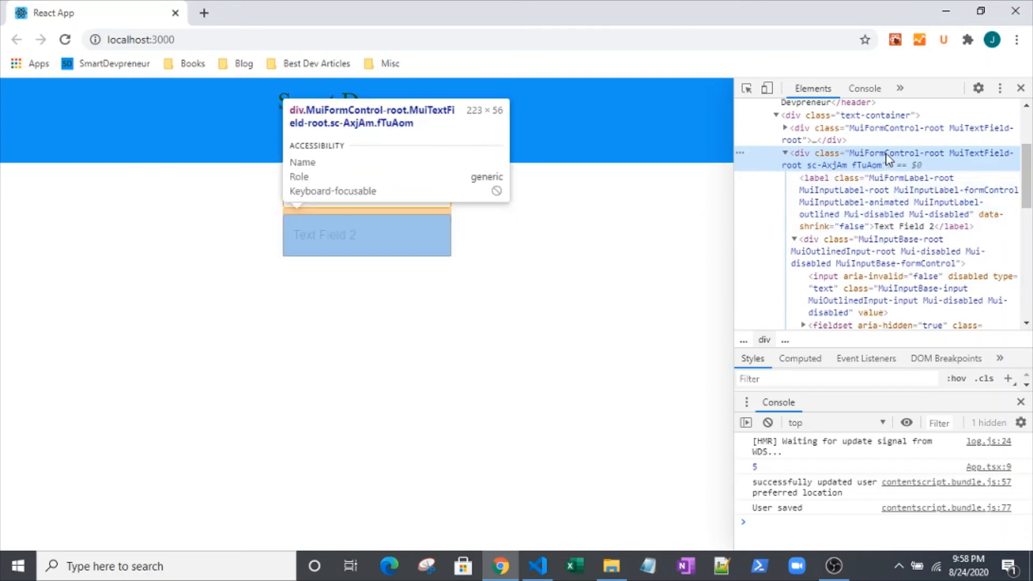
{"action": "mouse_move", "coordinate": [953, 164]}
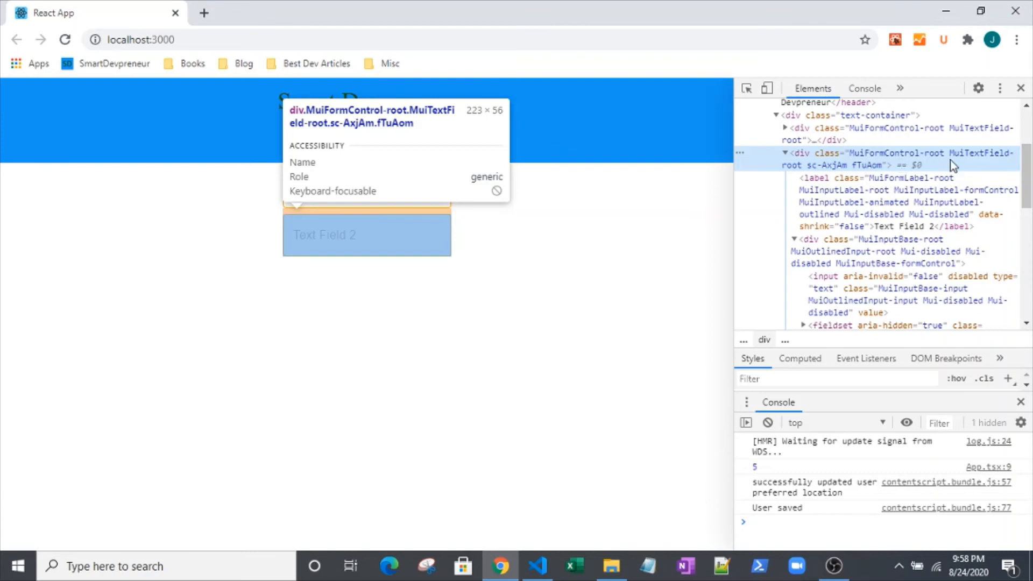
{"action": "mouse_move", "coordinate": [616, 523]}
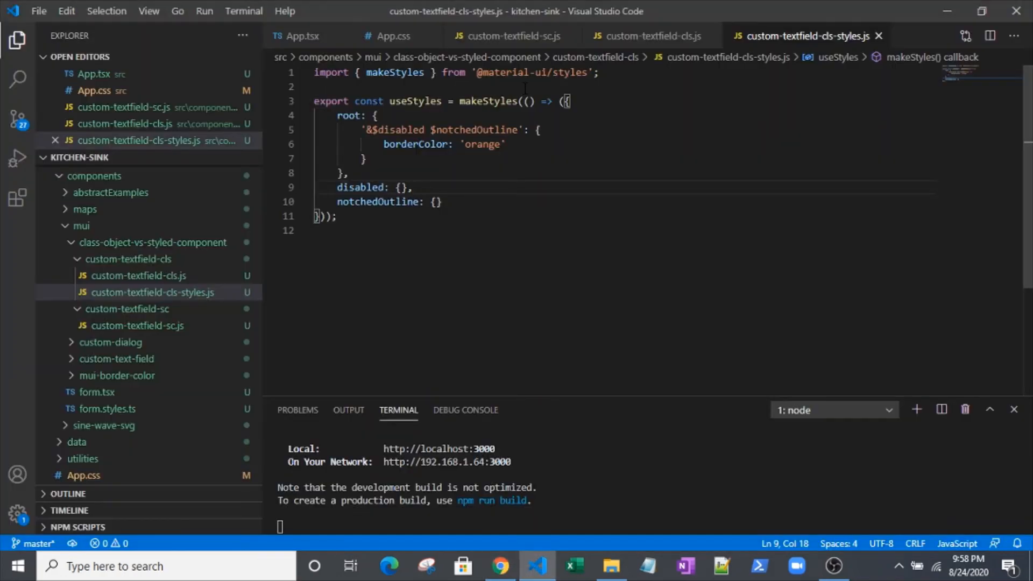
{"action": "double_click", "coordinate": [344, 115]}
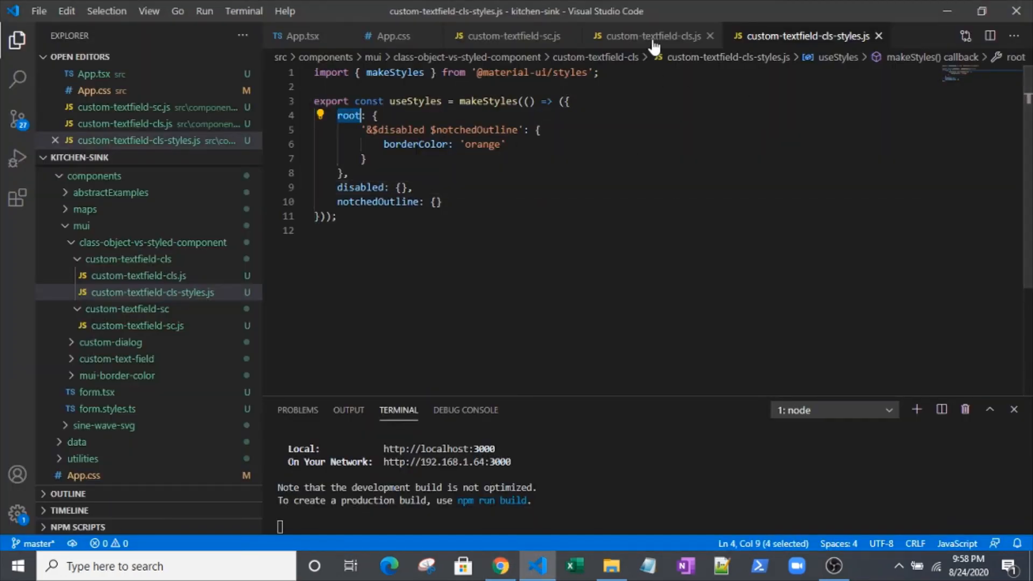
{"action": "left_click", "coordinate": [510, 36]}
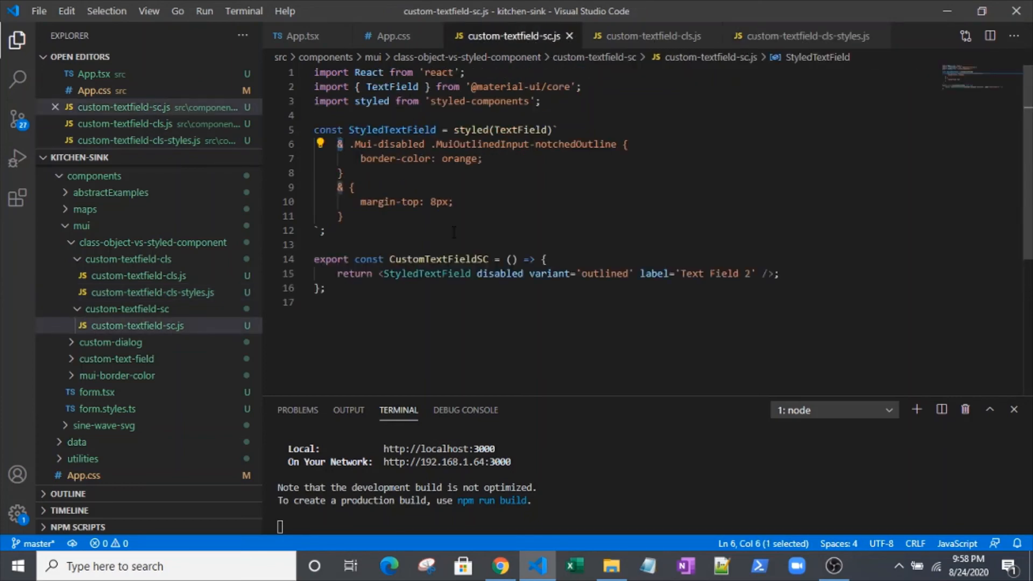
{"action": "left_click", "coordinate": [500, 566]}
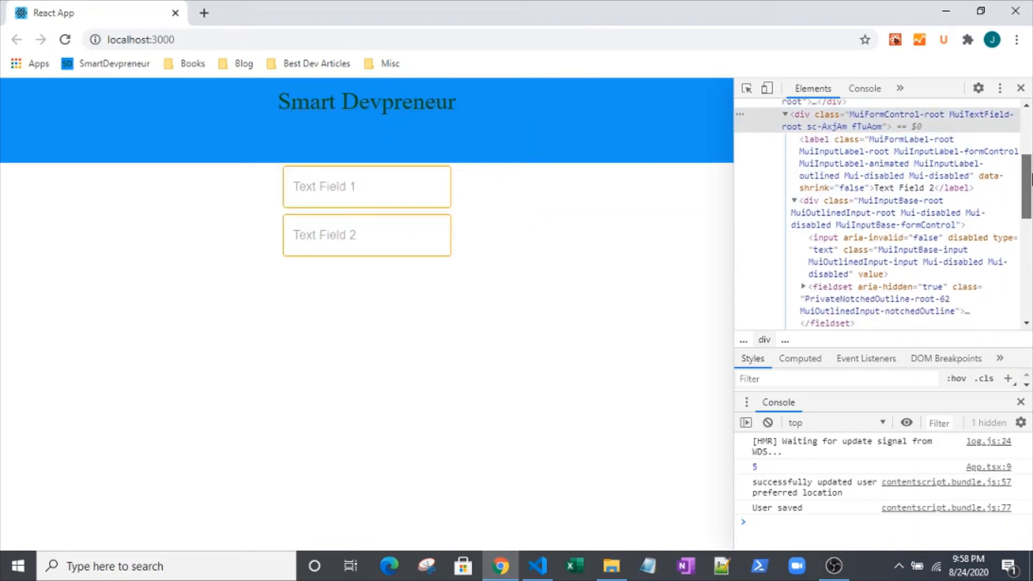
{"action": "scroll", "scroll_direction": "down", "scroll_amount": 3}
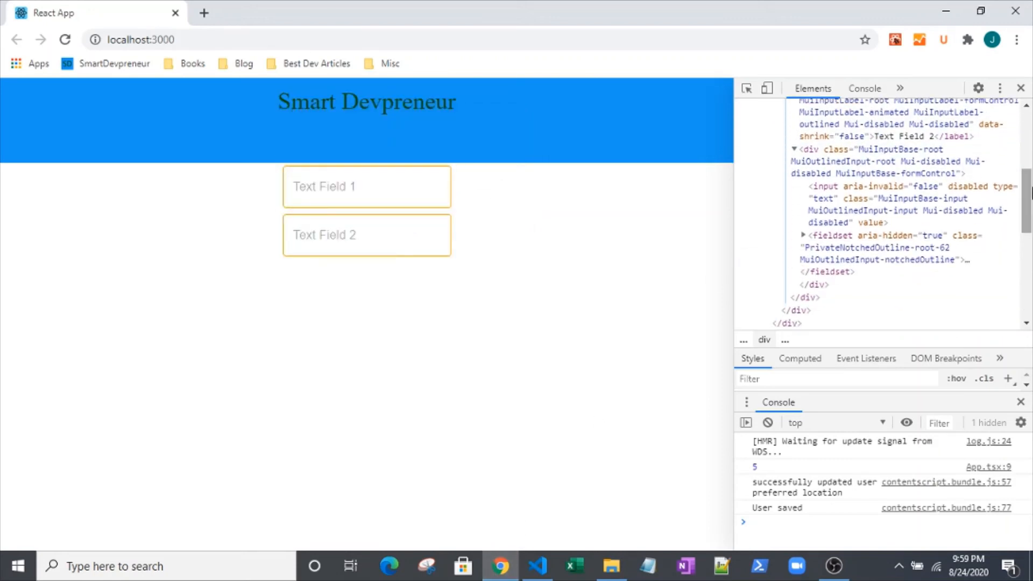
{"action": "mouse_move", "coordinate": [850, 248]}
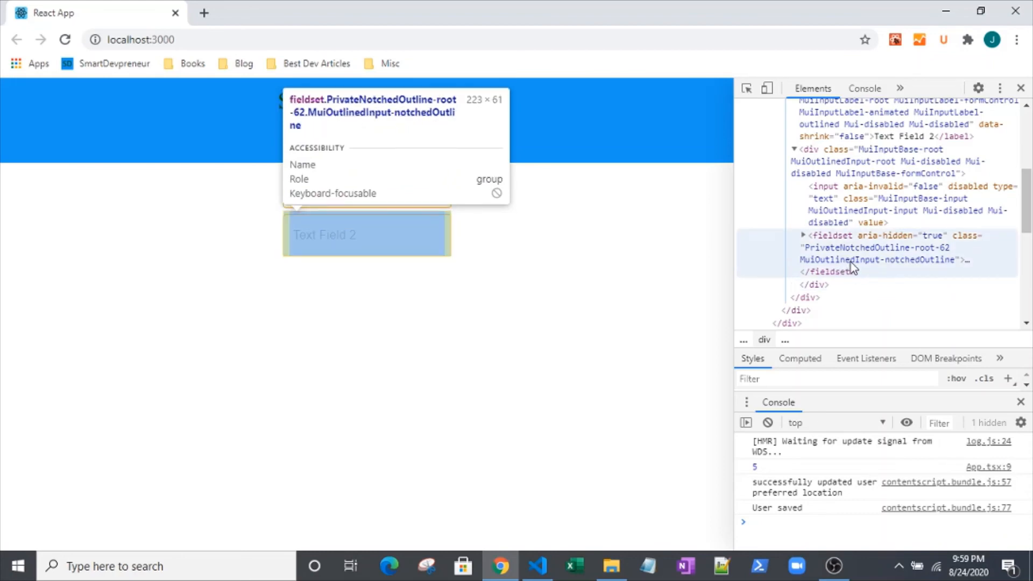
{"action": "mouse_move", "coordinate": [894, 271]}
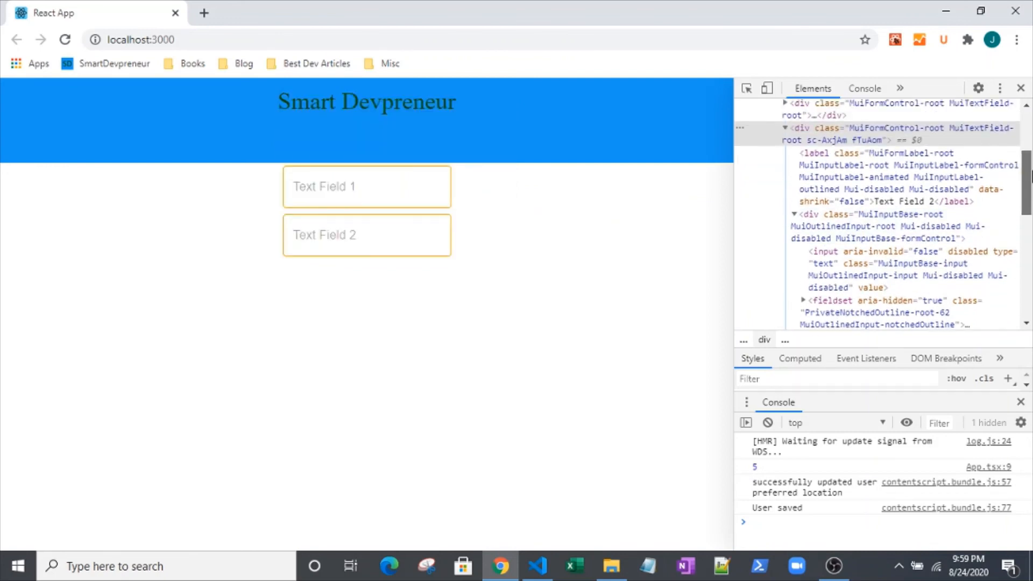
{"action": "mouse_move", "coordinate": [856, 159]}
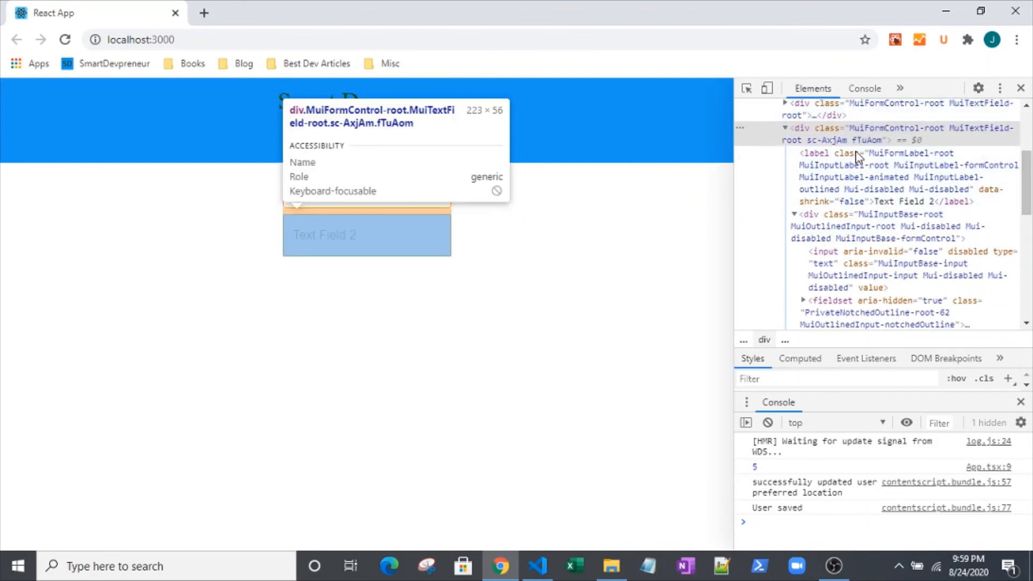
{"action": "mouse_move", "coordinate": [863, 325]}
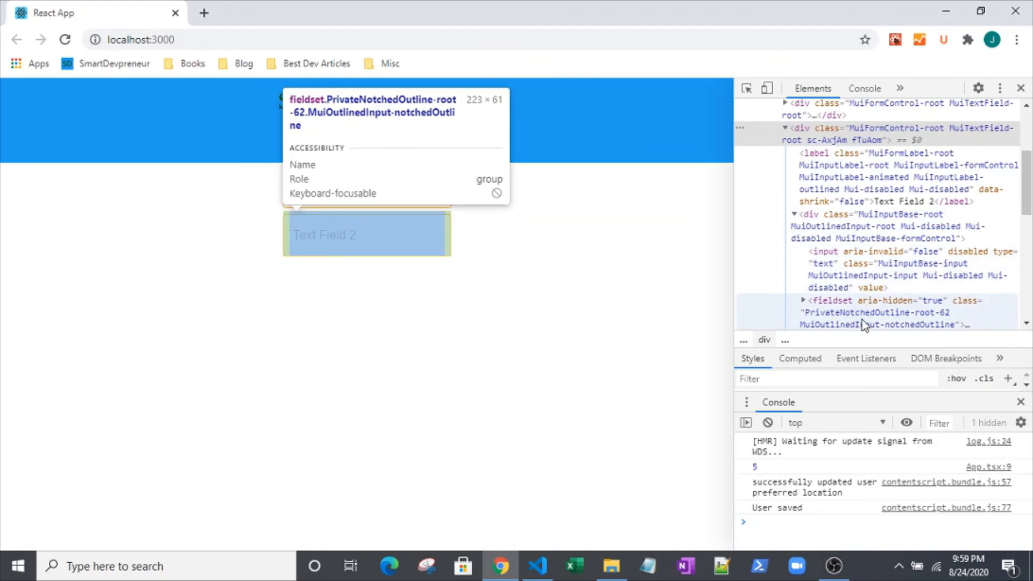
{"action": "left_click", "coordinate": [537, 565]}
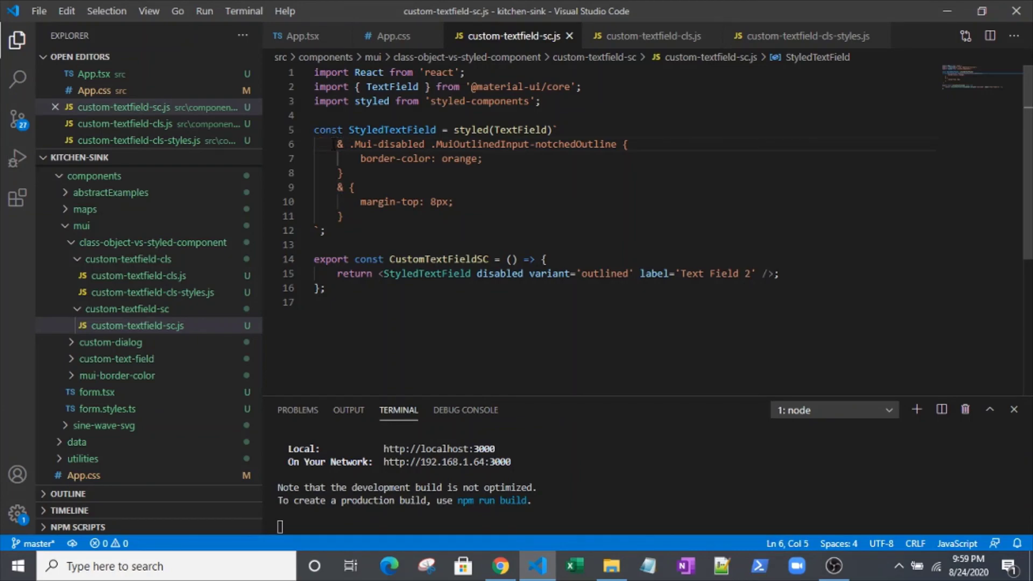
Return to custom-textfield-cls.js after inspecting the notchedOutline selector in the styled-components version
{"action": "double_click", "coordinate": [364, 145]}
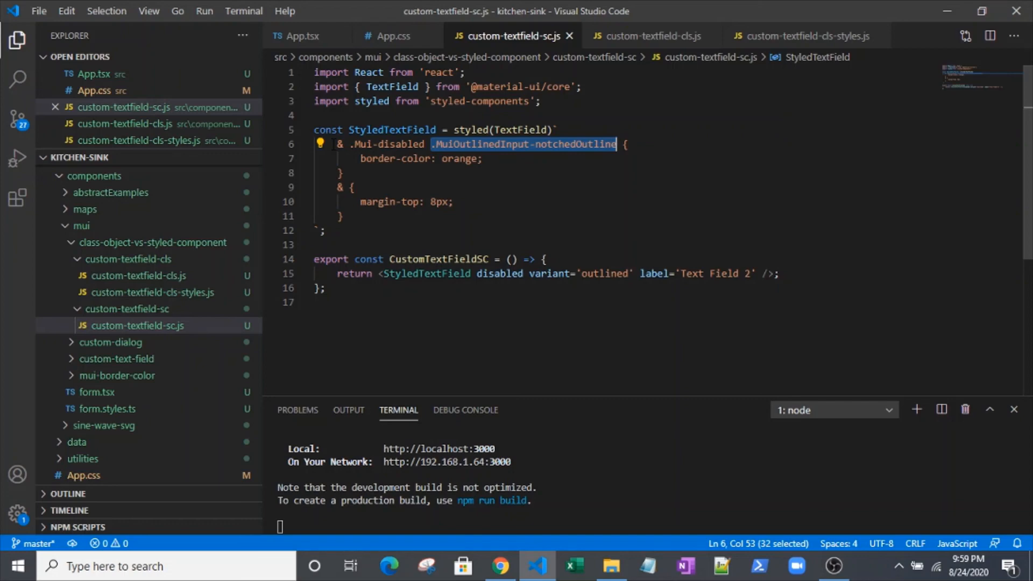
{"action": "mouse_move", "coordinate": [672, 24]}
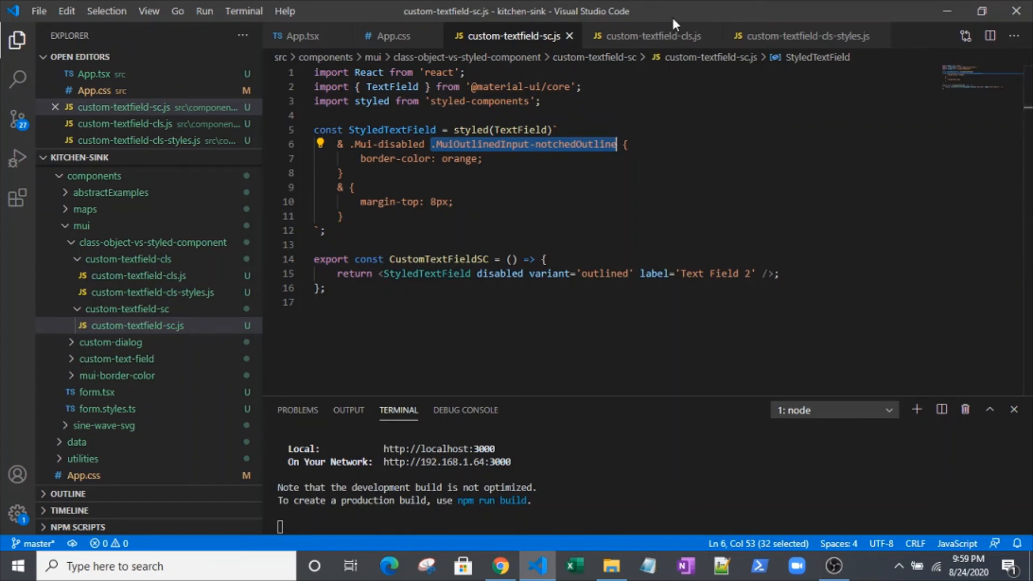
{"action": "left_click", "coordinate": [651, 35]}
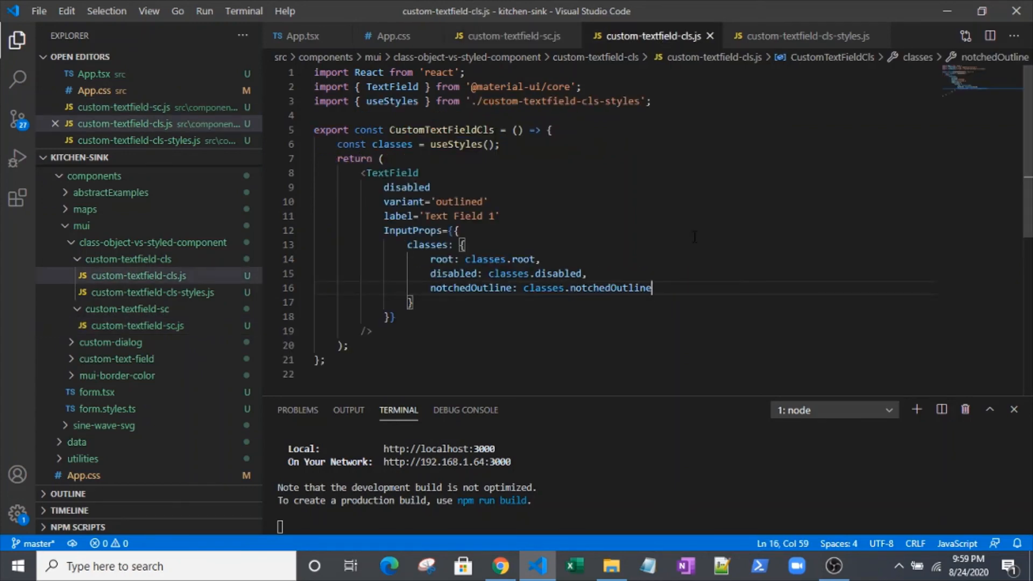